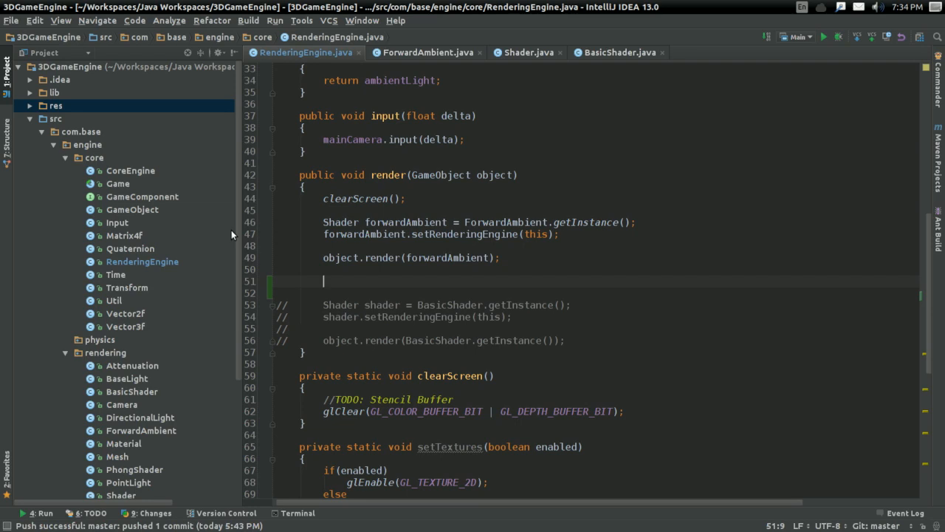
pyautogui.moveTo(610, 241)
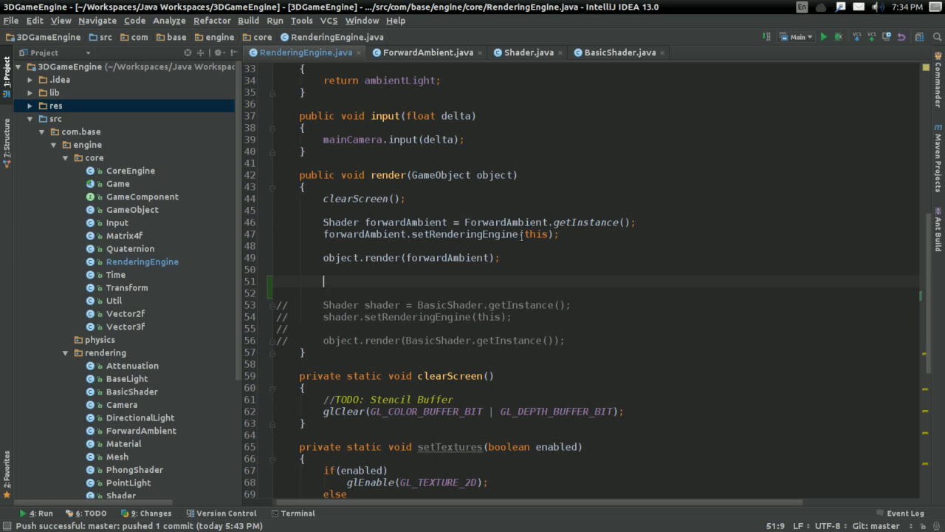
# Add glEnable(GL_BLEND); after object.render(forwardAmbient) and glDisable(GL_BLEND); a few lines below.
pyautogui.write('gl')
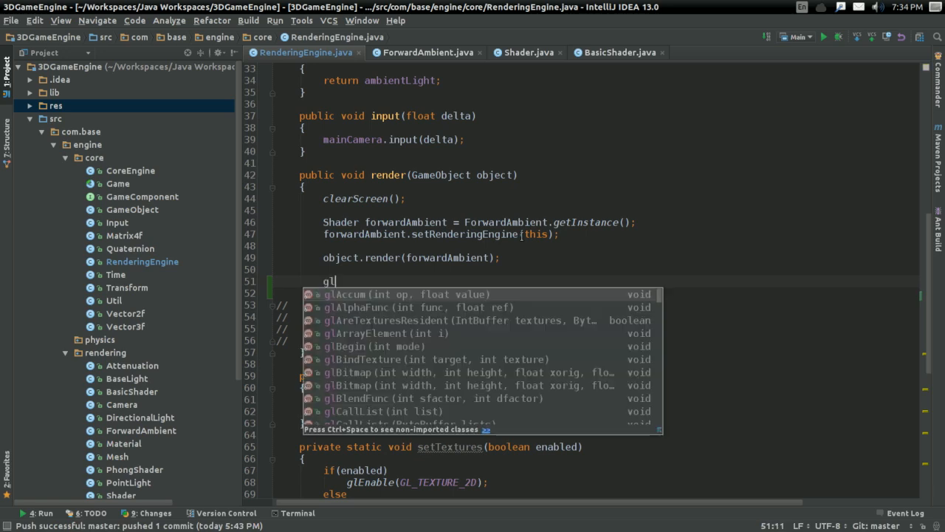
pyautogui.write('Enable(G')
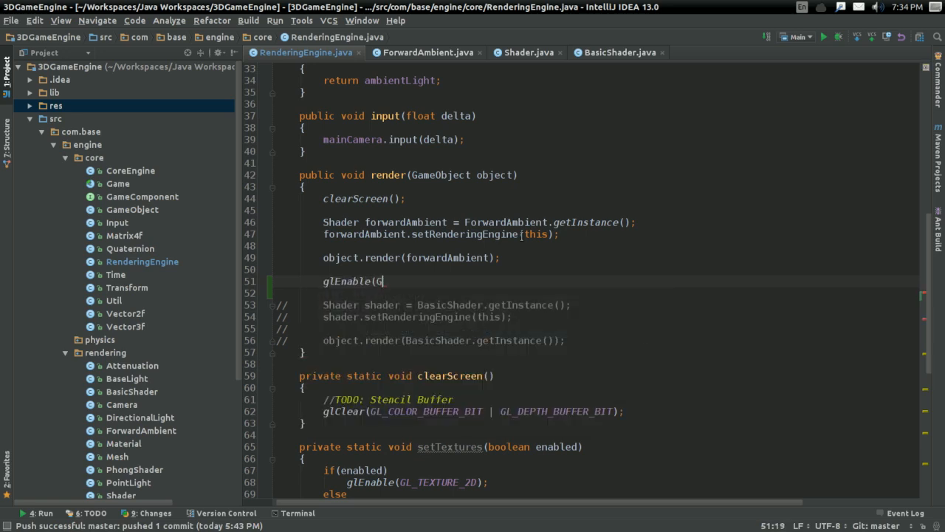
pyautogui.write('L_BLENDING')
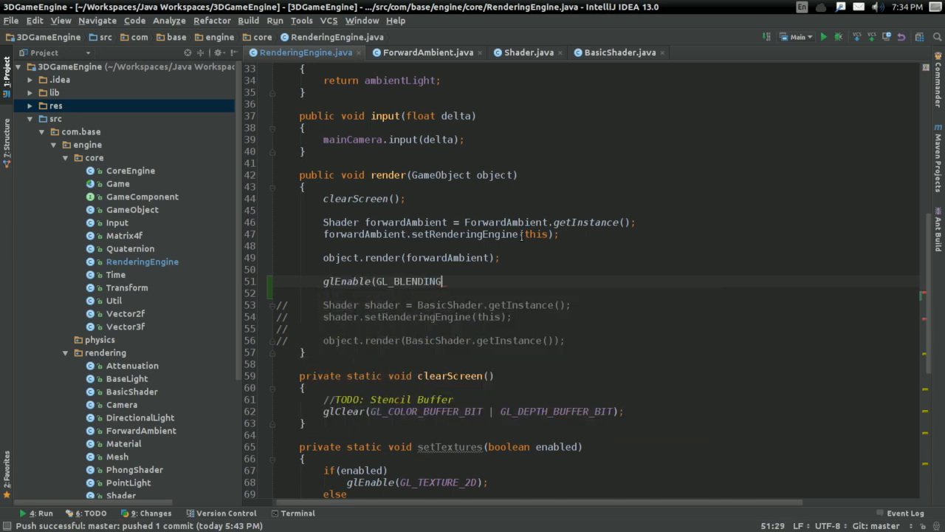
pyautogui.write('GL_BLEND);')
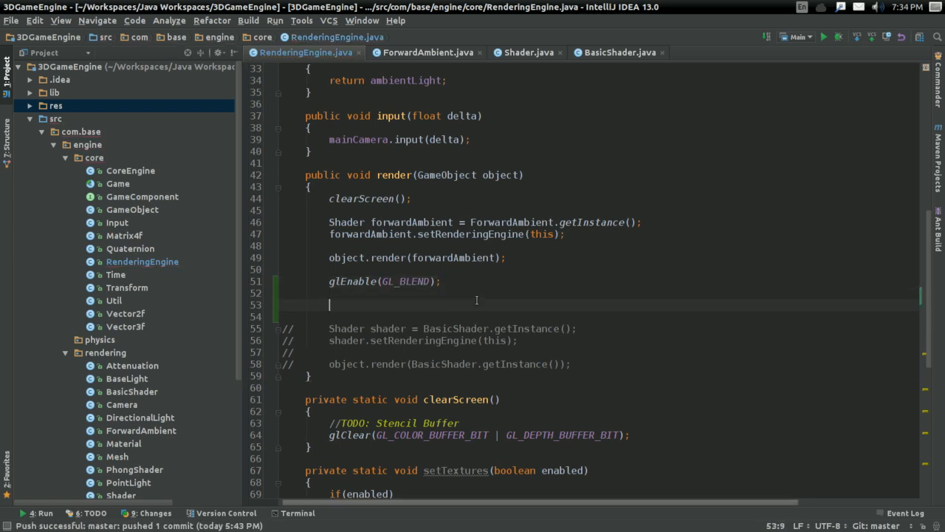
pyautogui.write('ghl')
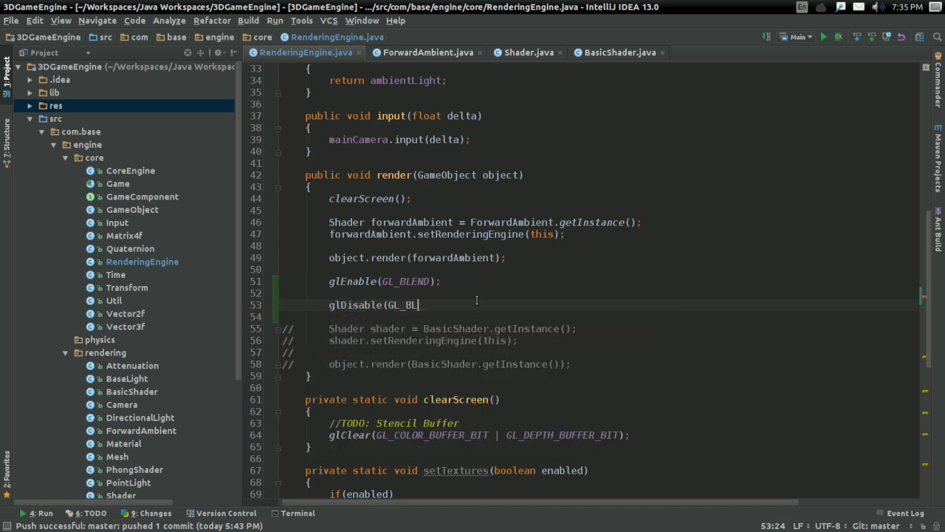
pyautogui.write('END);;')
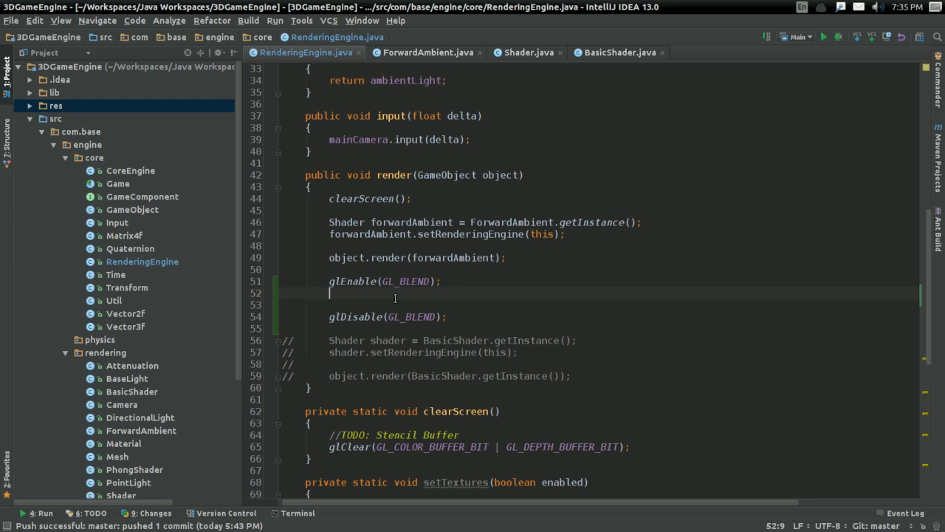
# Insert glBlendFunc(GL_ONE, GL_ONE); under glEnable(GL_BLEND), followed by a blank line.
pyautogui.write('glBlendFunc(')
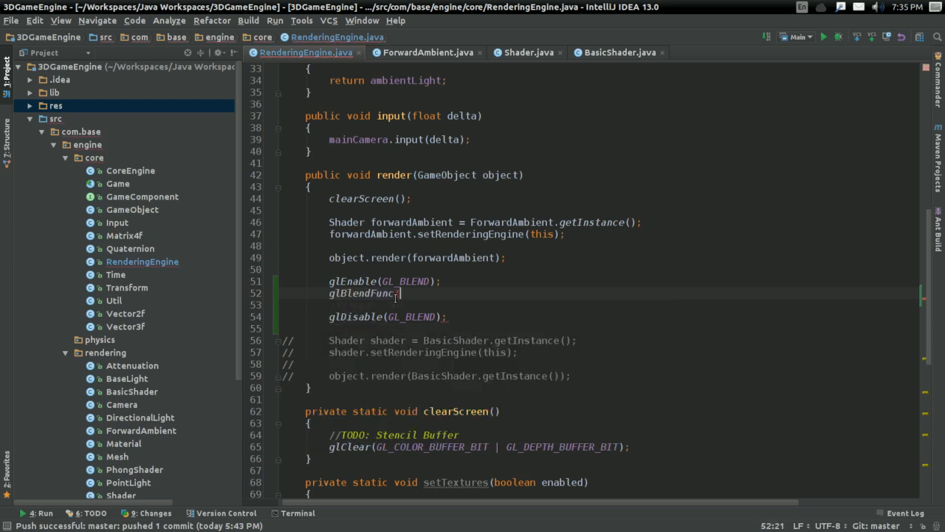
pyautogui.moveTo(399, 293)
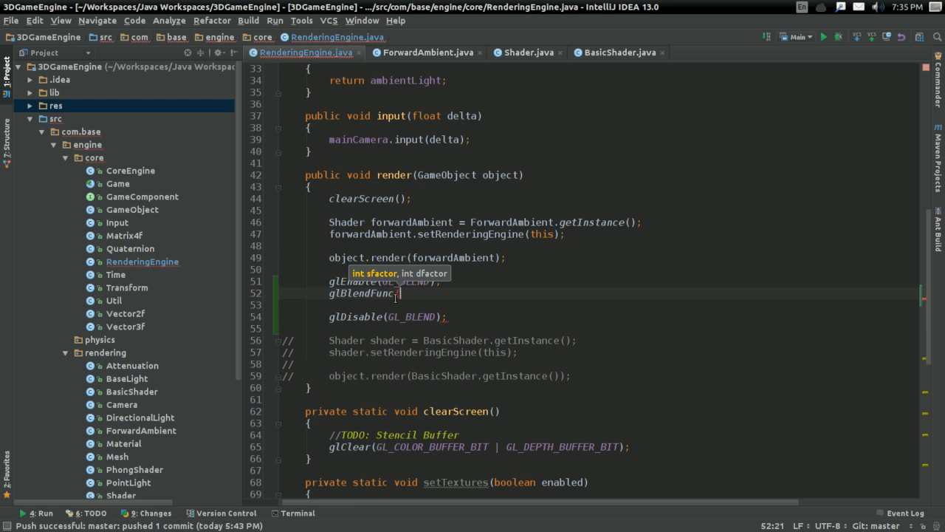
pyautogui.write('GL_ONE, GL_ONE);')
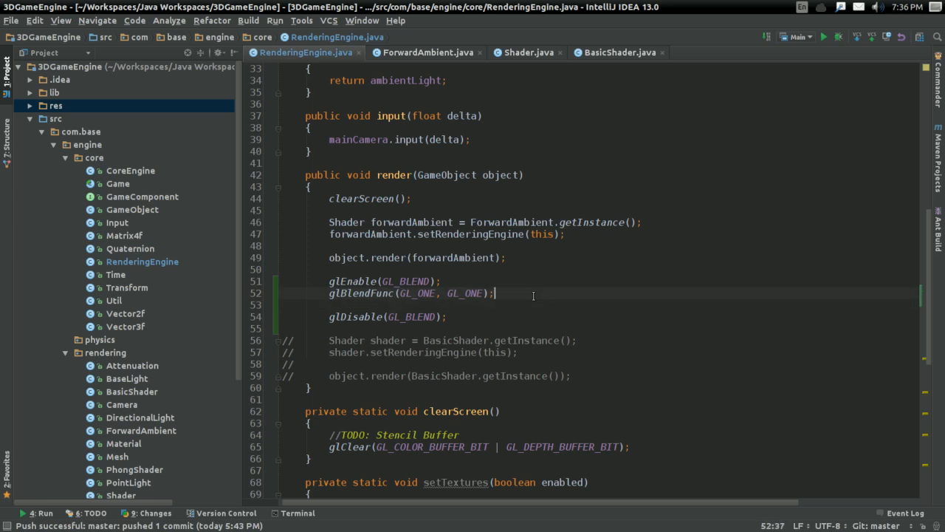
pyautogui.tripleClick(414, 293)
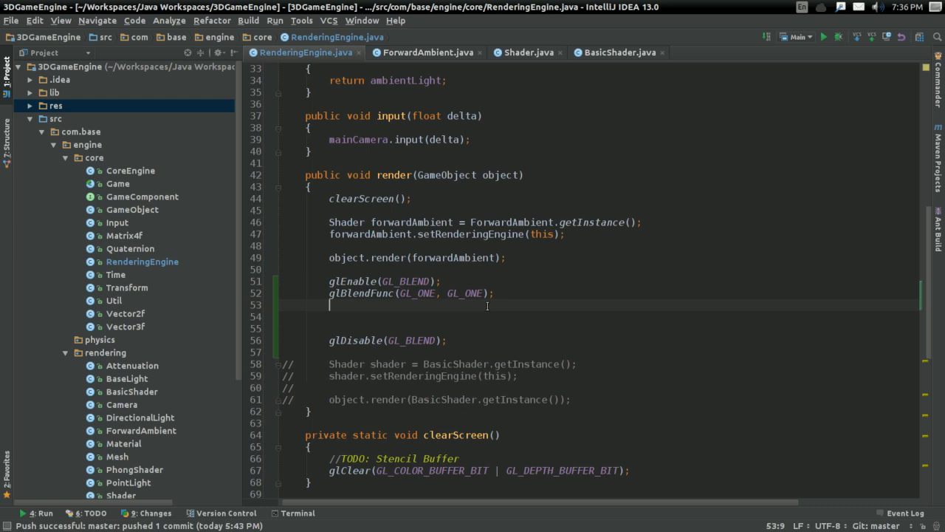
# Add glDepthMask(false); after glBlendFunc and glDepthMask(true); just above glDisable(GL_BLEND).
pyautogui.write('gl')
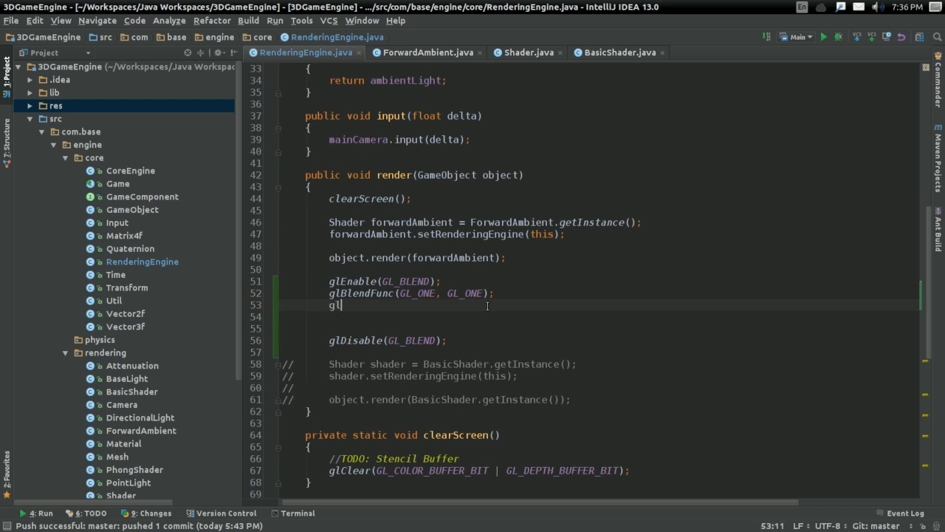
pyautogui.write('Disba')
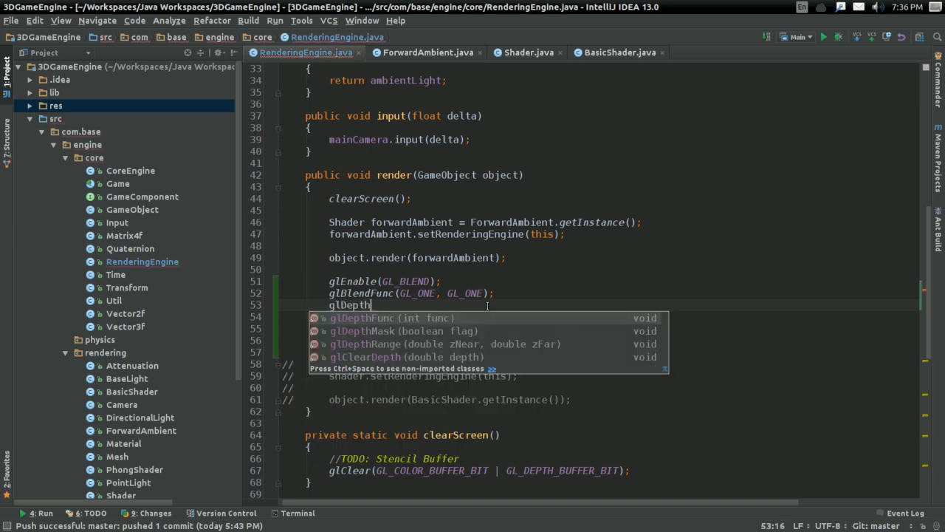
pyautogui.write('Mask(GL')
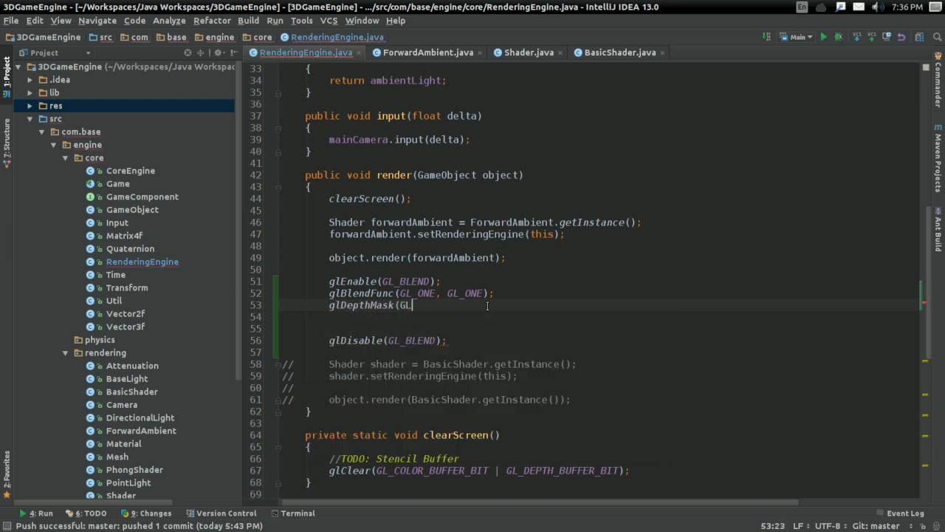
pyautogui.write('false);')
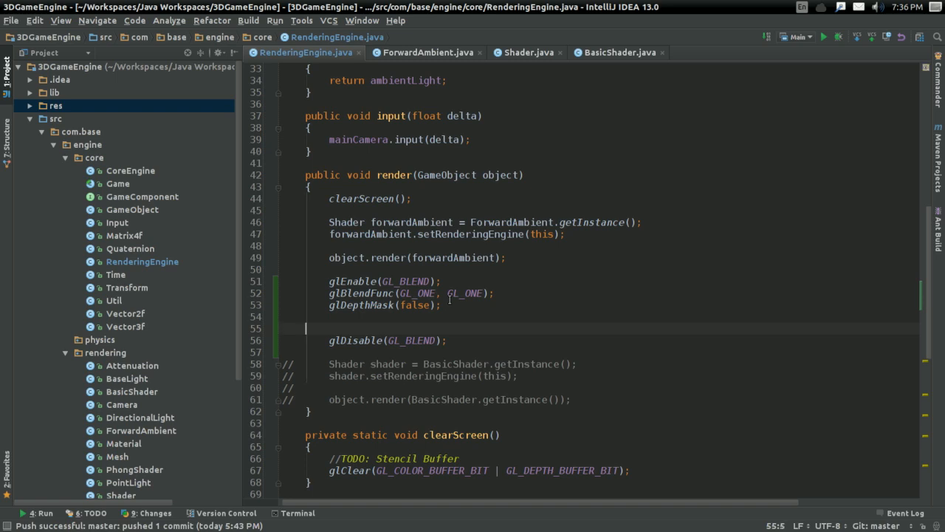
pyautogui.write('glDepth')
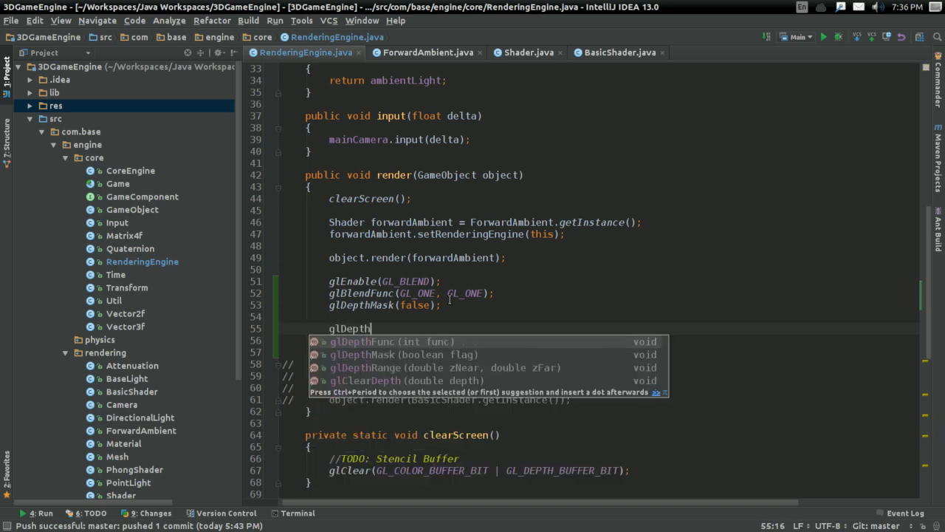
pyautogui.write('Mask(tr')
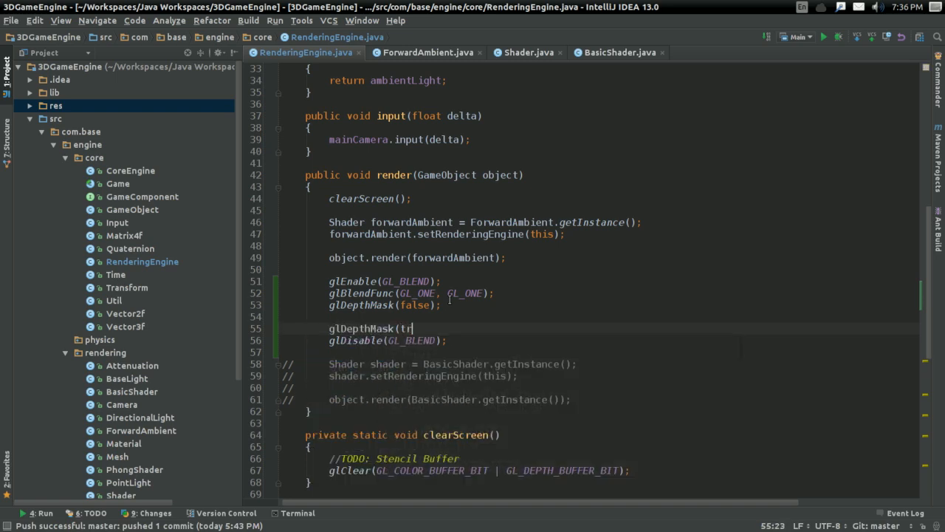
pyautogui.write('ue);')
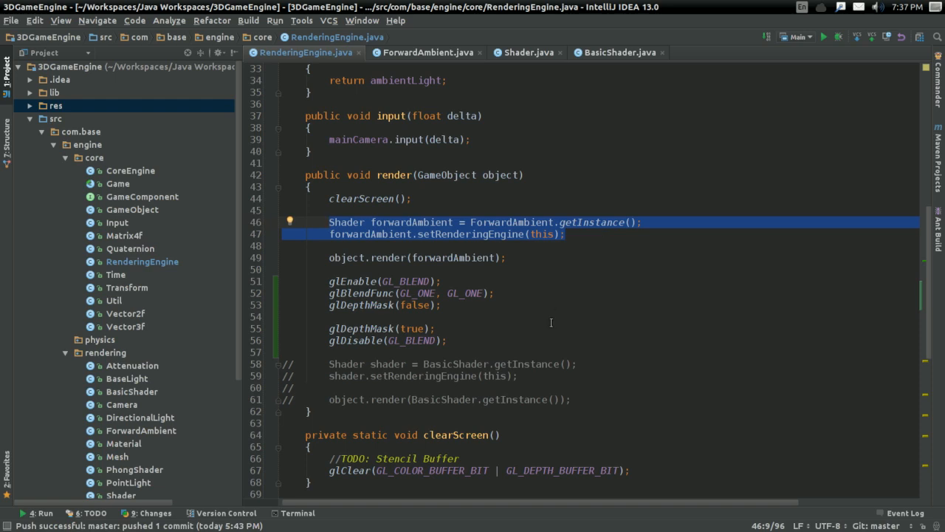
pyautogui.click(451, 304)
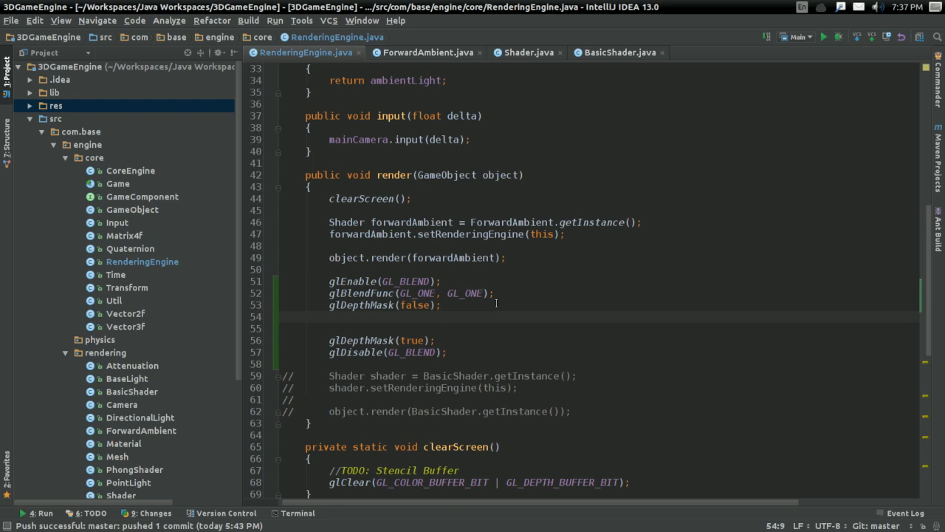
# Add glDepthFunc(GL_EQUAL); after glDepthMask(false) and glDepthFunc(GL_LESS); before glDepthMask(true).
pyautogui.write('gl')
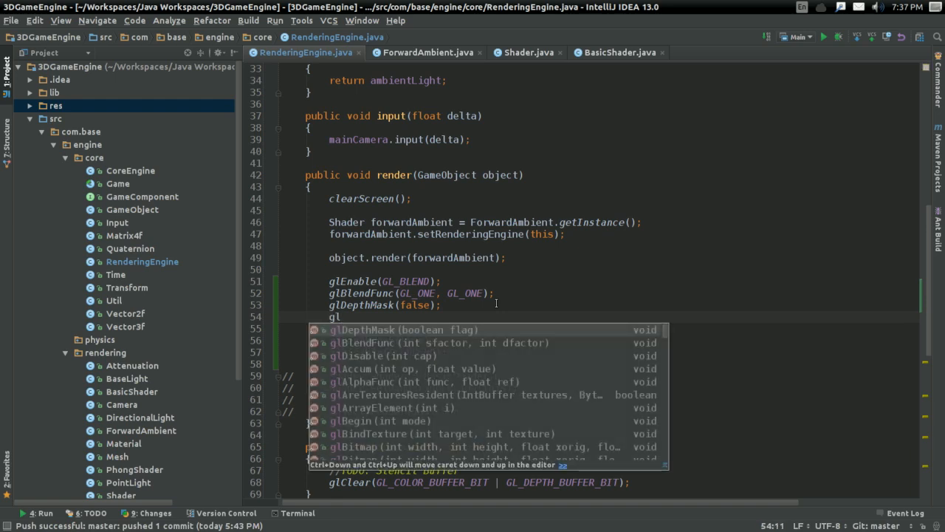
pyautogui.write('DepthFunc(')
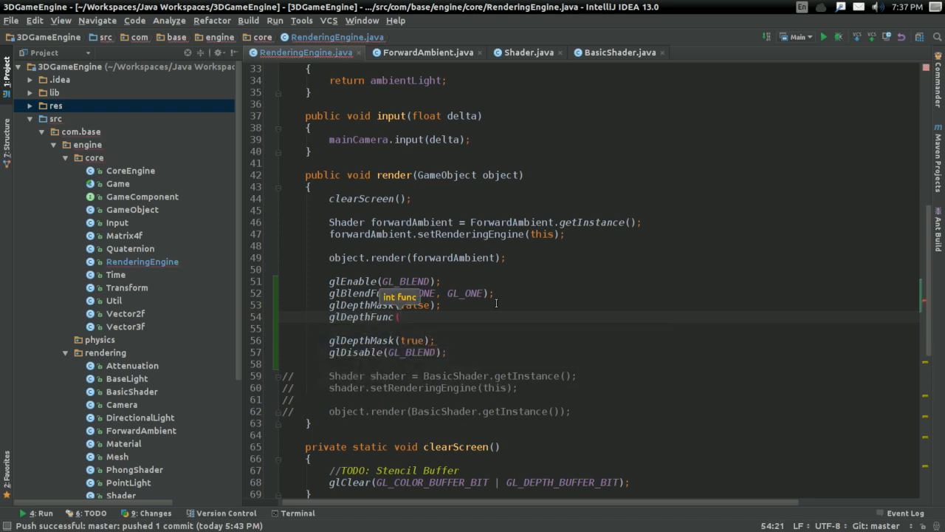
pyautogui.write('GL_')
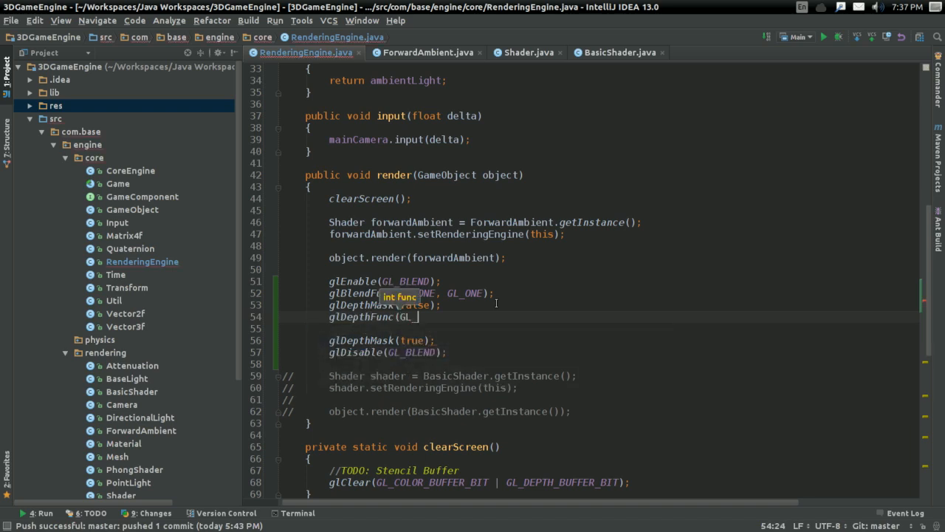
pyautogui.write('EQUAL);')
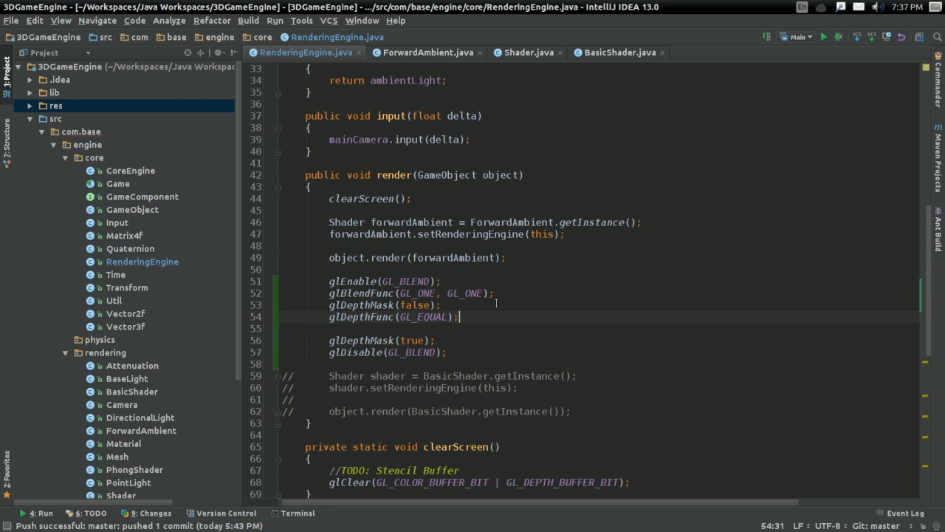
pyautogui.write('glDepthFunc(GL_LESS);')
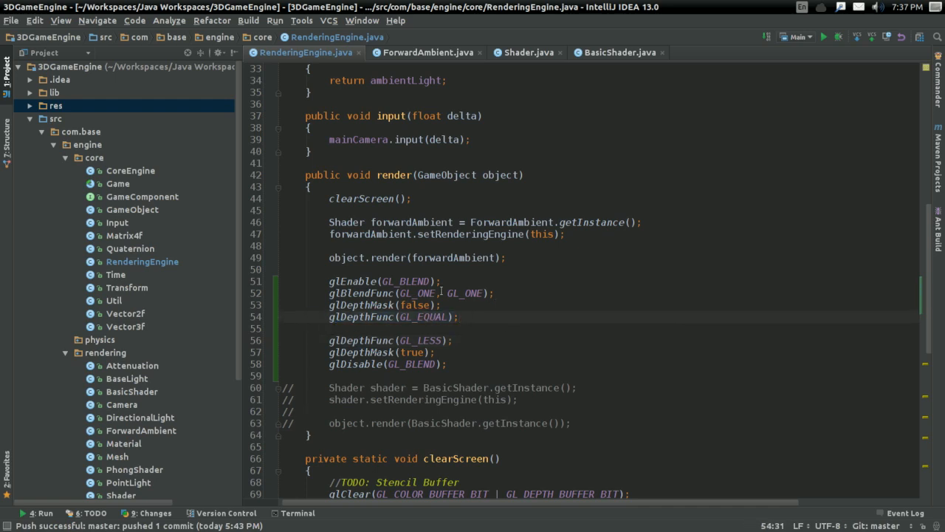
pyautogui.doubleClick(427, 316)
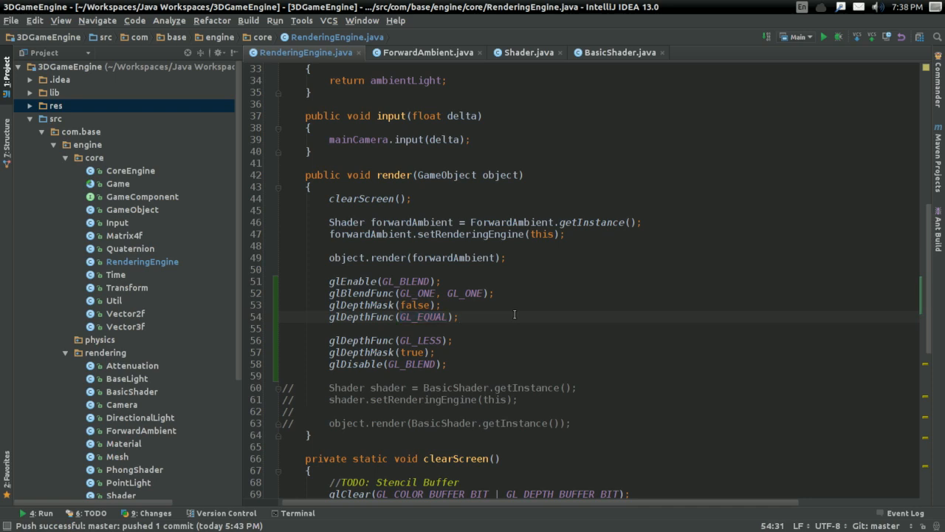
pyautogui.click(457, 327)
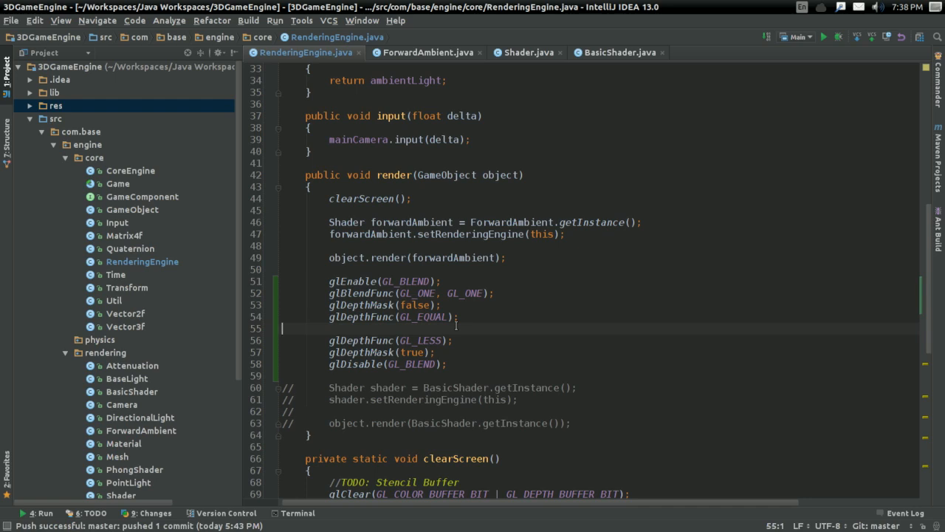
pyautogui.click(461, 316)
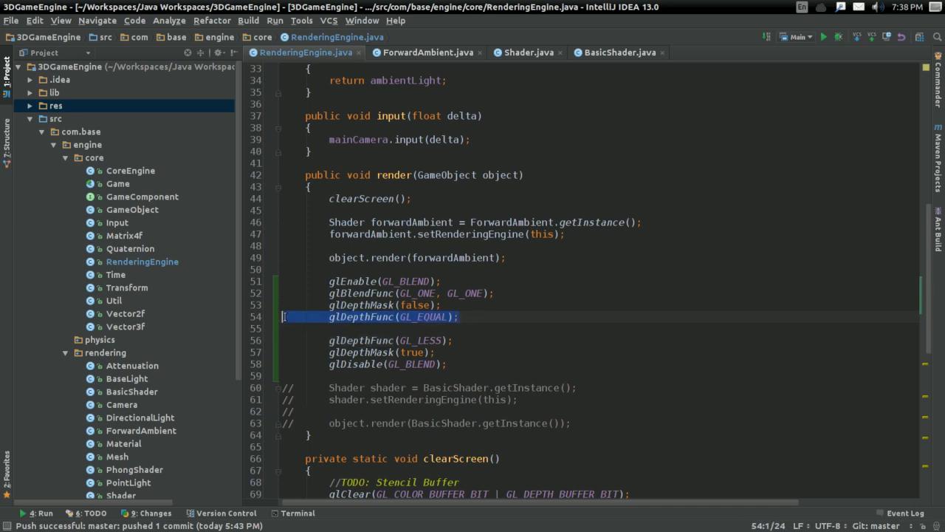
pyautogui.click(487, 328)
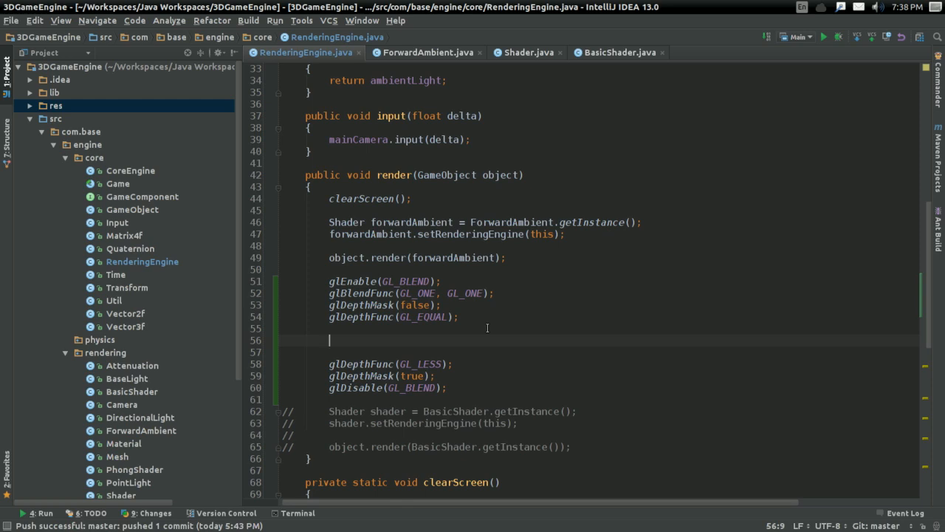
pyautogui.moveTo(490, 328)
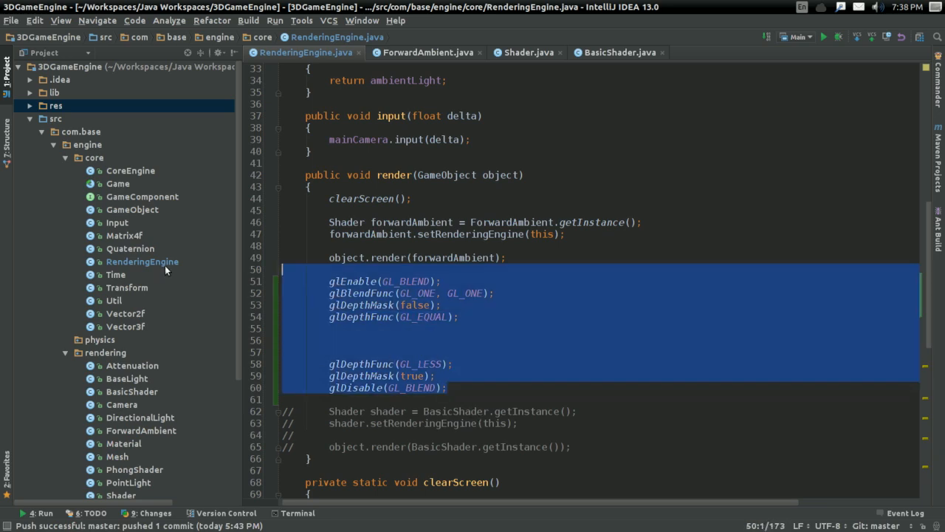
# Create an empty document named forward-directional.vs in the res/shaders folder.
pyautogui.click(425, 340)
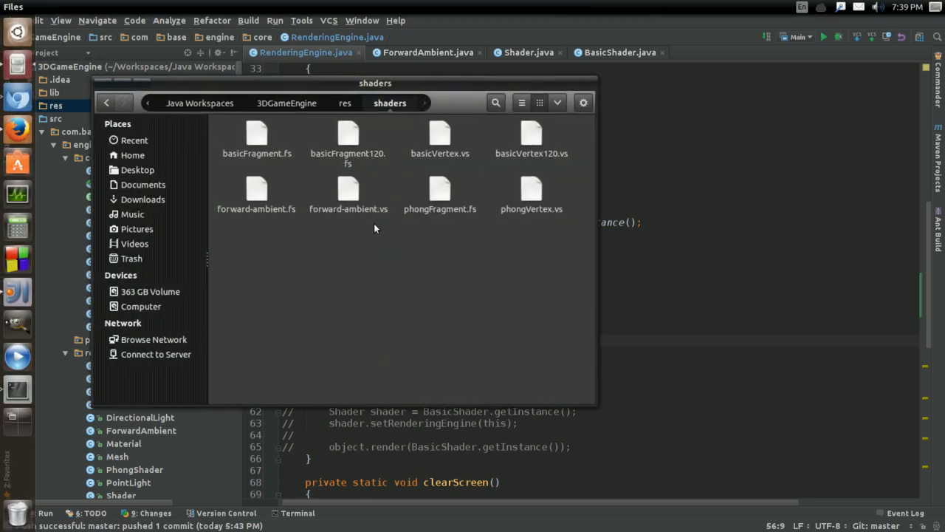
pyautogui.click(531, 188)
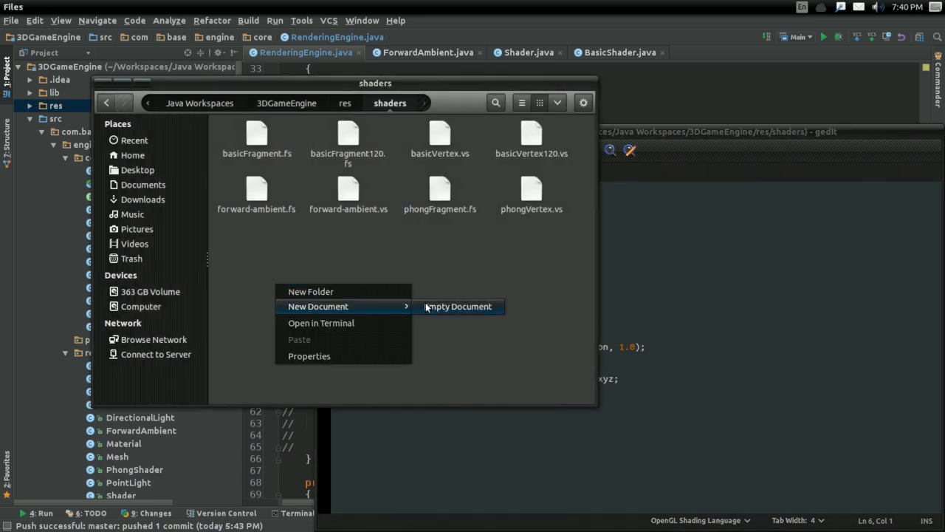
pyautogui.click(460, 306)
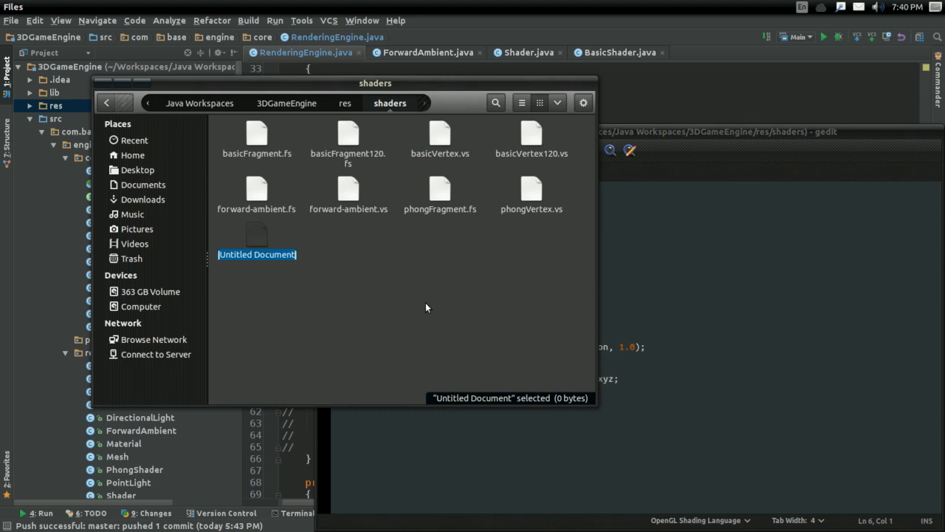
pyautogui.write('forward-directional.vs')
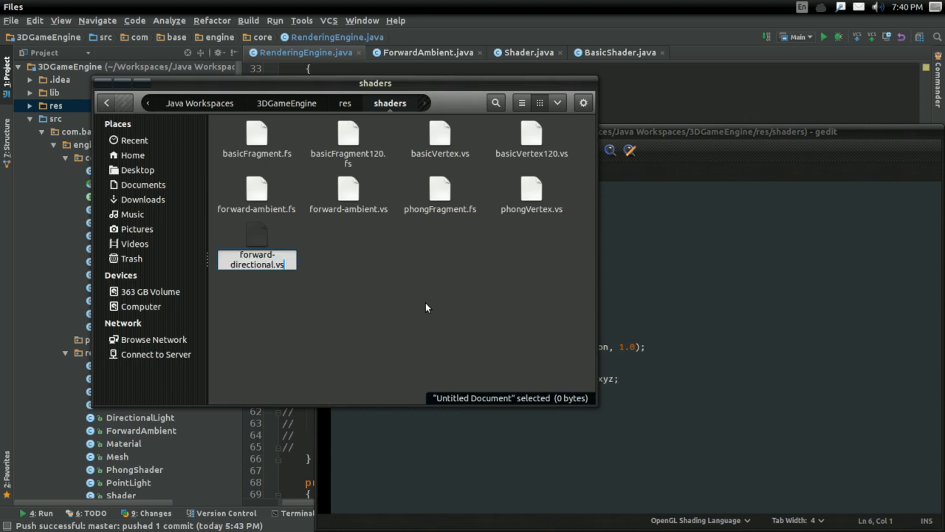
pyautogui.press('Return')
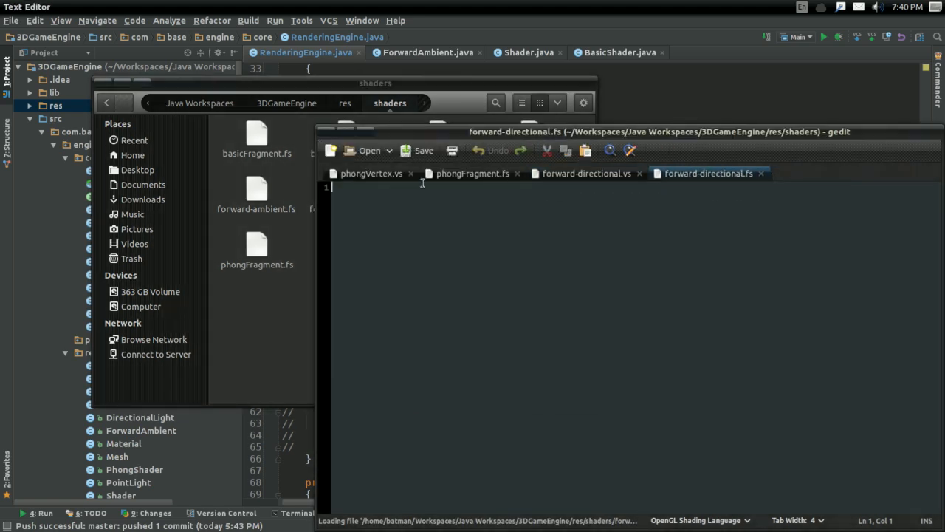
# Copy phongVertex.vs into forward-directional.vs, set #version 120 and declare attributes.
pyautogui.click(370, 172)
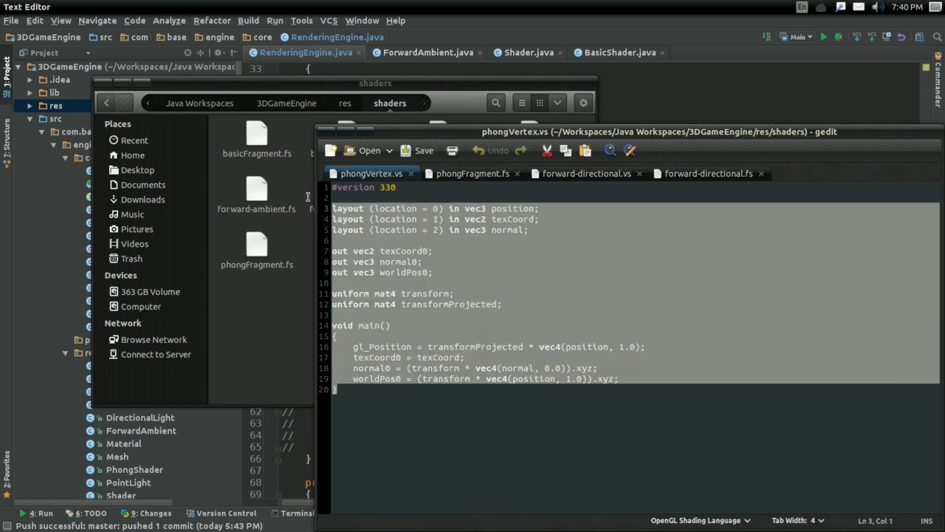
pyautogui.click(584, 173)
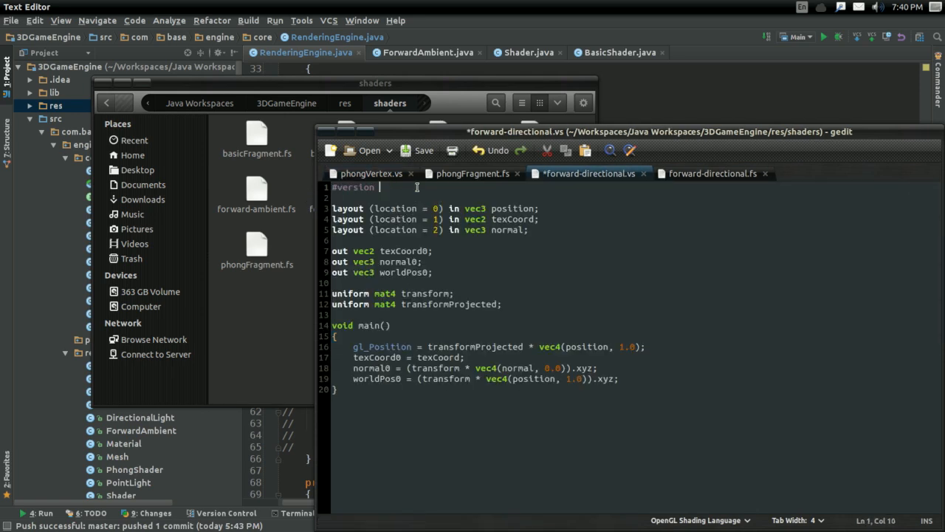
pyautogui.write('120')
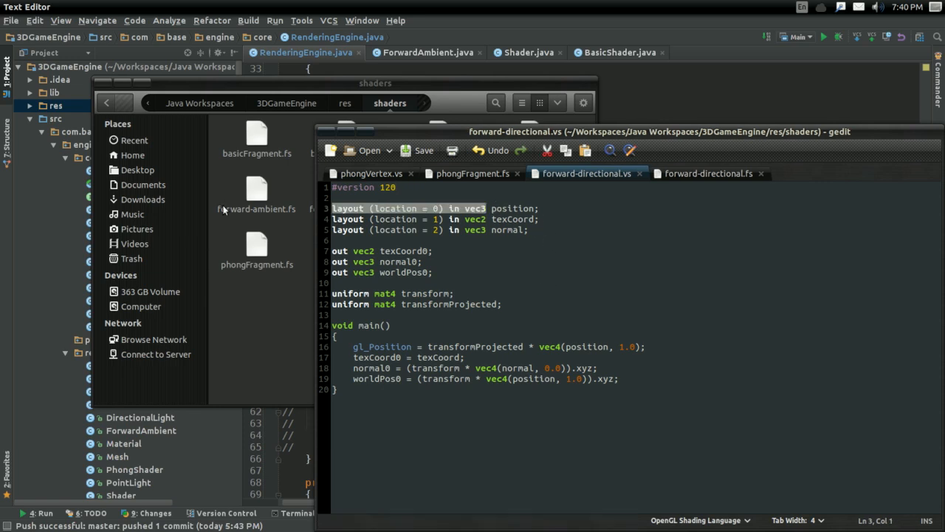
pyautogui.moveTo(510, 93)
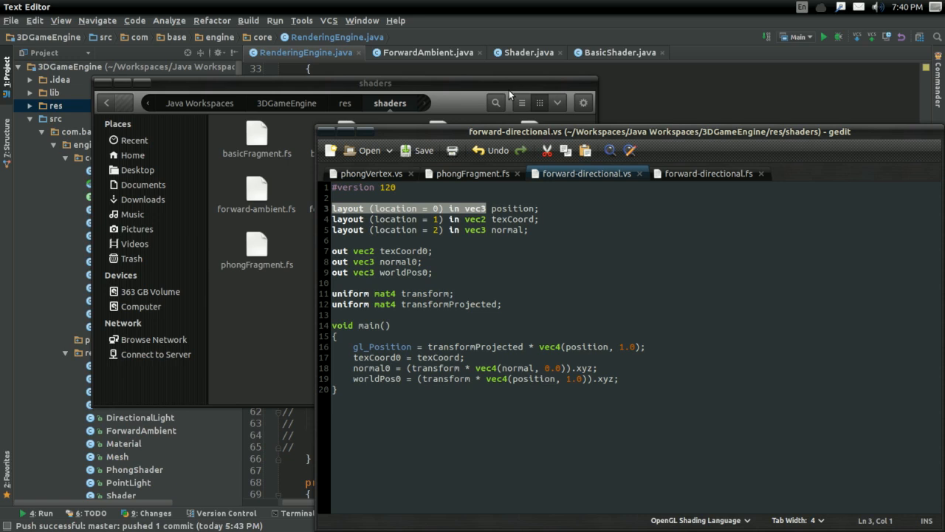
pyautogui.write('atribute position;')
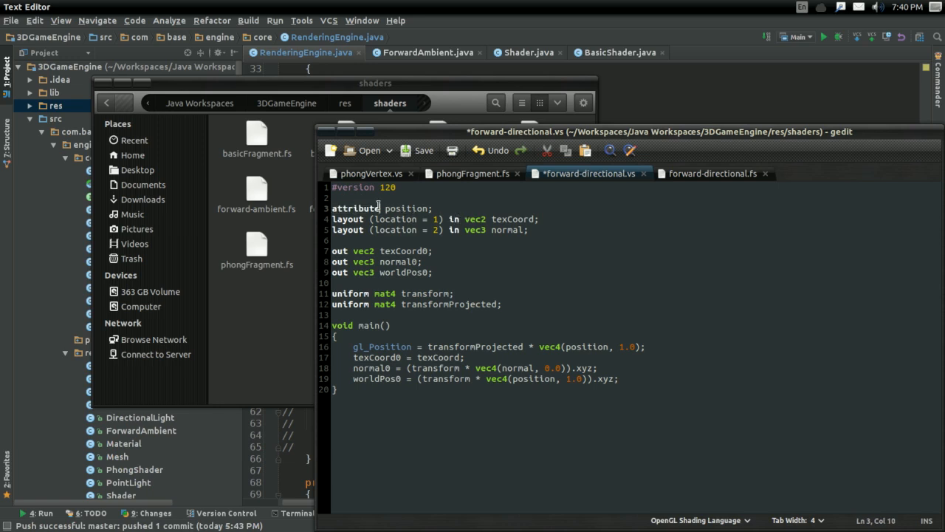
pyautogui.write('vec3')
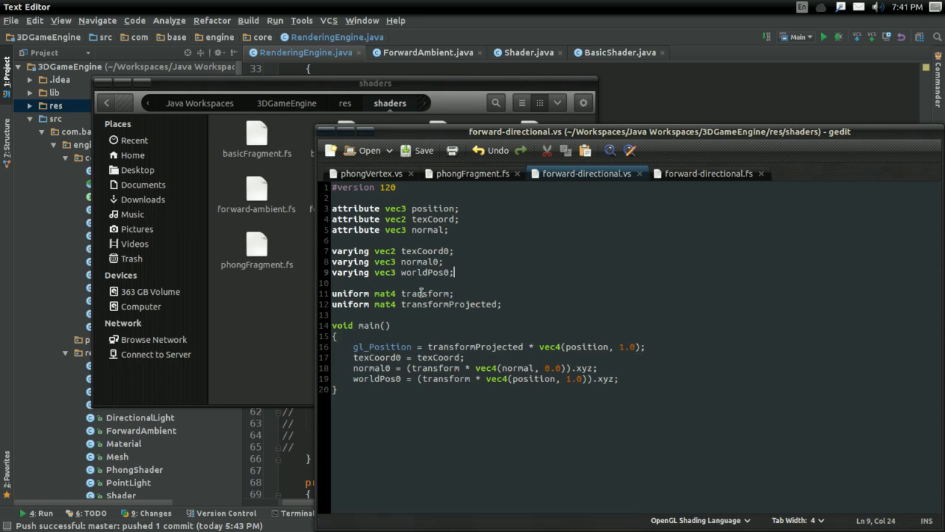
# Rename the transform uniforms to model and MVP.
pyautogui.doubleClick(422, 293)
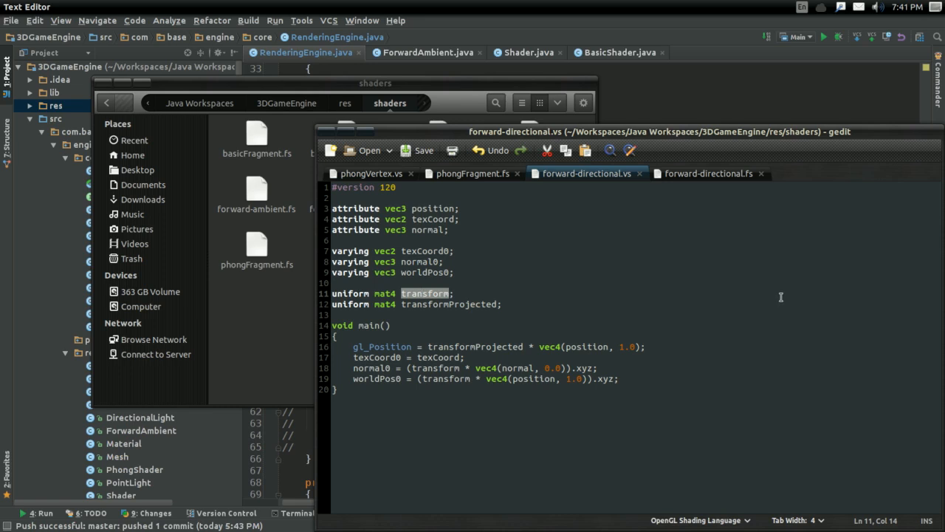
pyautogui.write('mdo')
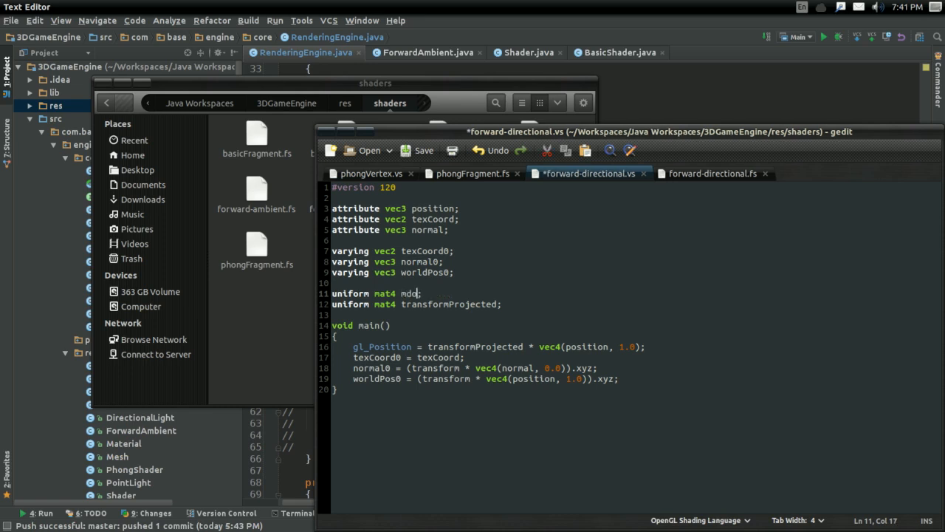
pyautogui.write('Model')
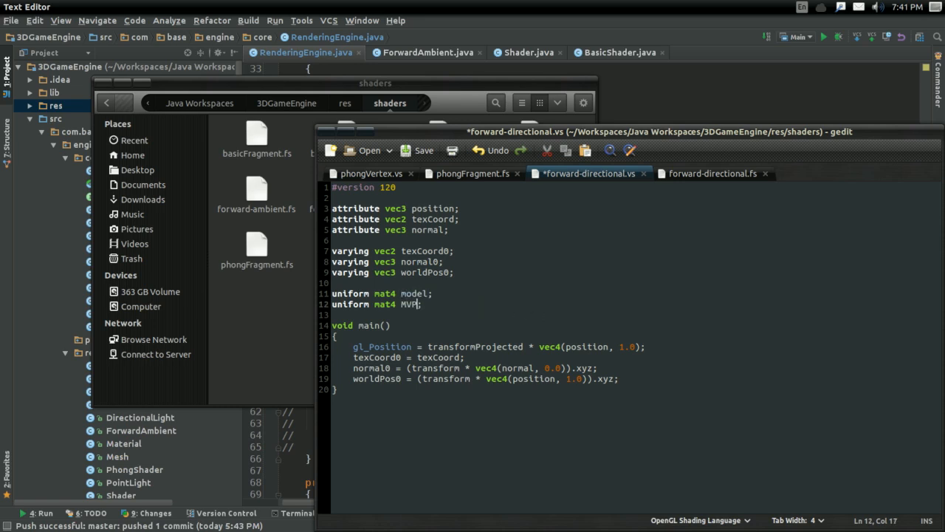
pyautogui.doubleClick(473, 346)
pyautogui.write('MV')
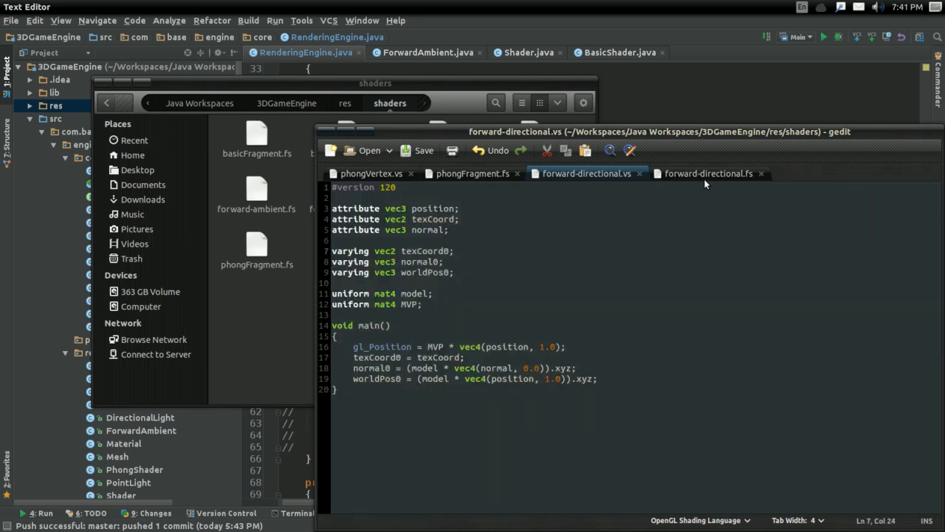
# Start forward-directional.fs with #version 120 and texCoord0, normal0, worldPos0 varyings.
pyautogui.click(473, 173)
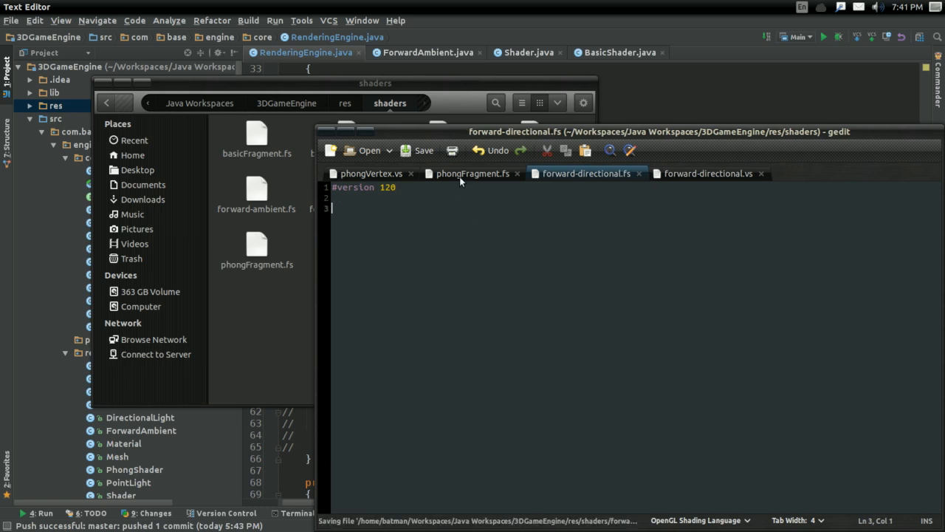
pyautogui.click(473, 173)
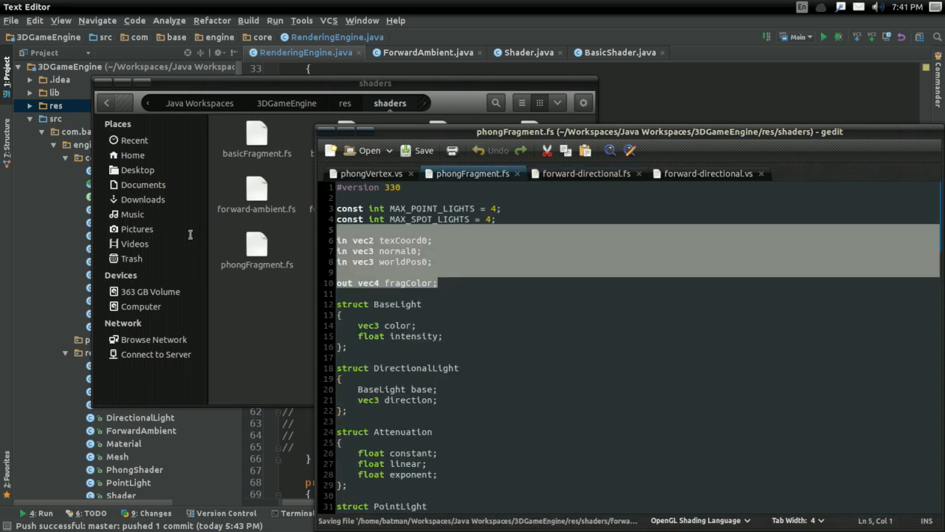
pyautogui.click(587, 173)
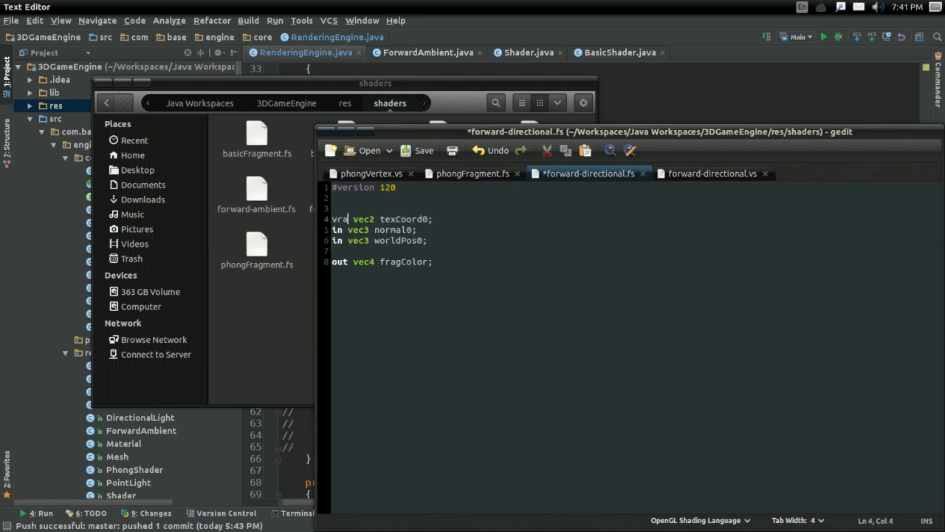
pyautogui.click(711, 174)
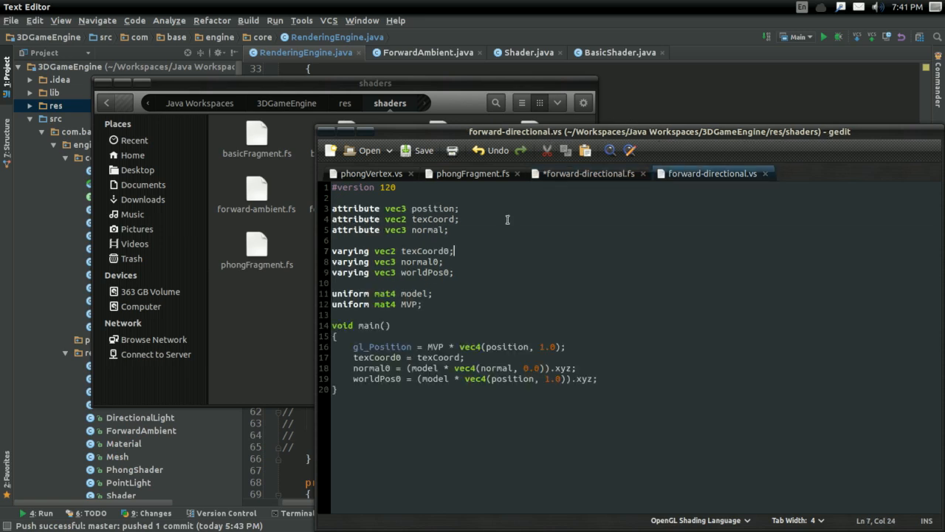
pyautogui.click(587, 173)
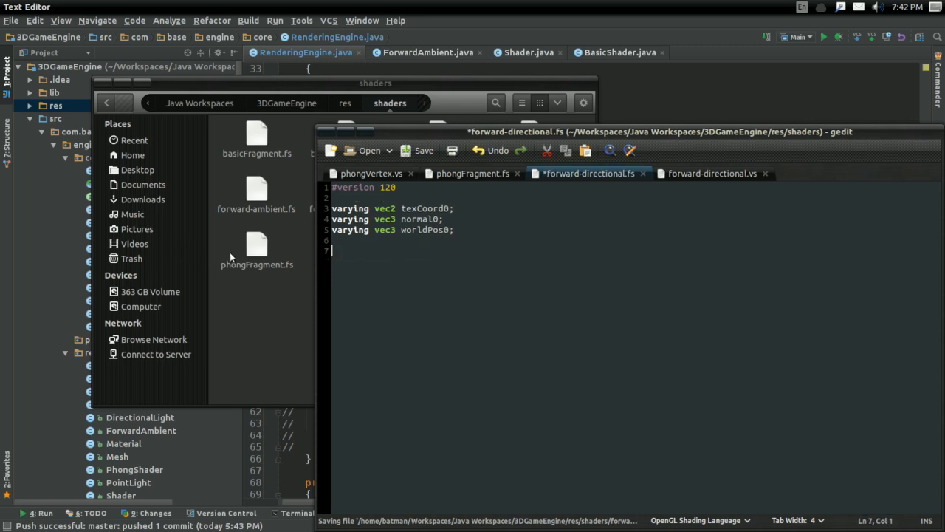
pyautogui.click(469, 173)
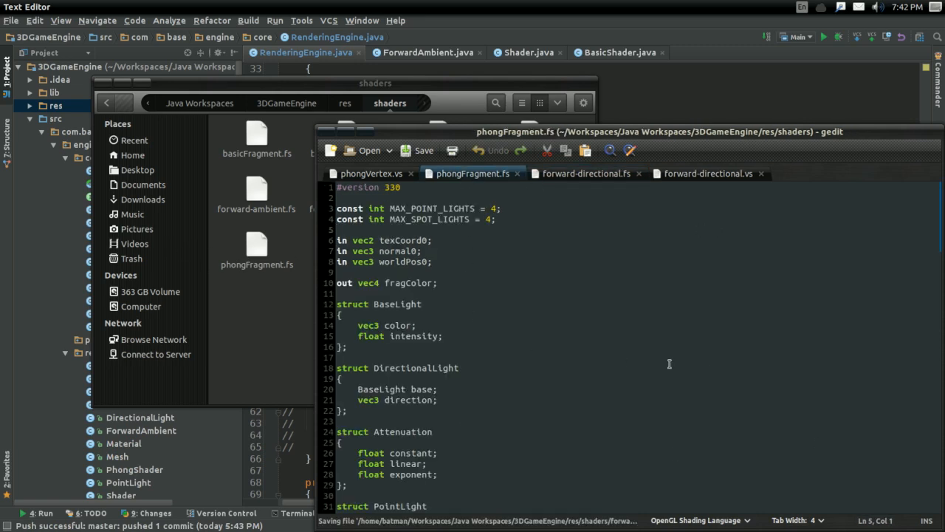
pyautogui.moveTo(564, 172)
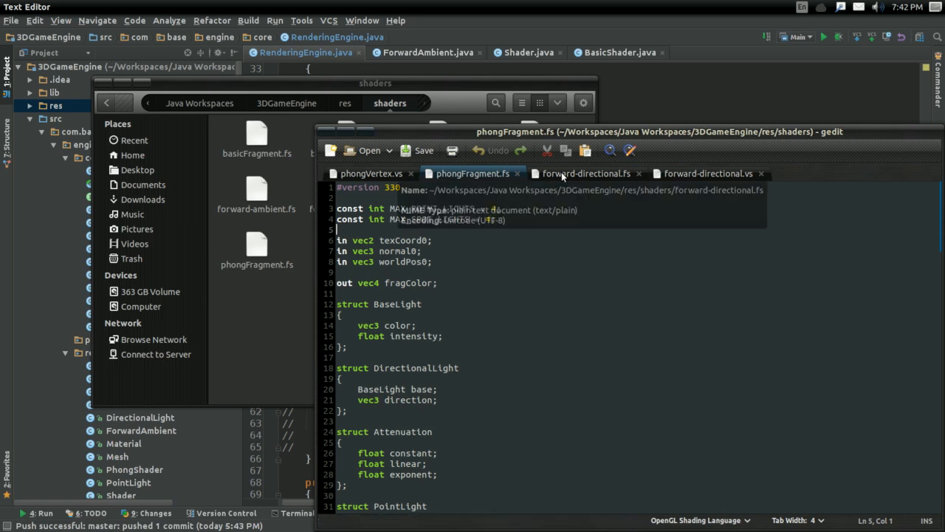
pyautogui.click(584, 173)
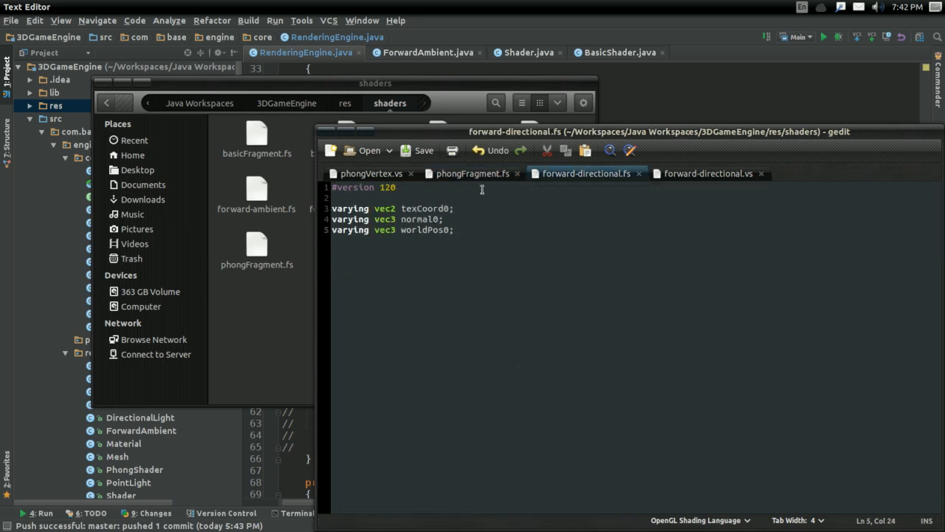
pyautogui.doubleClick(387, 187)
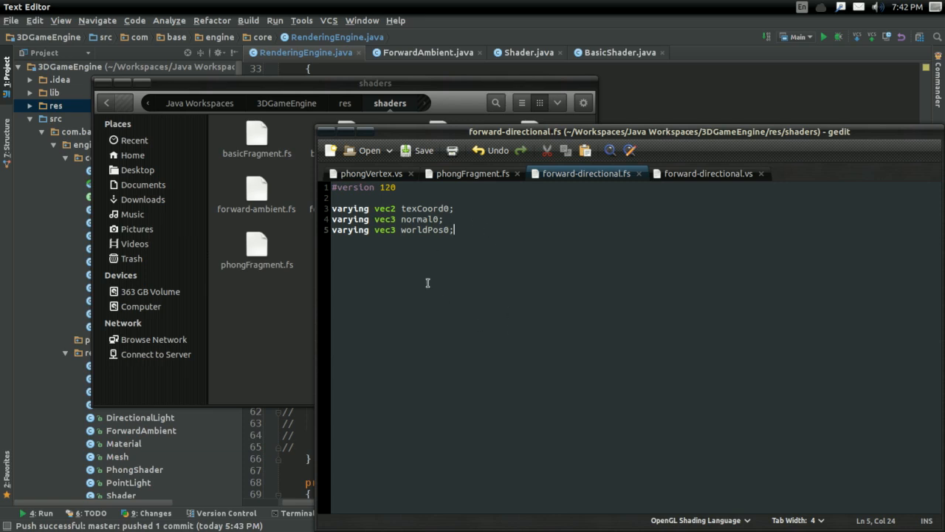
pyautogui.click(472, 173)
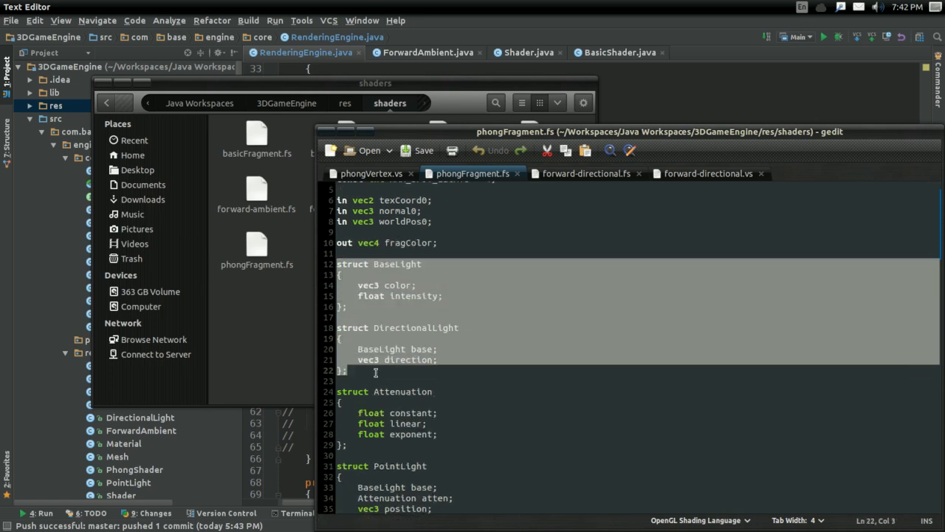
# Copy the uniforms down to directionalLight from phongFragment.fs into forward-directional.fs.
pyautogui.click(585, 173)
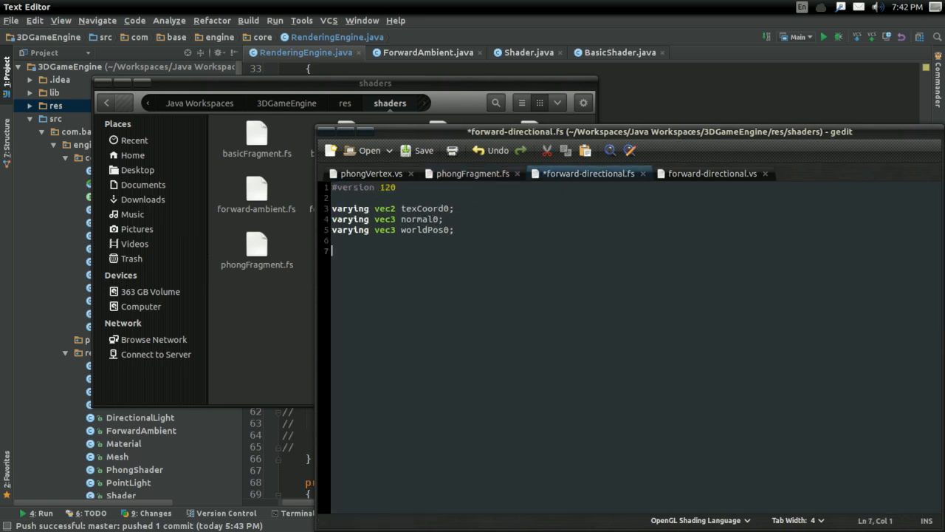
pyautogui.click(471, 173)
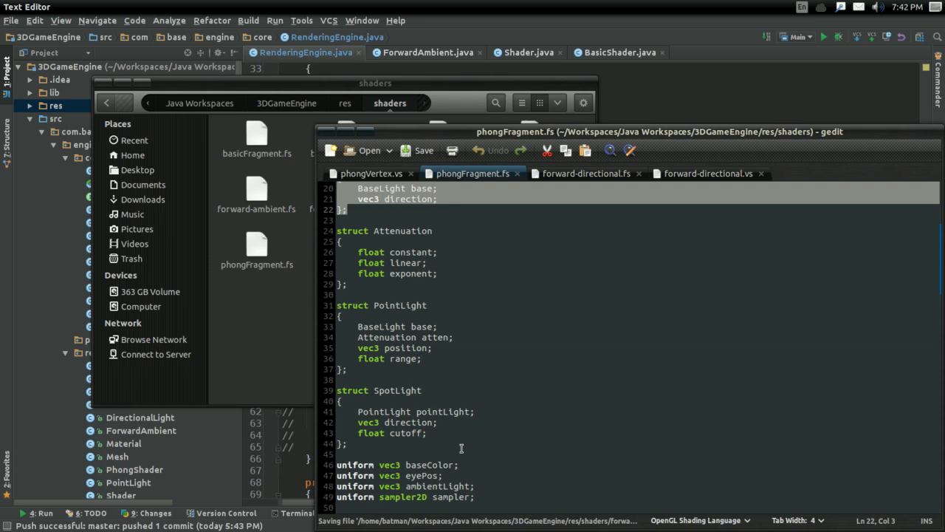
pyautogui.scroll(-3)
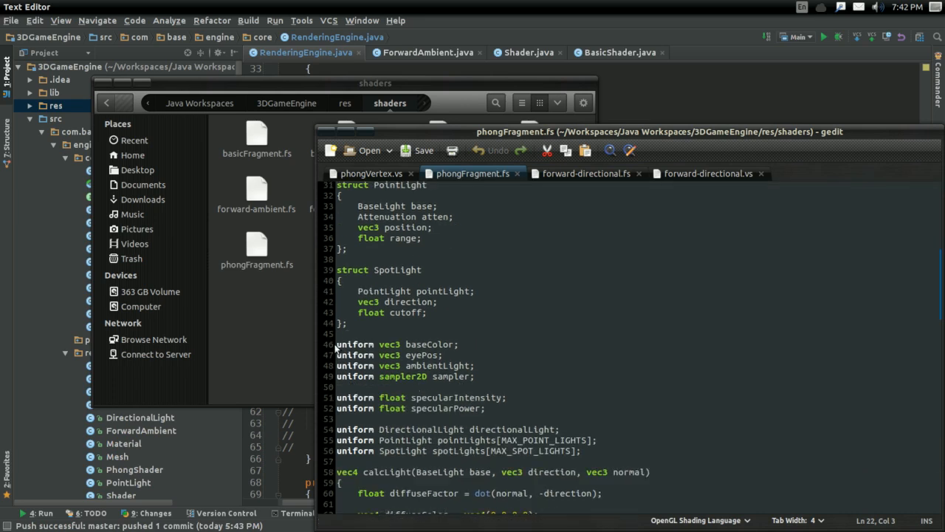
pyautogui.moveTo(335, 344); pyautogui.dragTo(560, 429)
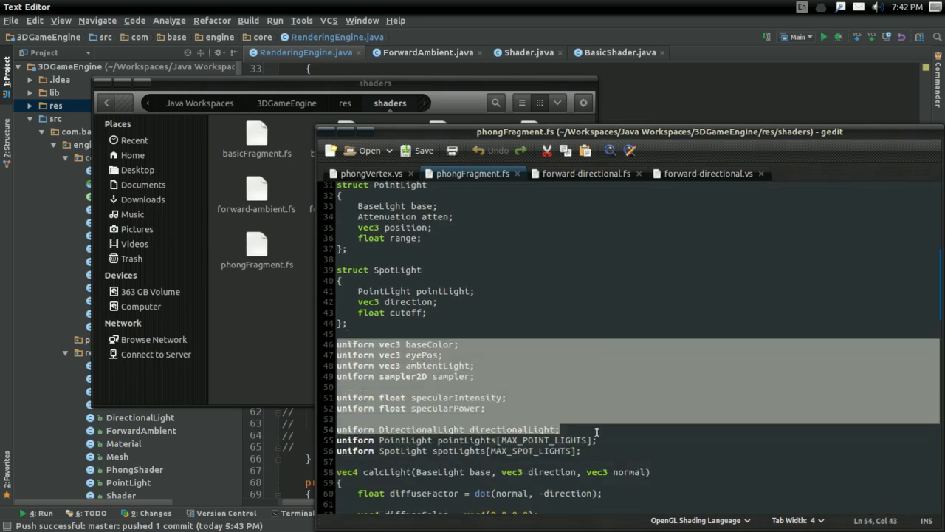
pyautogui.click(586, 172)
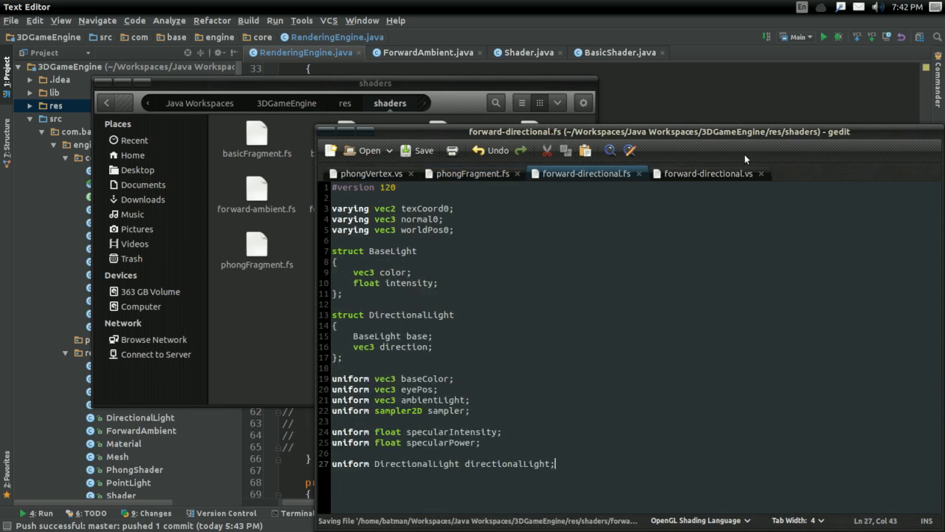
# Copy the calcLight function from phongFragment.fs into forward-directional.fs.
pyautogui.click(473, 173)
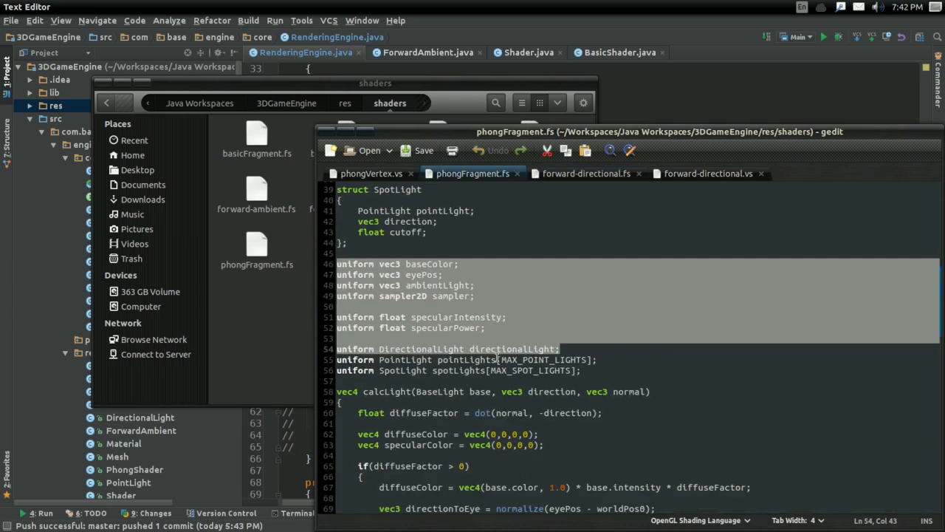
pyautogui.scroll(-3)
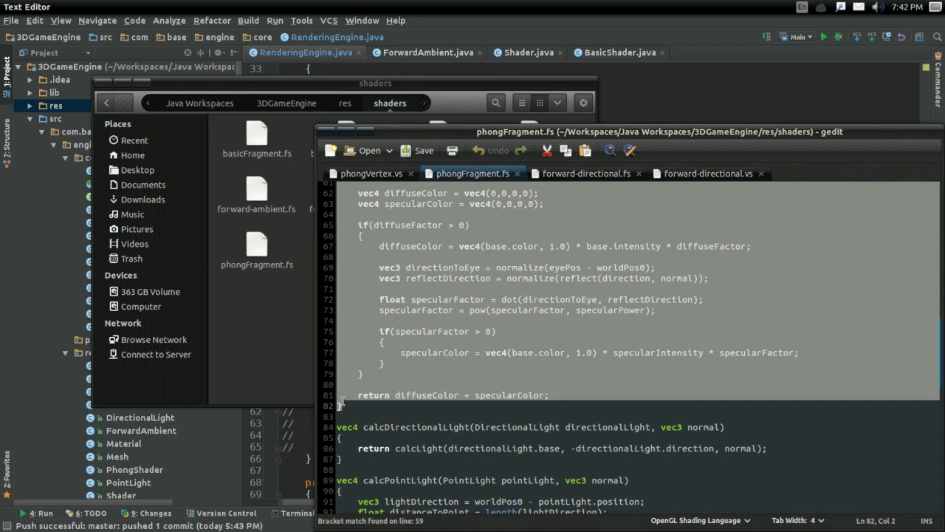
pyautogui.click(589, 173)
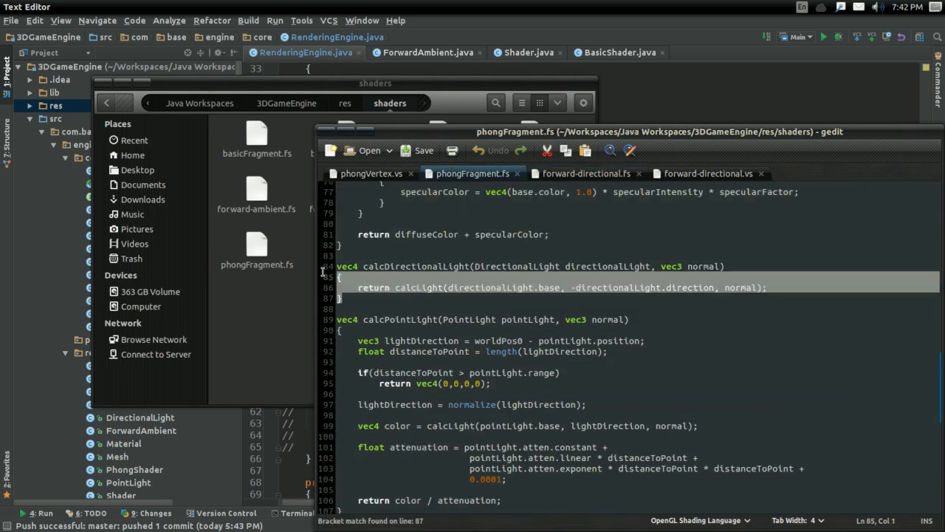
pyautogui.click(580, 172)
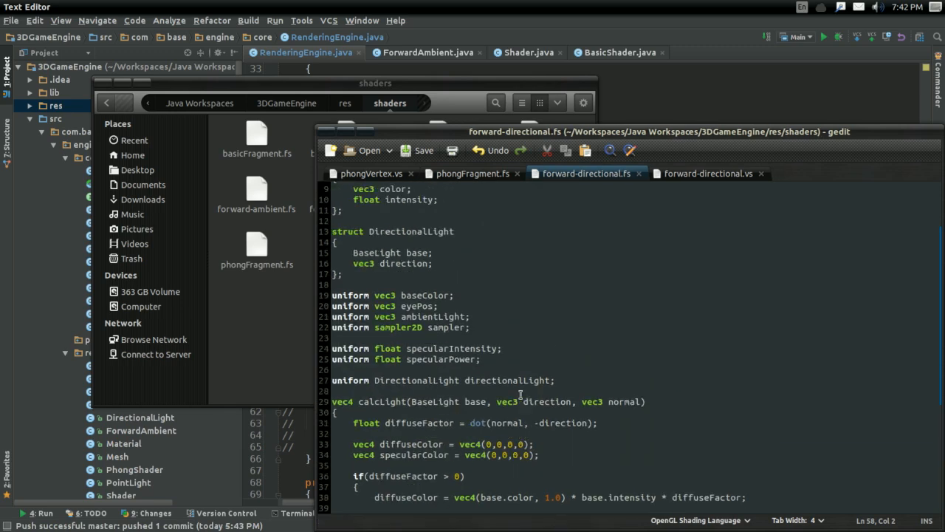
pyautogui.click(472, 173)
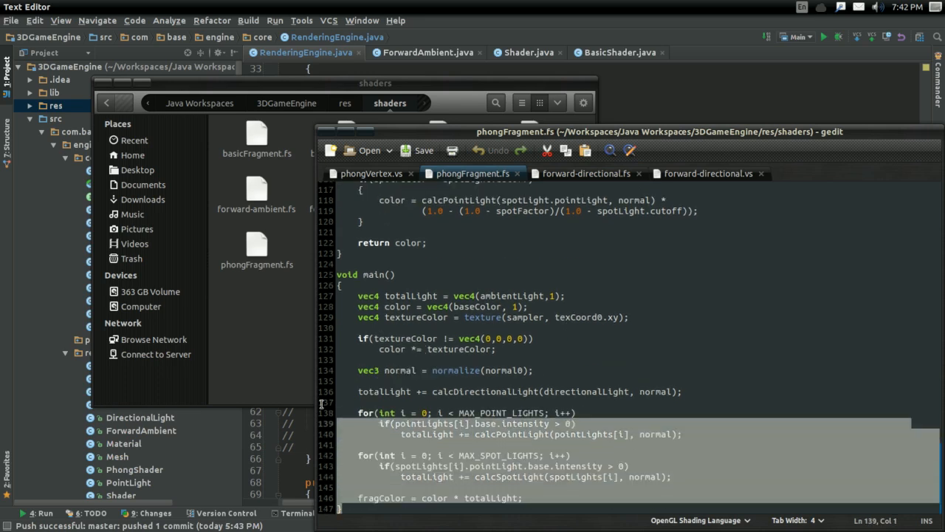
pyautogui.click(586, 174)
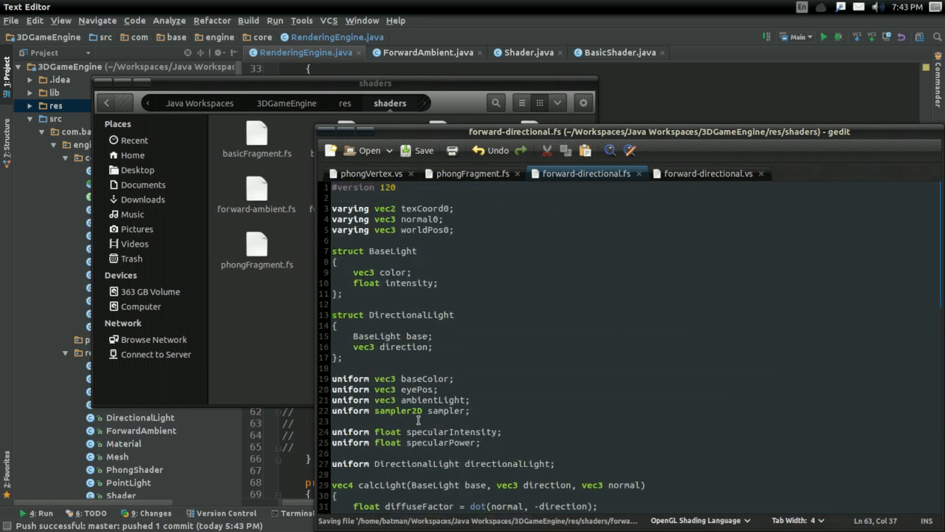
# Remove the baseColor uniform, rename sampler to diffuse, and sample it via texture2D(diffuse).
pyautogui.tripleClick(399, 400)
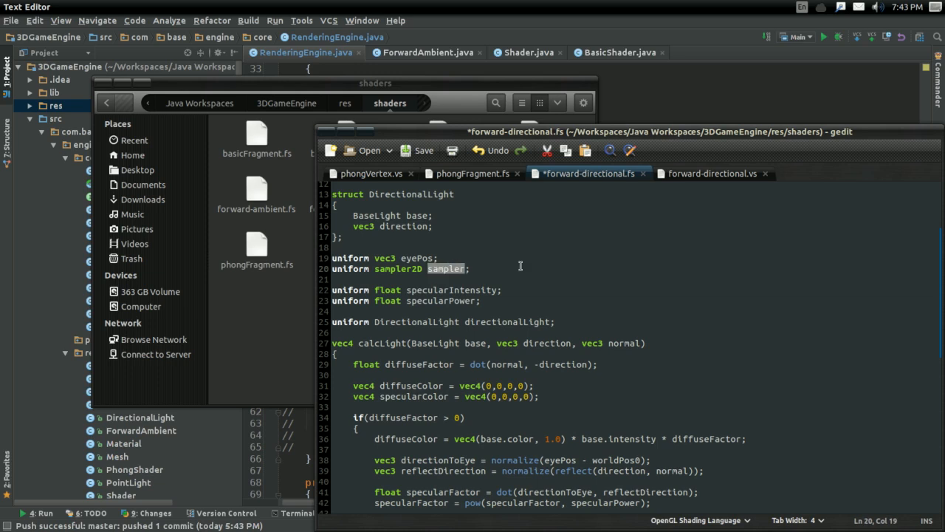
pyautogui.write('diffuse')
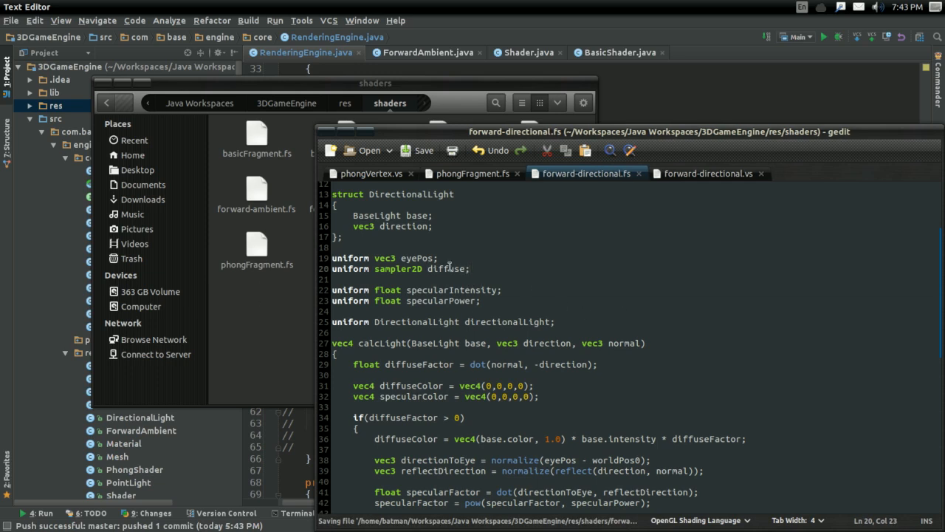
pyautogui.doubleClick(450, 269)
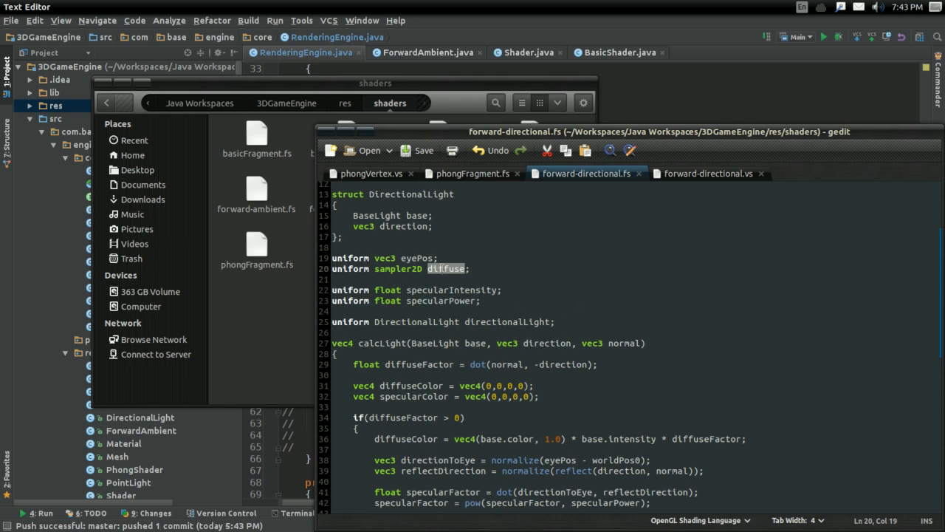
pyautogui.scroll(-3)
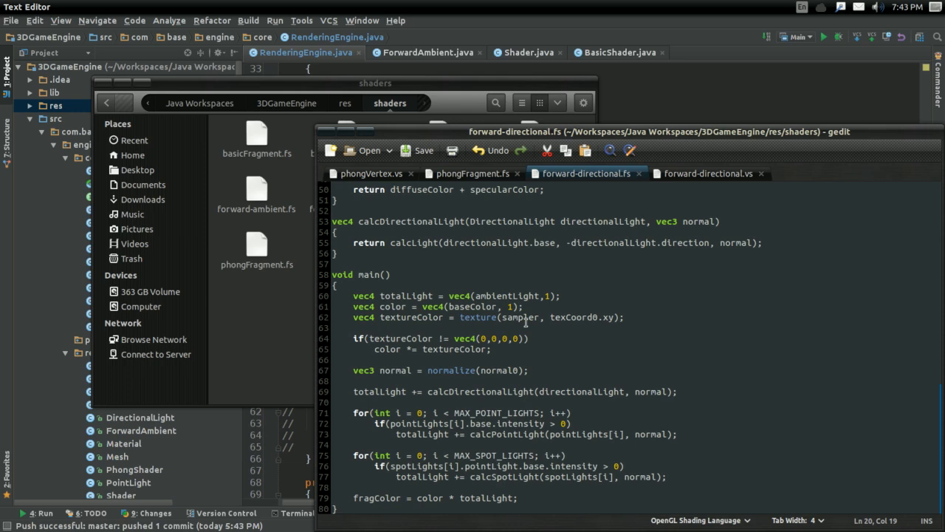
pyautogui.write('diffuse')
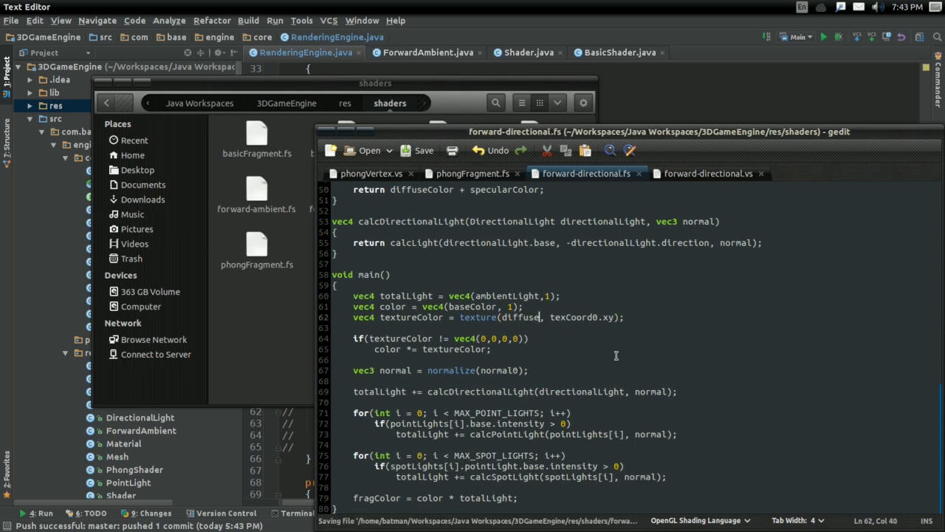
pyautogui.write('2f')
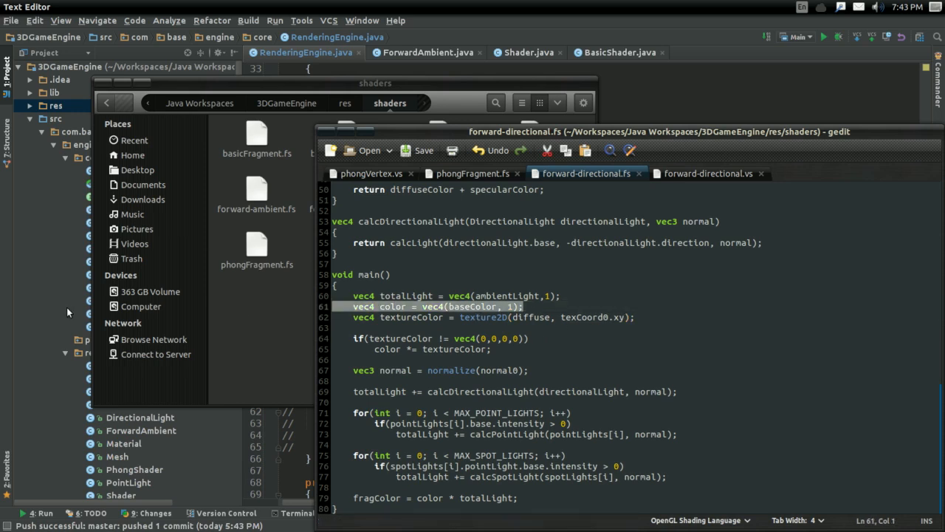
pyautogui.moveTo(549, 348)
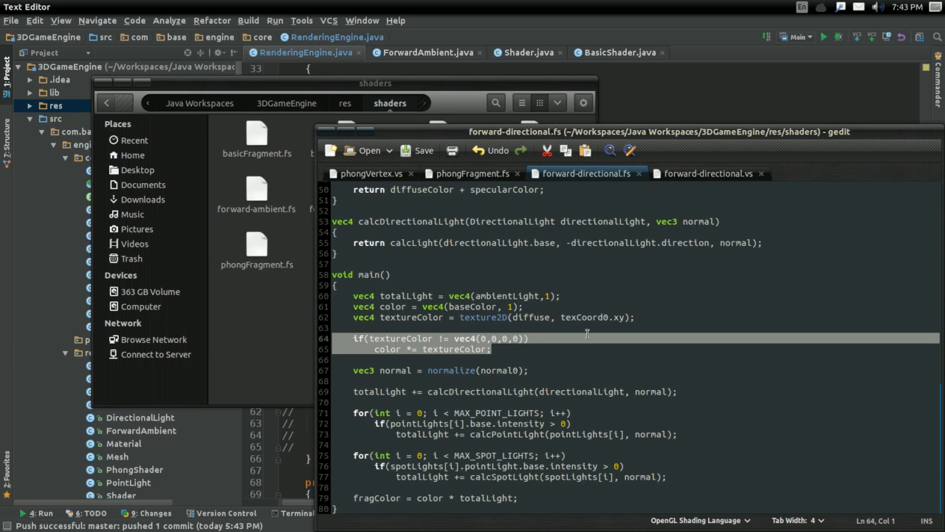
pyautogui.moveTo(613, 345)
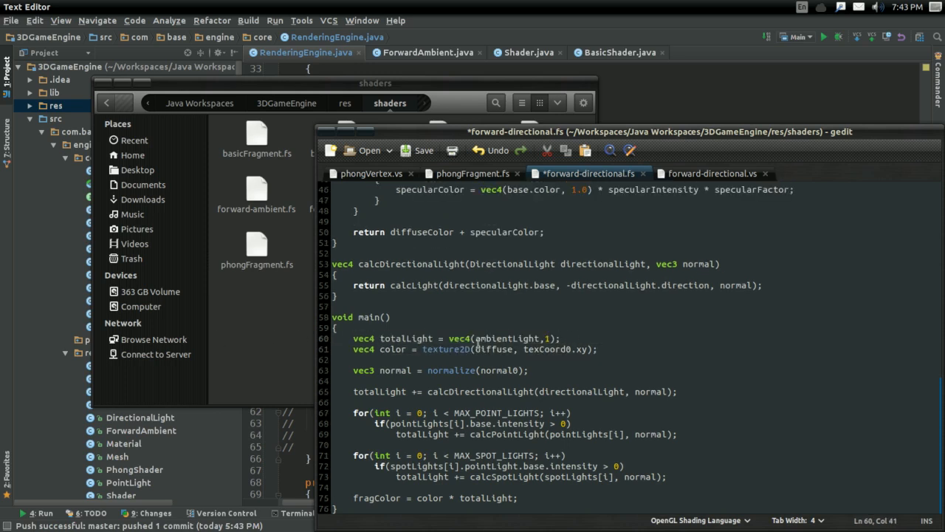
# Initialise totalLight to vec4(0,0,0,1) and delete the point and spot light code.
pyautogui.doubleClick(507, 338)
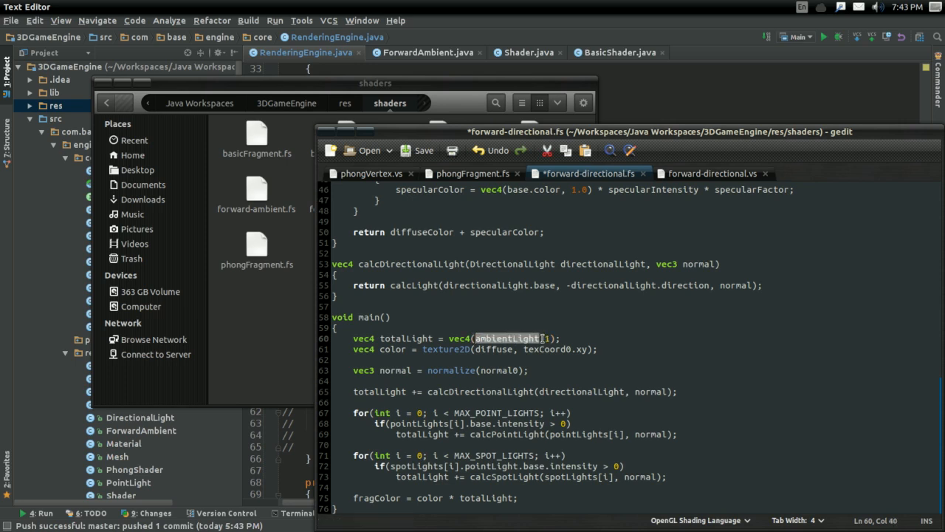
pyautogui.write('0,0,0,1')
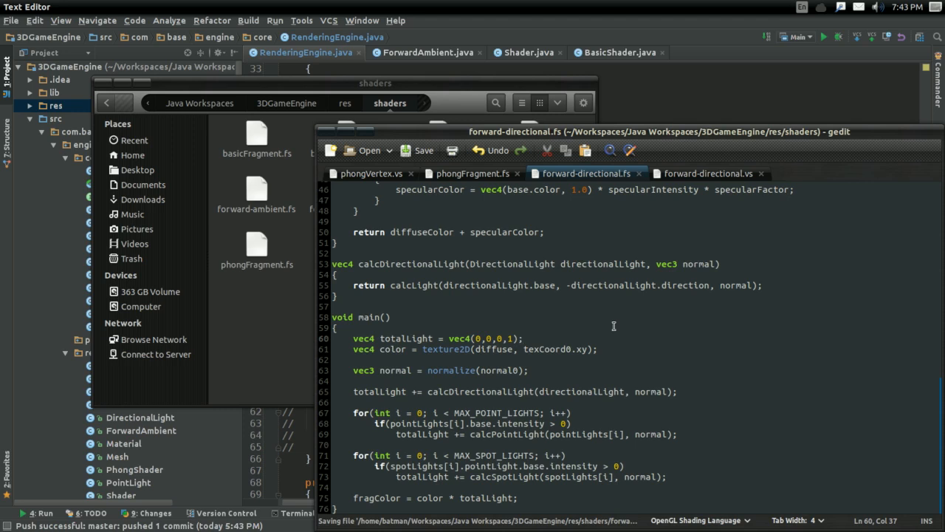
pyautogui.doubleClick(483, 391)
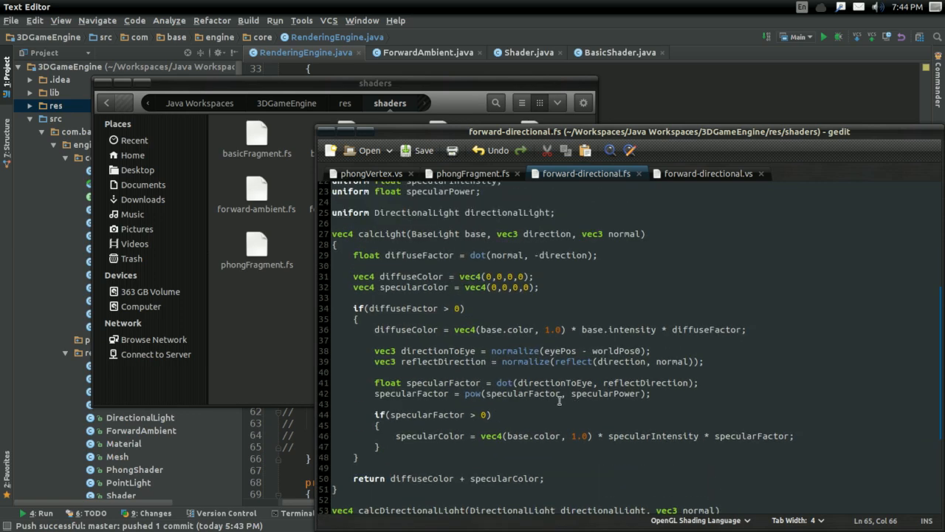
pyautogui.moveTo(493, 287)
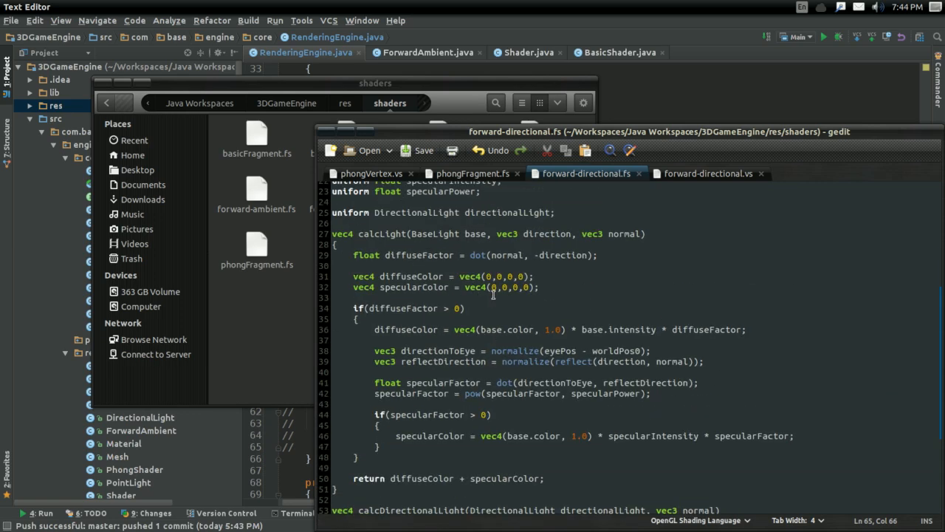
pyautogui.moveTo(353, 308); pyautogui.dragTo(378, 404)
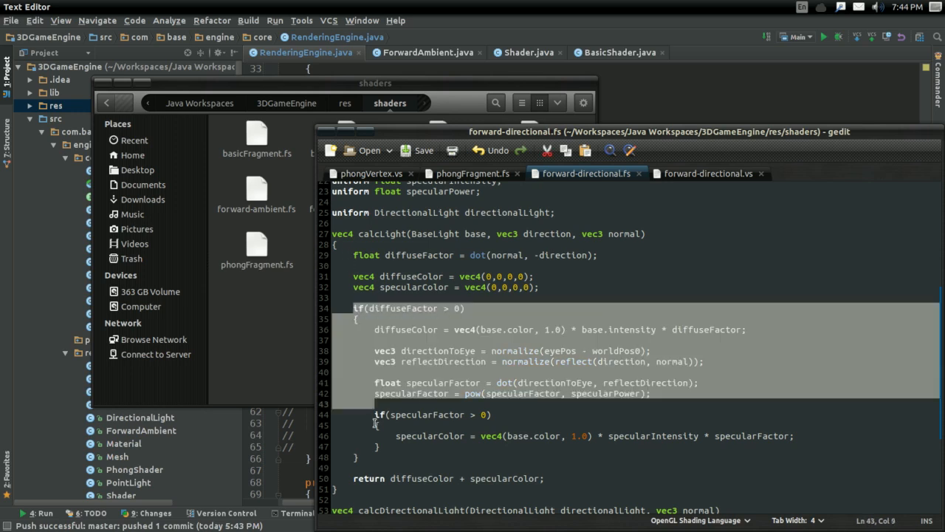
# Output gl_FragColor from the diffuse texture lookup and calcDirectionalLight(directionalLight, normal).
pyautogui.scroll(-3)
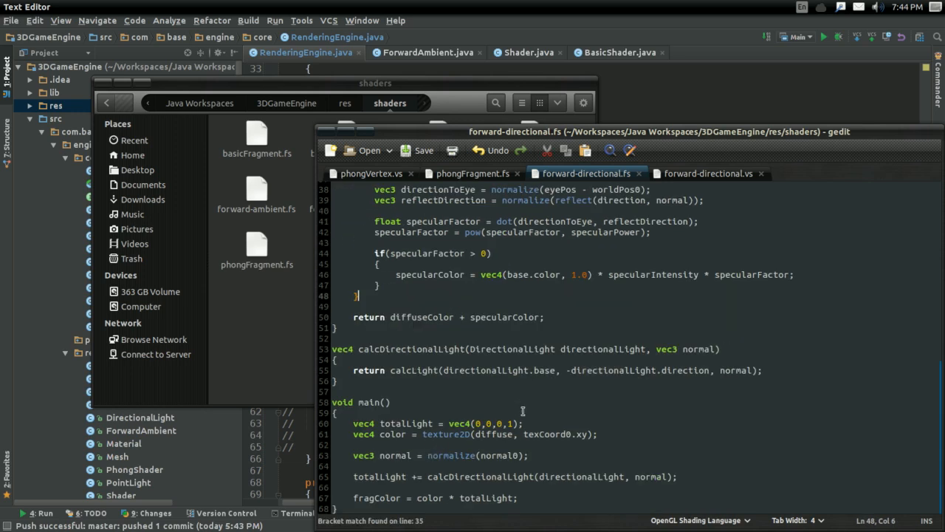
pyautogui.doubleClick(376, 498)
pyautogui.write('gl_F')
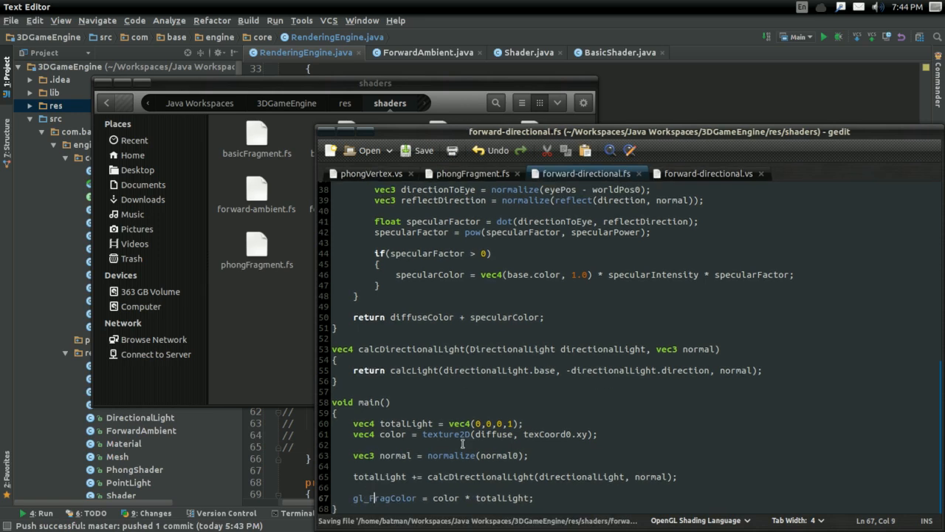
pyautogui.doubleClick(445, 497)
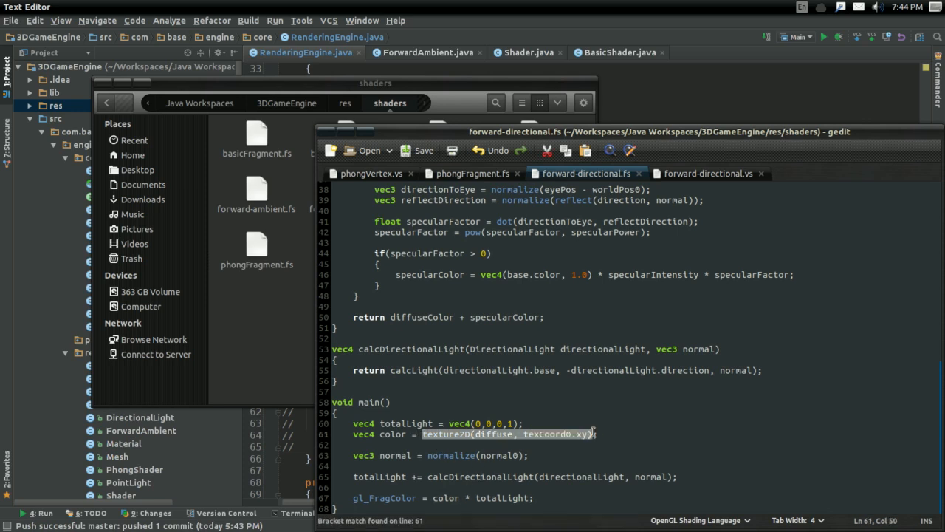
pyautogui.moveTo(663, 456)
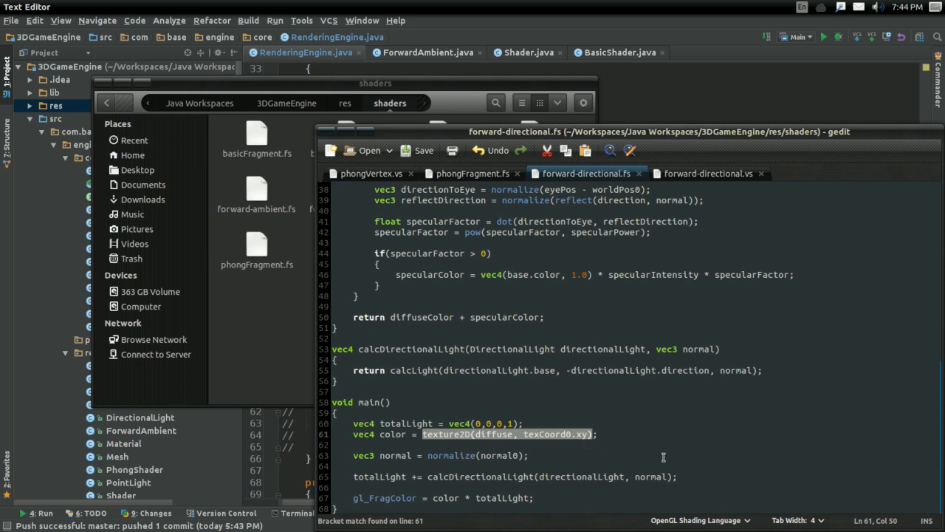
pyautogui.moveTo(440, 485)
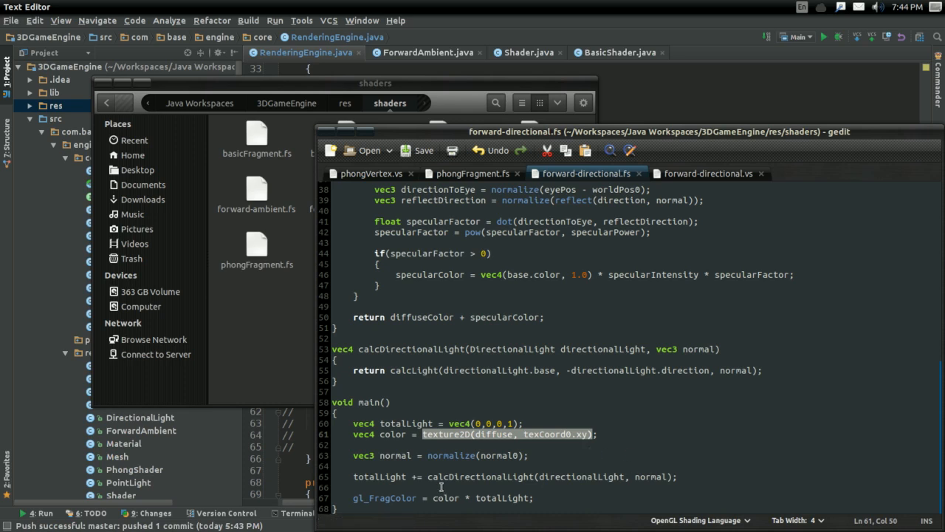
pyautogui.moveTo(504, 519)
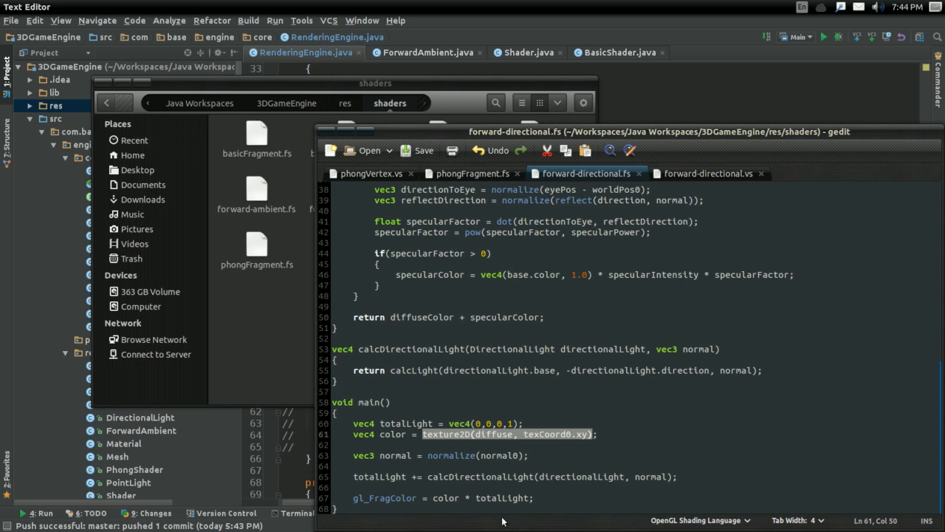
pyautogui.press('Delete')
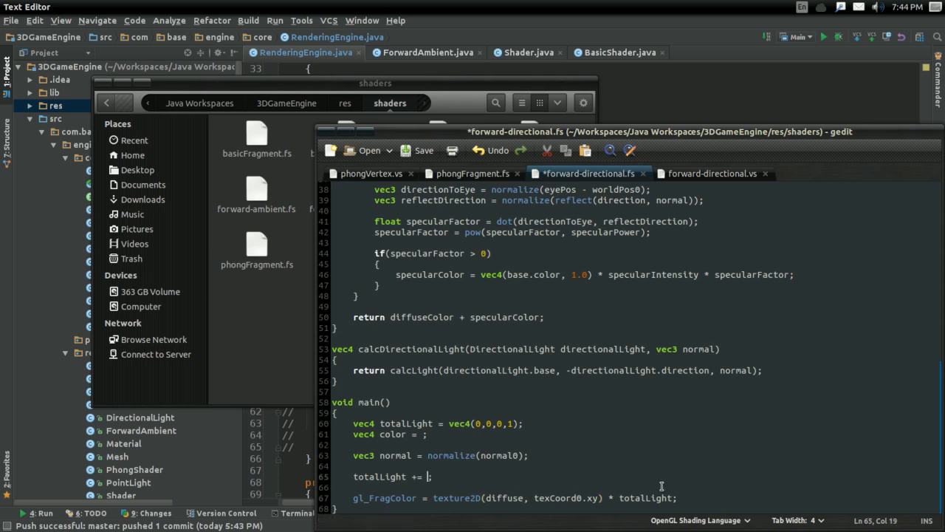
pyautogui.write('calcDirectionalLight(directionalLight, normal)')
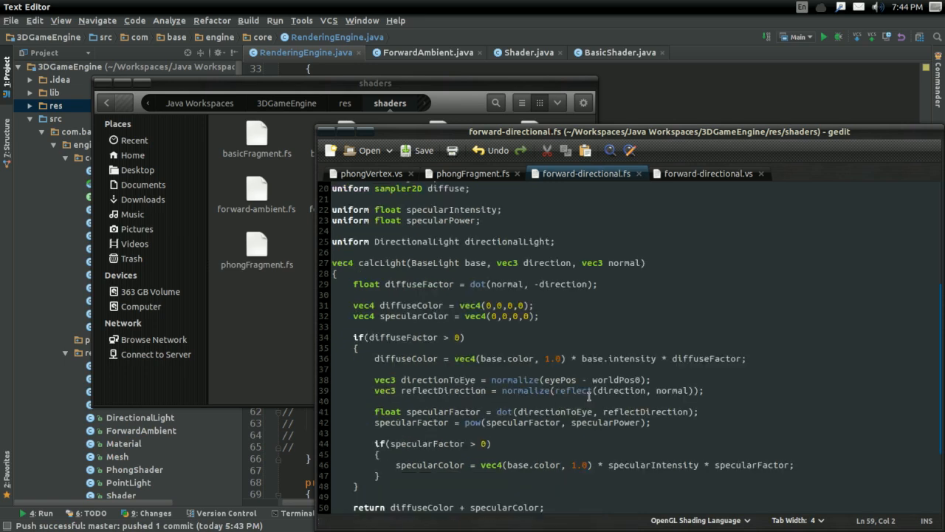
pyautogui.scroll(-3)
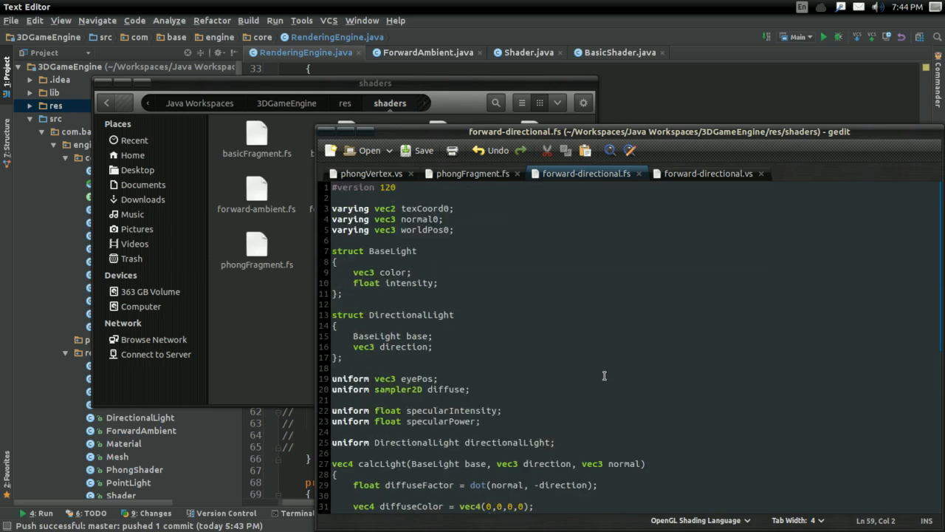
pyautogui.moveTo(341, 149)
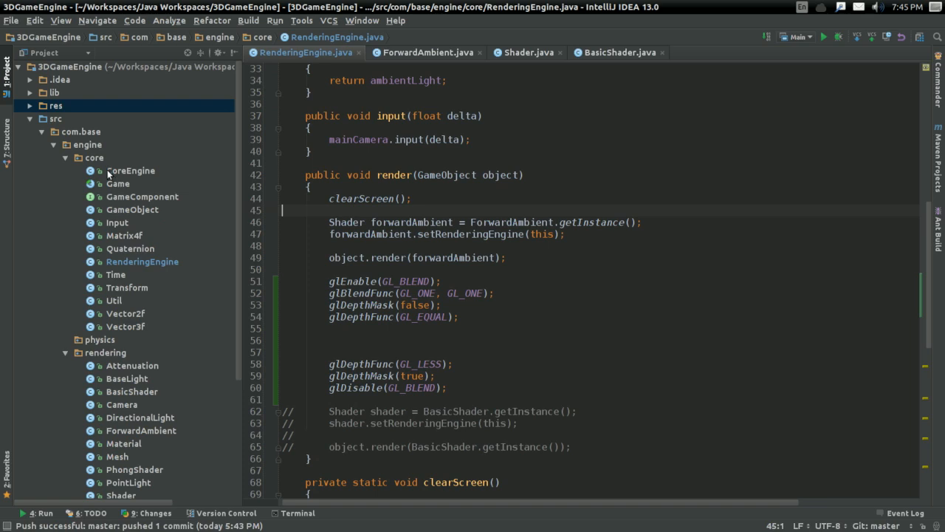
# Create a ForwardDirectional class in rendering and paste ForwardAmbient's code, importing Matrix4f and Transform.
pyautogui.rightClick(105, 352)
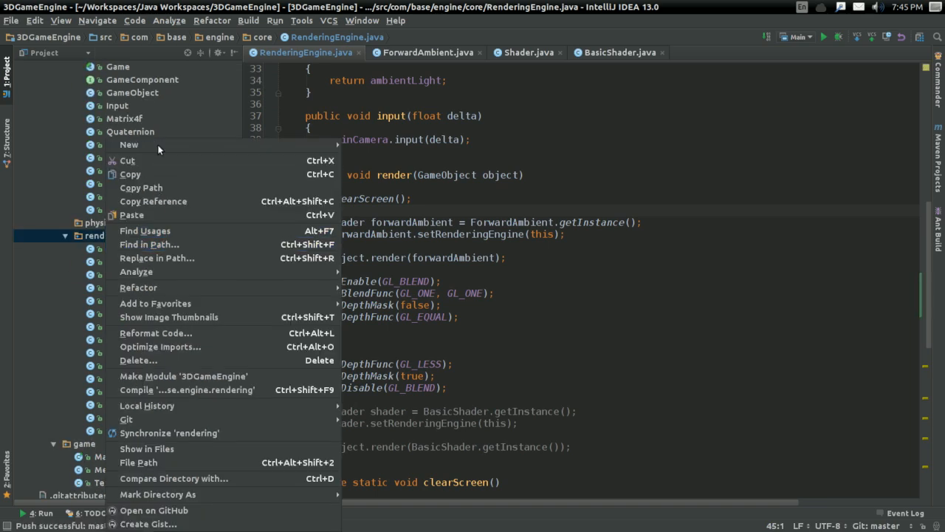
pyautogui.click(128, 144)
pyautogui.write('ForwardDirec')
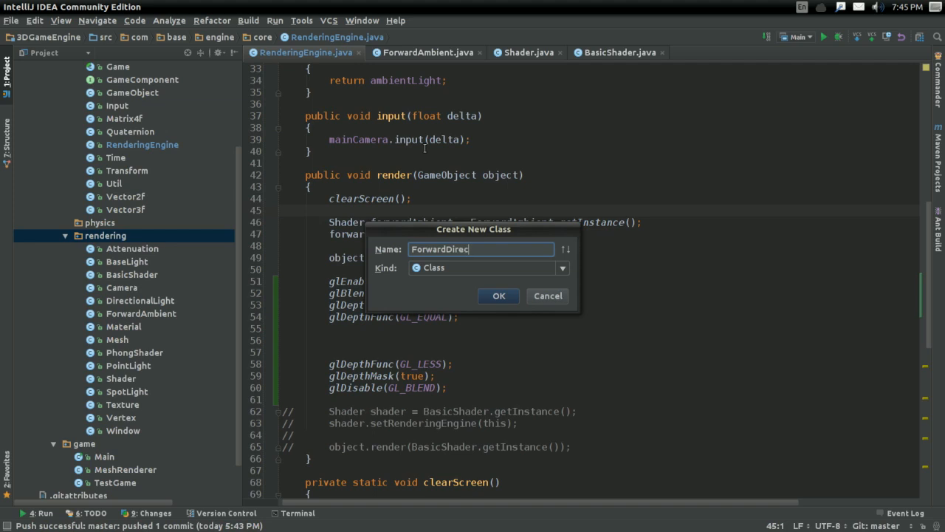
pyautogui.click(498, 296)
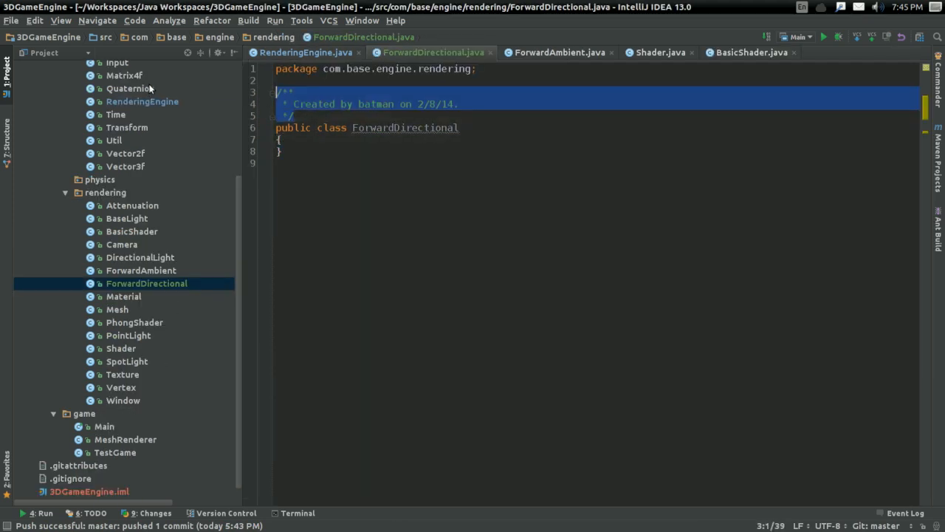
pyautogui.press('Delete')
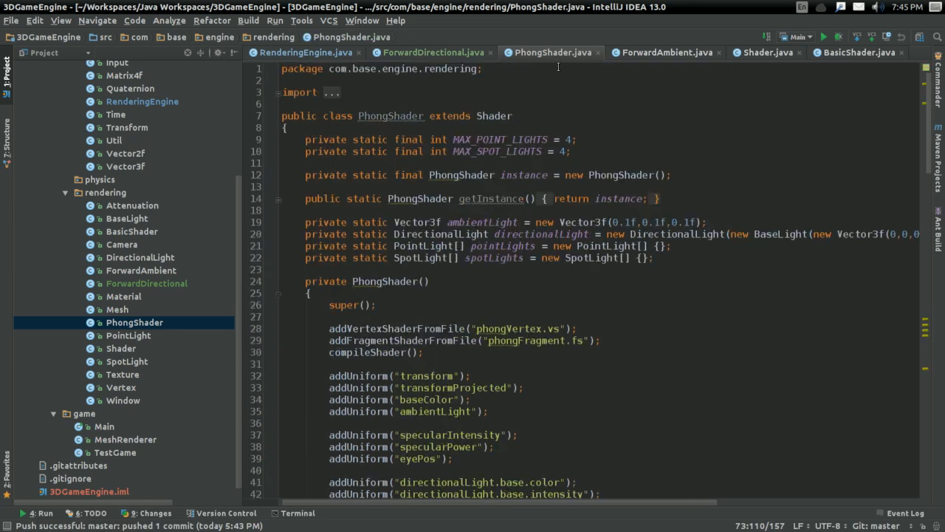
pyautogui.click(665, 52)
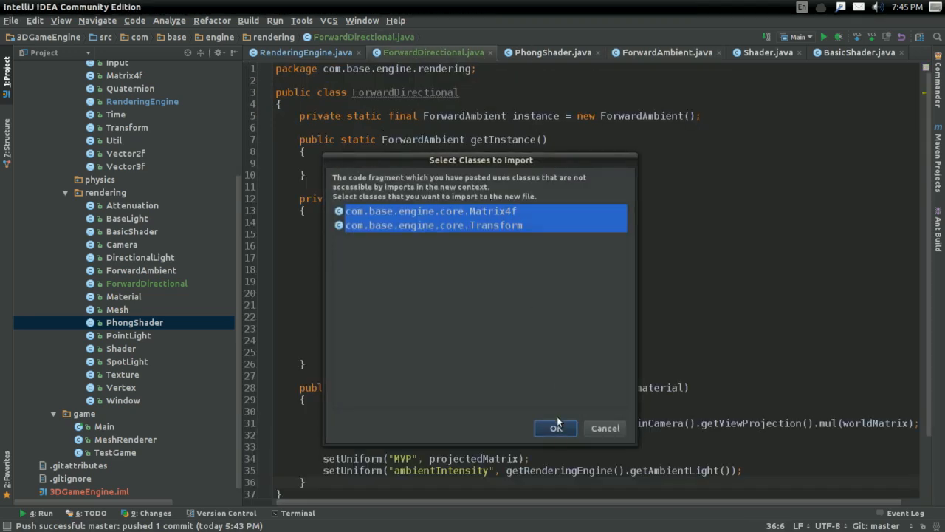
pyautogui.click(555, 429)
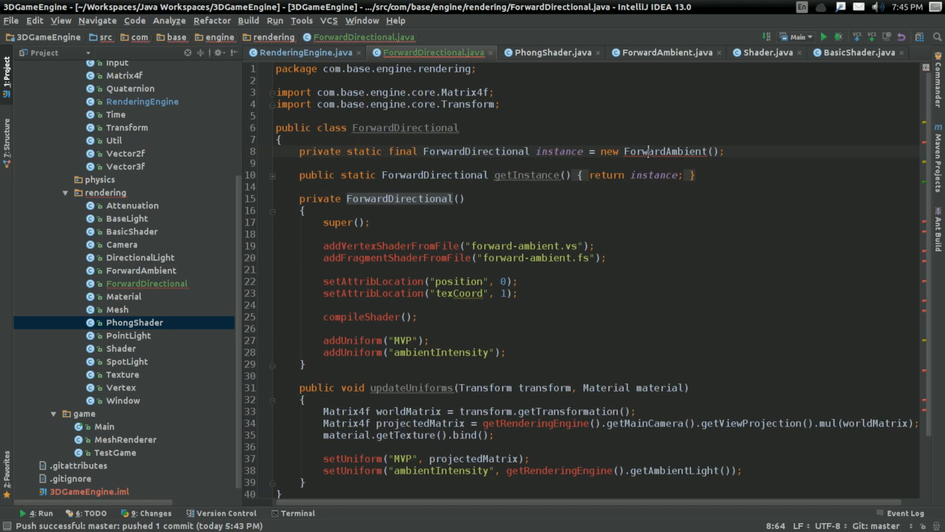
# Rename it ForwardDirectional, extend Shader, and switch the shader file names to directional.
pyautogui.write('ForwardDirectional')
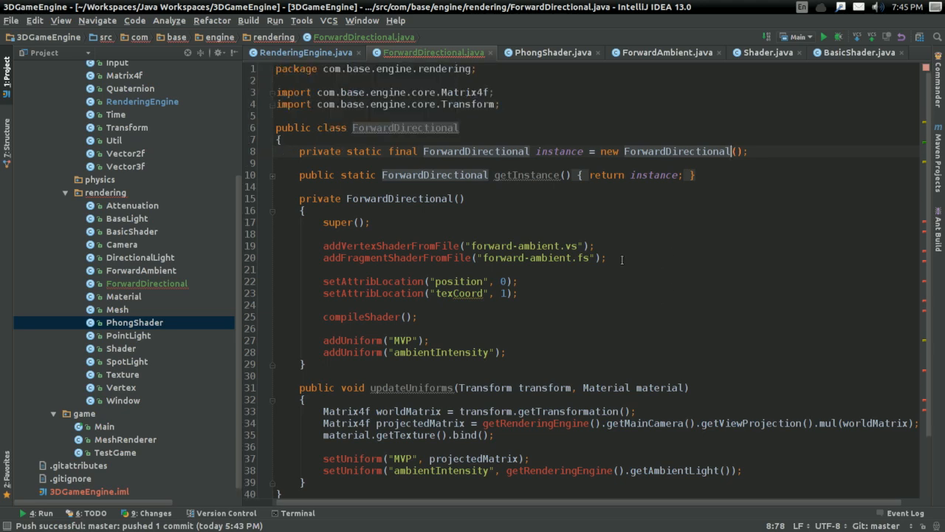
pyautogui.write('extends Shader')
pyautogui.click(597, 246)
pyautogui.write('diffus')
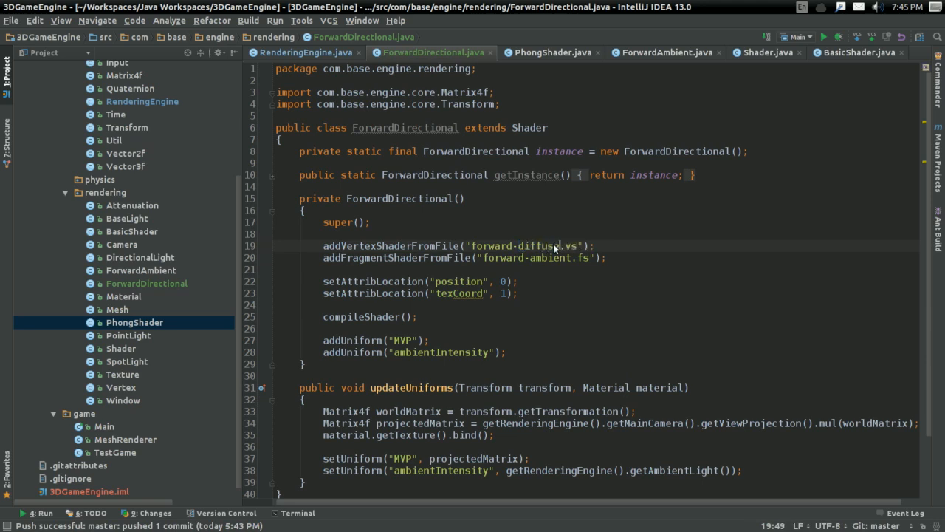
pyautogui.doubleClick(547, 245)
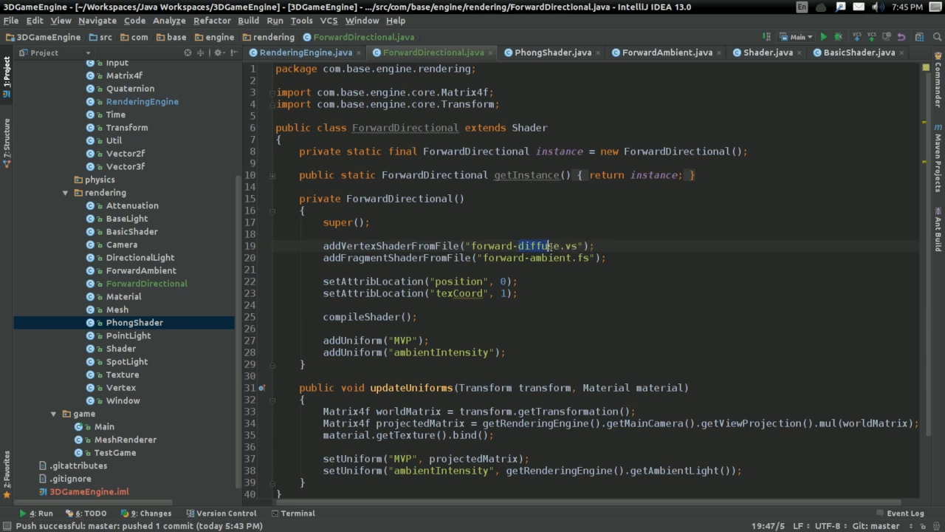
pyautogui.write('directional')
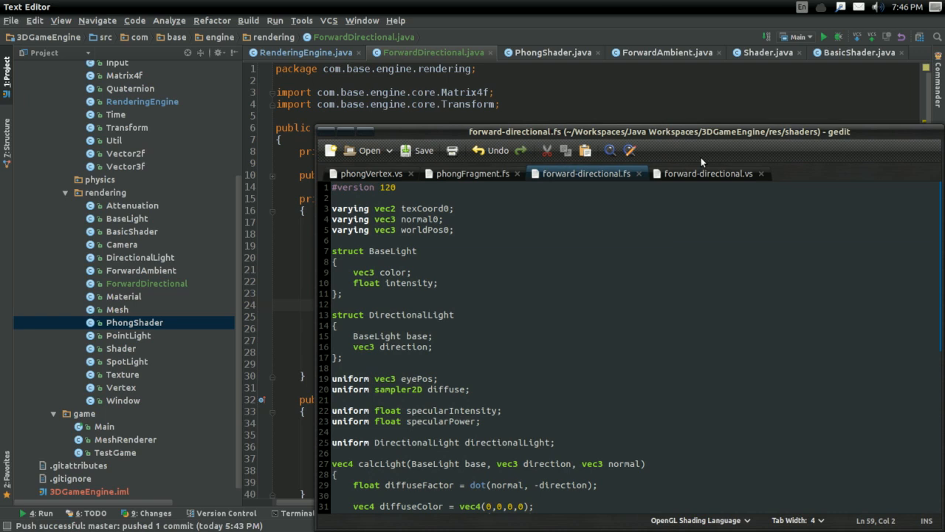
pyautogui.click(706, 172)
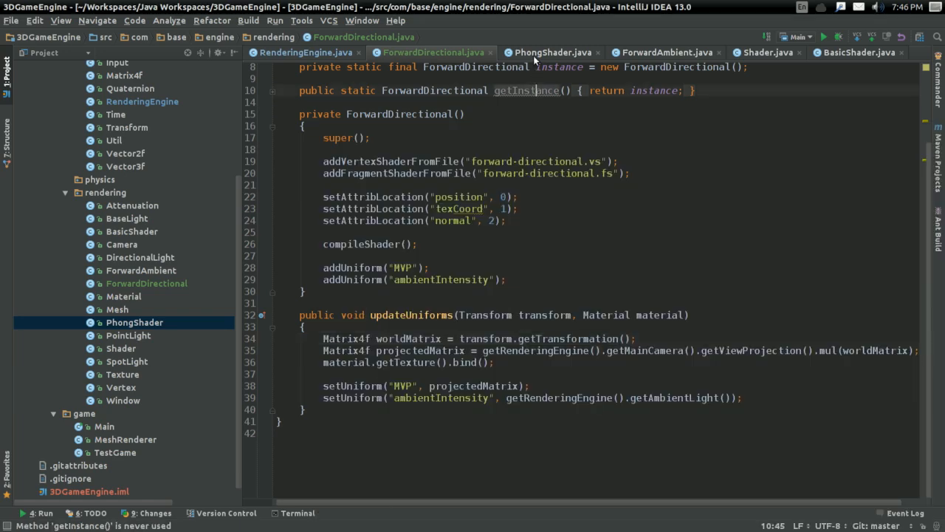
# Register model and MVP uniforms and set model from worldMatrix, commenting out old ambient calls.
pyautogui.click(549, 51)
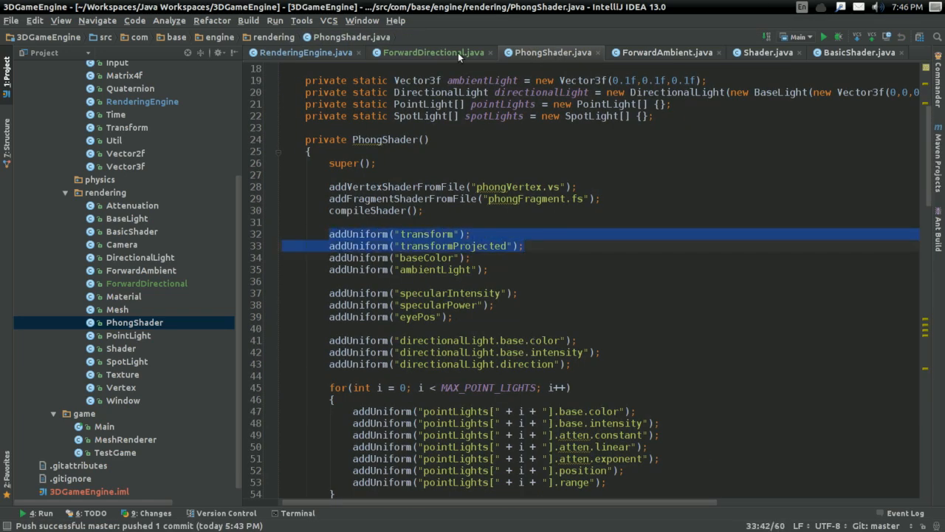
pyautogui.click(434, 53)
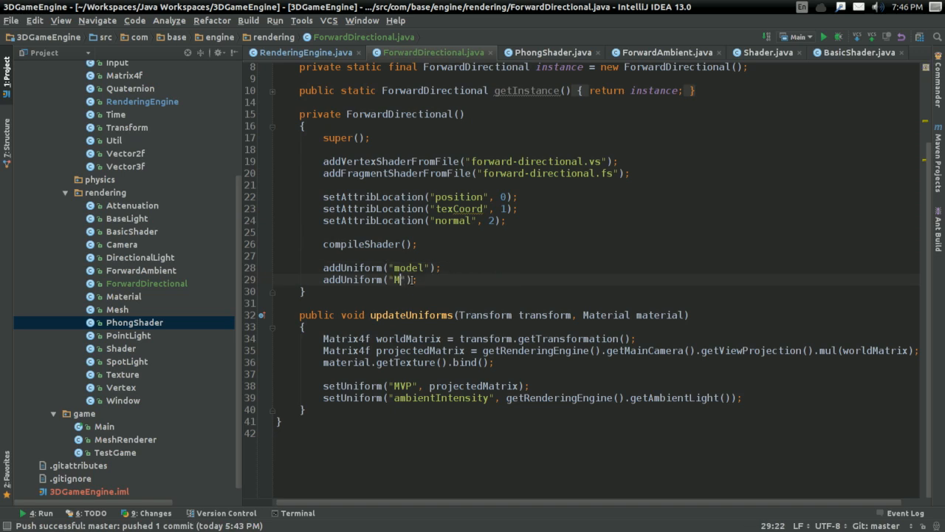
pyautogui.write('VP')
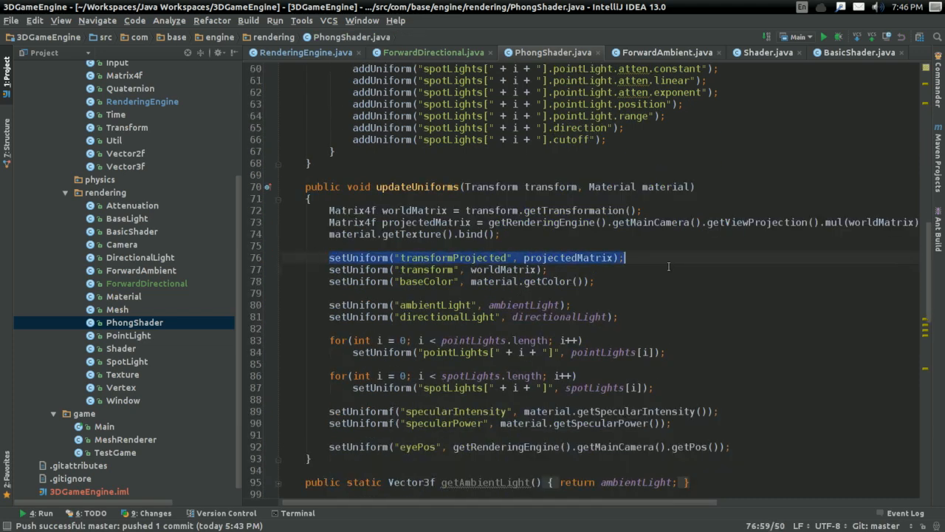
pyautogui.click(433, 53)
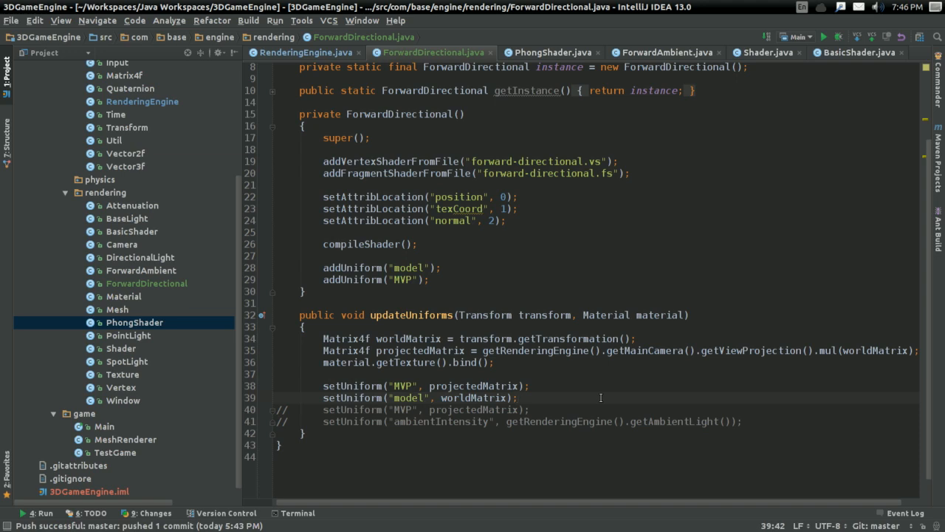
pyautogui.moveTo(541, 386)
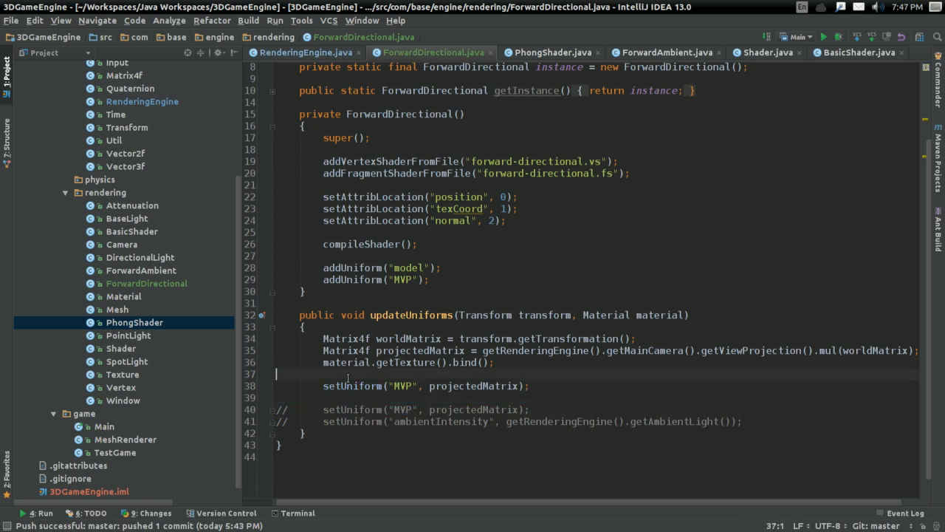
pyautogui.write('setUniform("model", worldMatrix);')
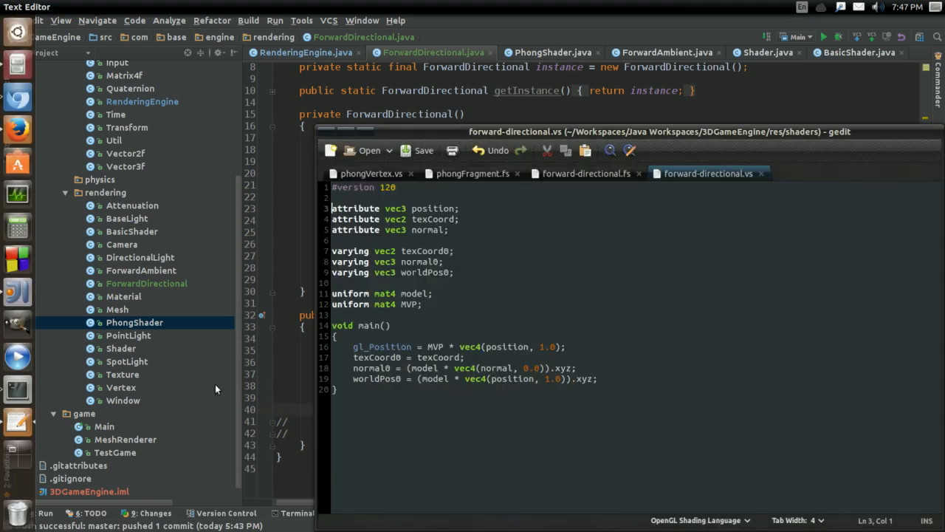
pyautogui.moveTo(332, 293); pyautogui.dragTo(423, 304)
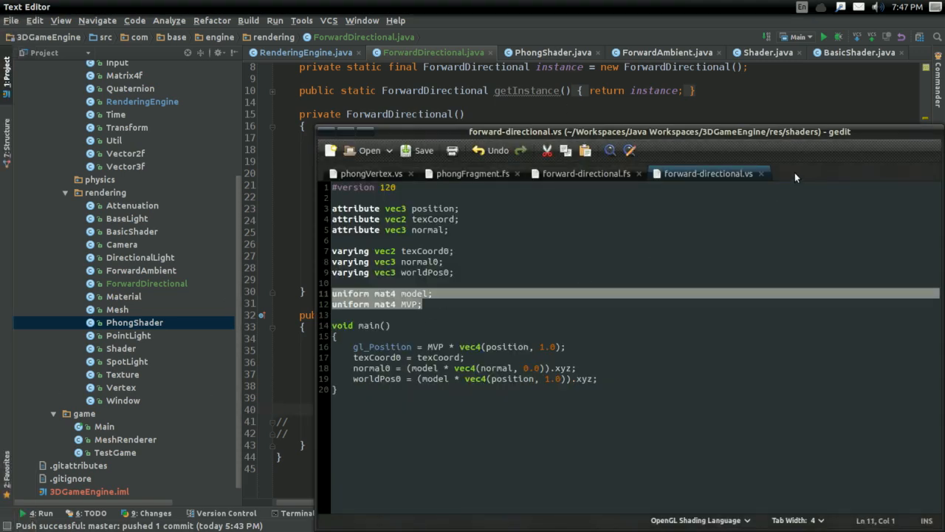
pyautogui.click(585, 173)
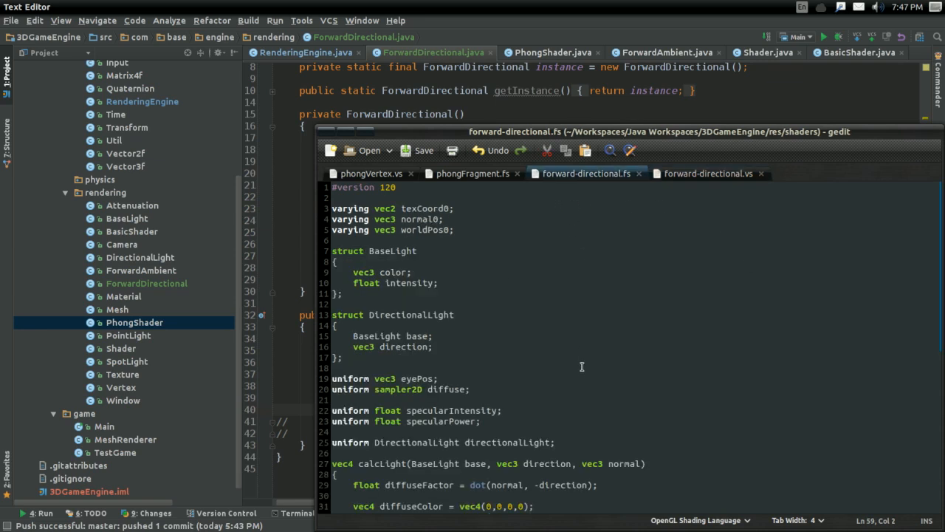
pyautogui.scroll(-3)
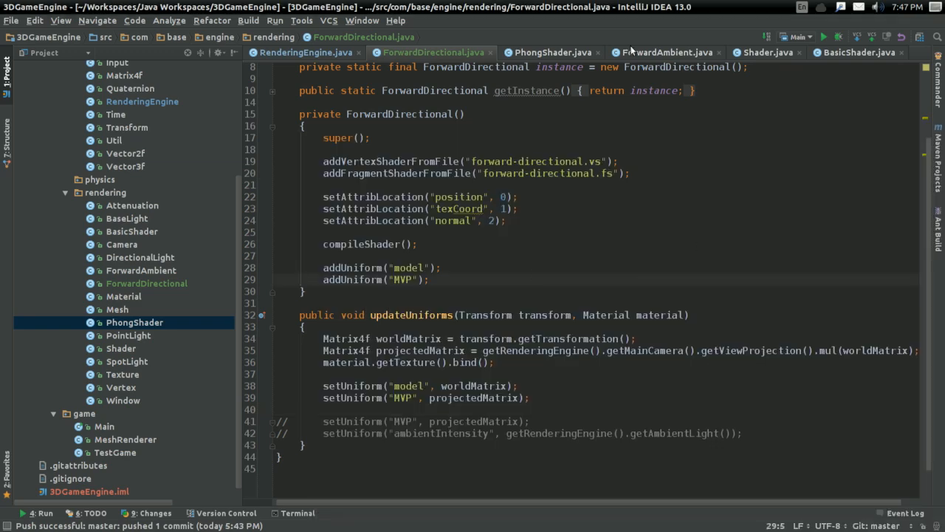
# Copy PhongShader's specularIntensity, specularPower and eyePos addUniform/setUniform lines into ForwardDirectional.
pyautogui.click(664, 52)
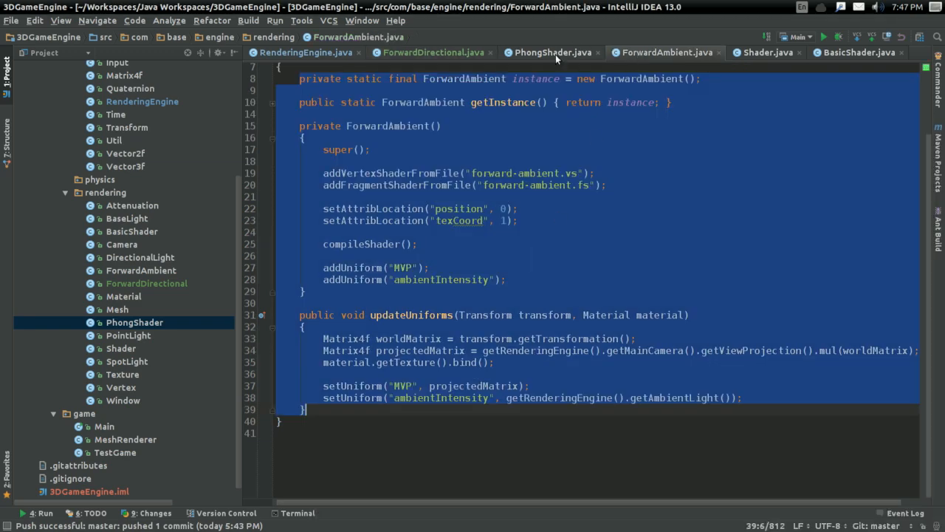
pyautogui.click(556, 53)
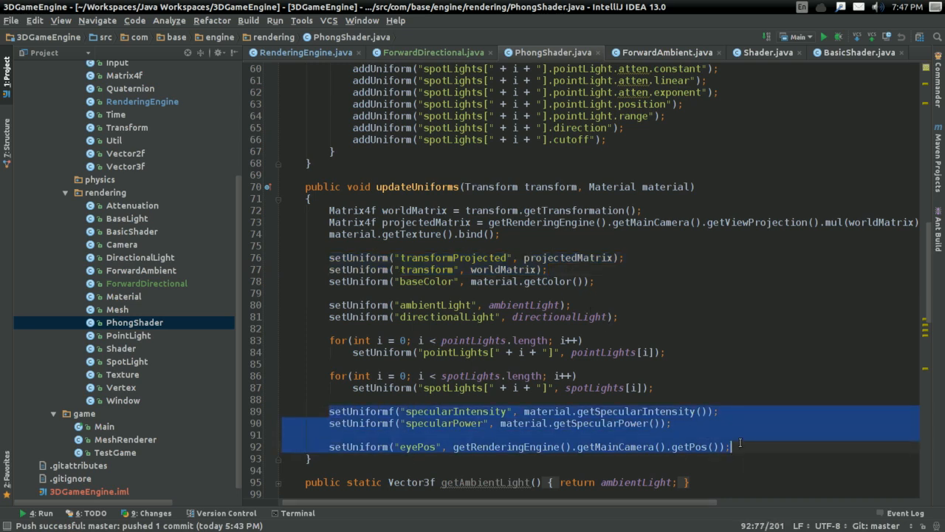
pyautogui.click(436, 52)
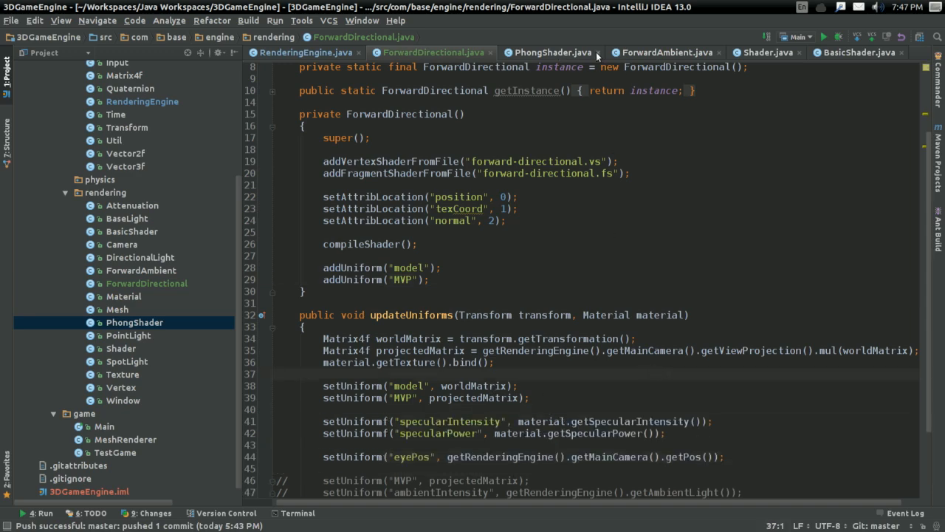
pyautogui.click(551, 52)
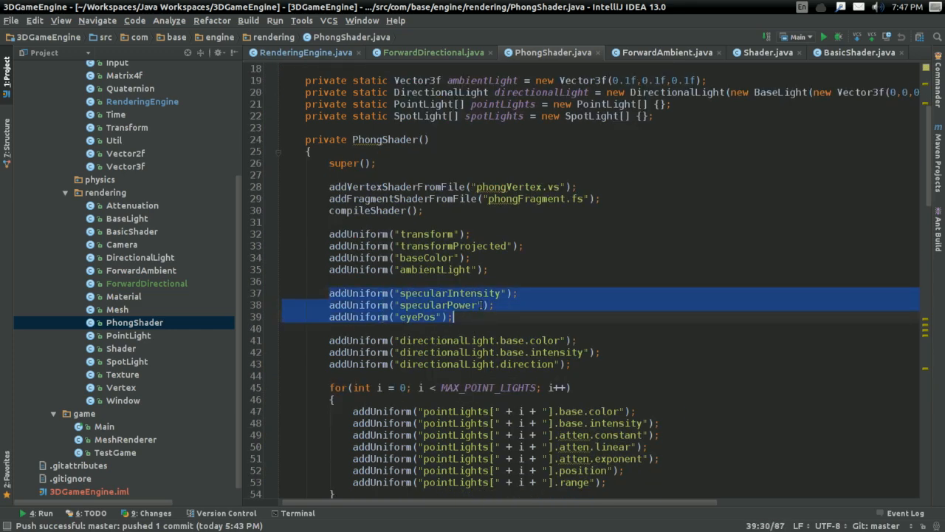
pyautogui.click(432, 53)
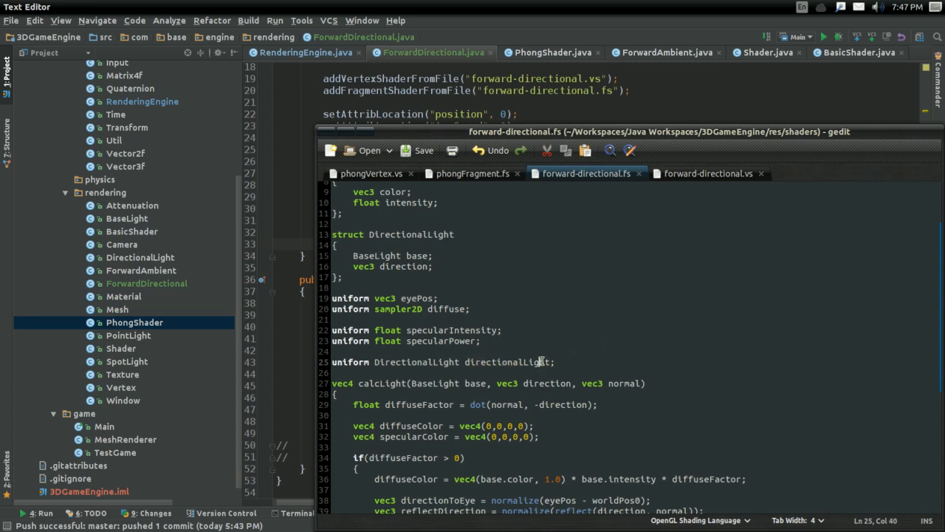
pyautogui.doubleClick(507, 362)
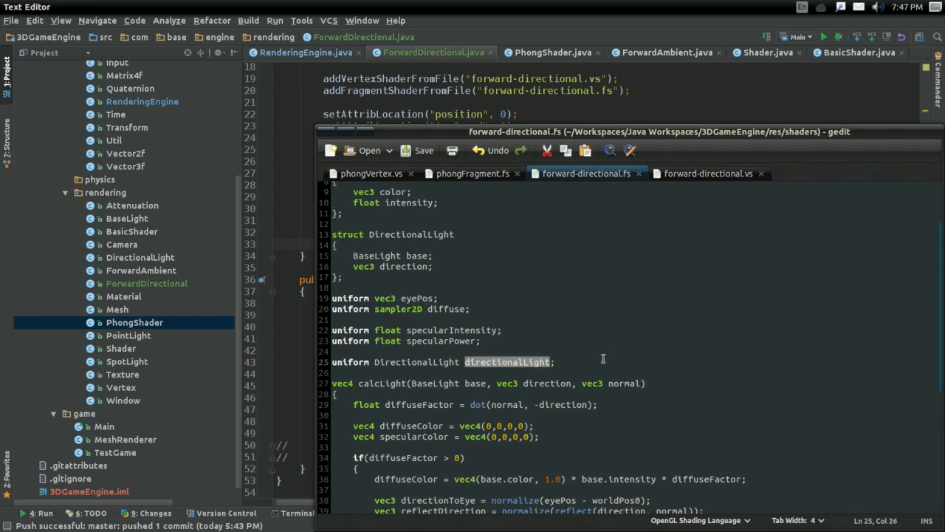
pyautogui.click(548, 52)
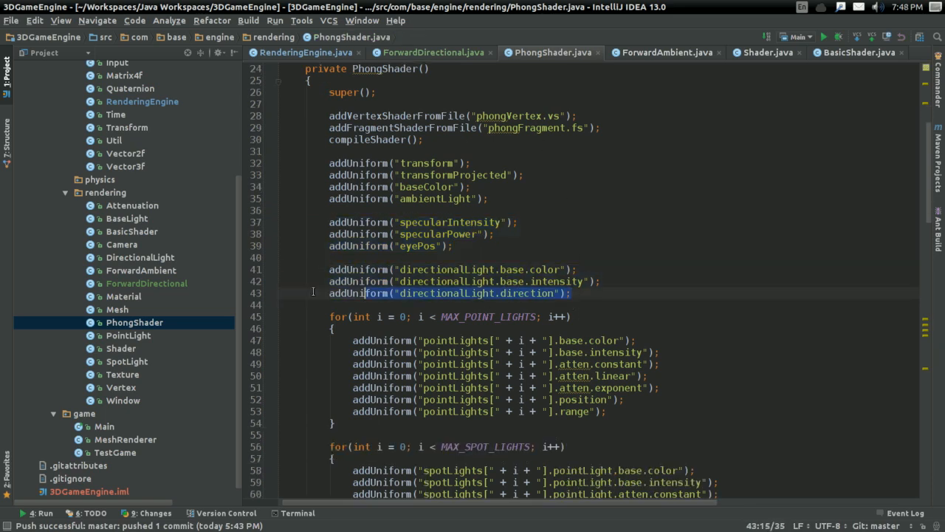
# Add BaseLight/DirectionalLight setUniform helpers and send getRenderingEngine().getDirectionalLight() as directionalLight.
pyautogui.click(432, 53)
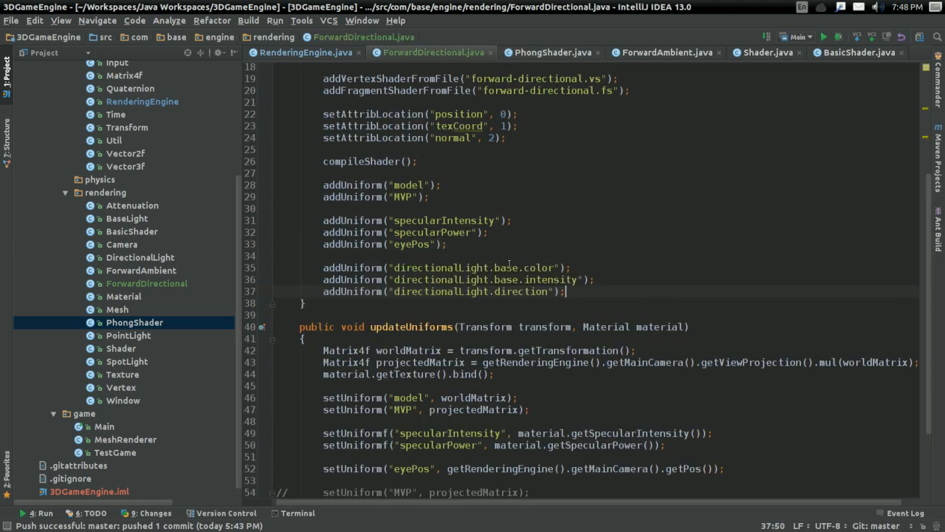
pyautogui.click(550, 51)
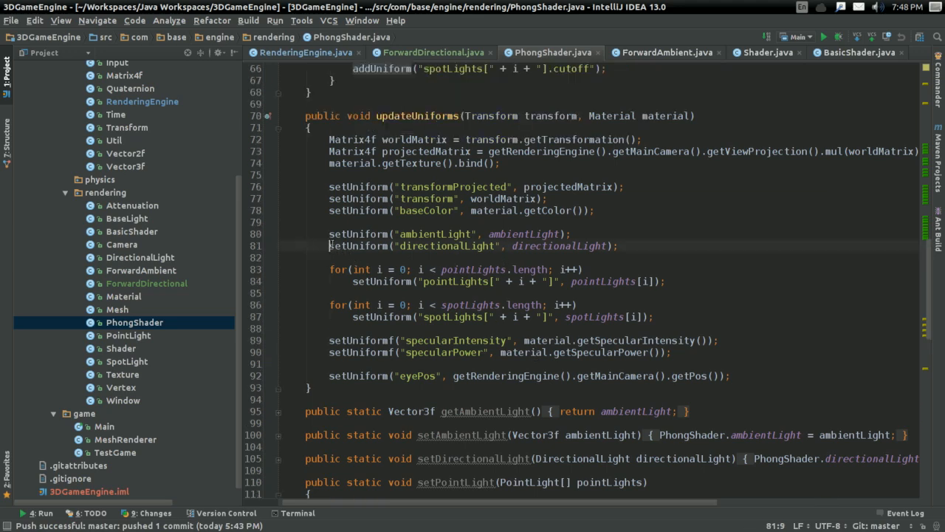
pyautogui.click(432, 52)
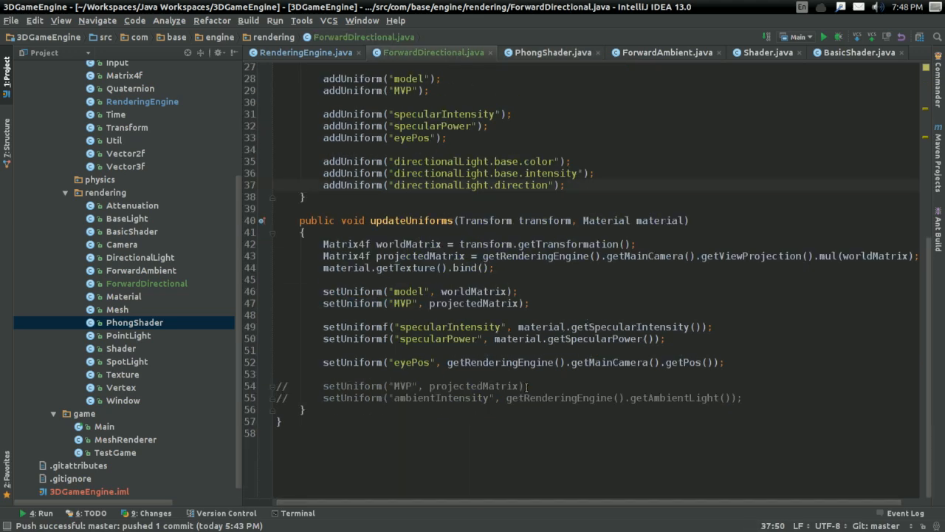
pyautogui.write('setUniform("directionalLight", directionalLight);')
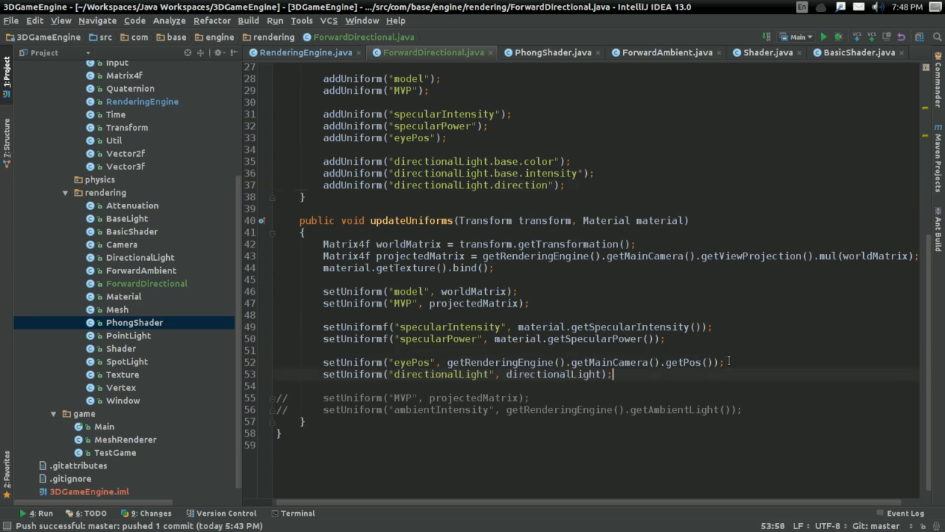
pyautogui.click(549, 53)
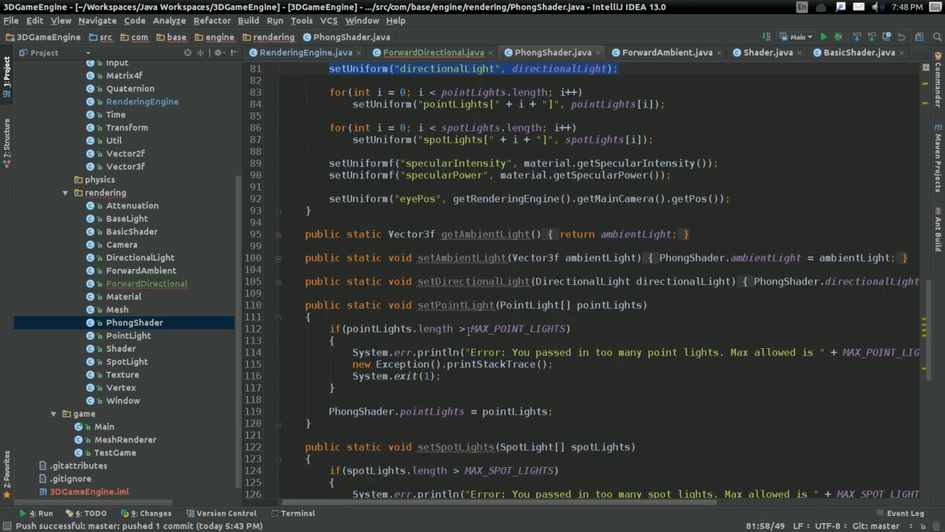
pyautogui.scroll(-3)
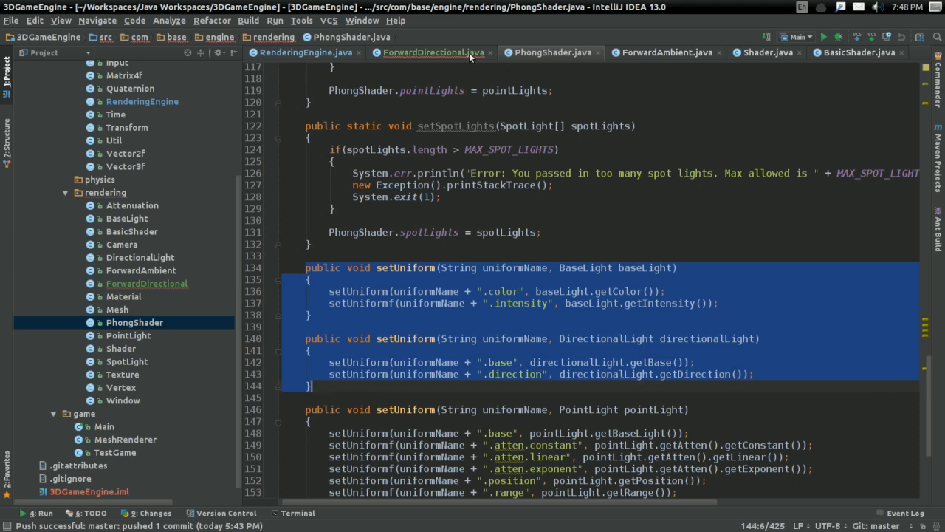
pyautogui.click(440, 52)
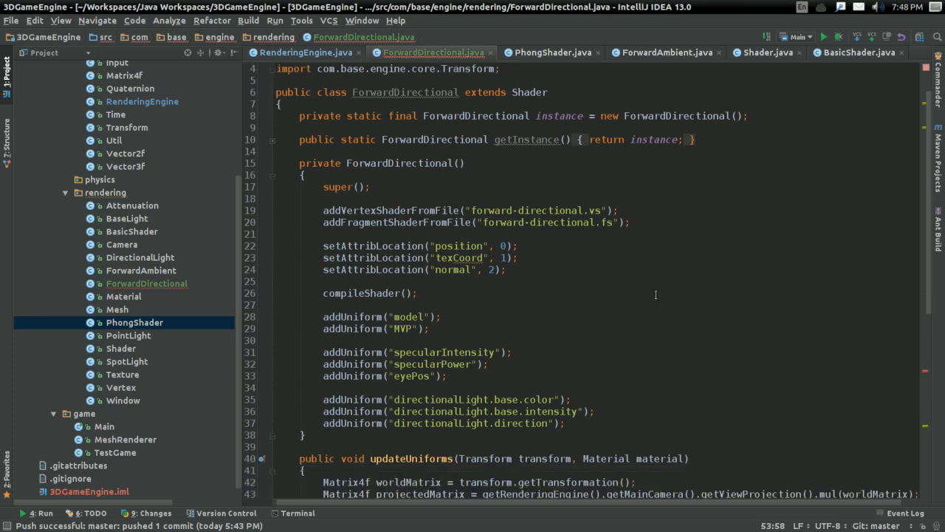
pyautogui.scroll(-3)
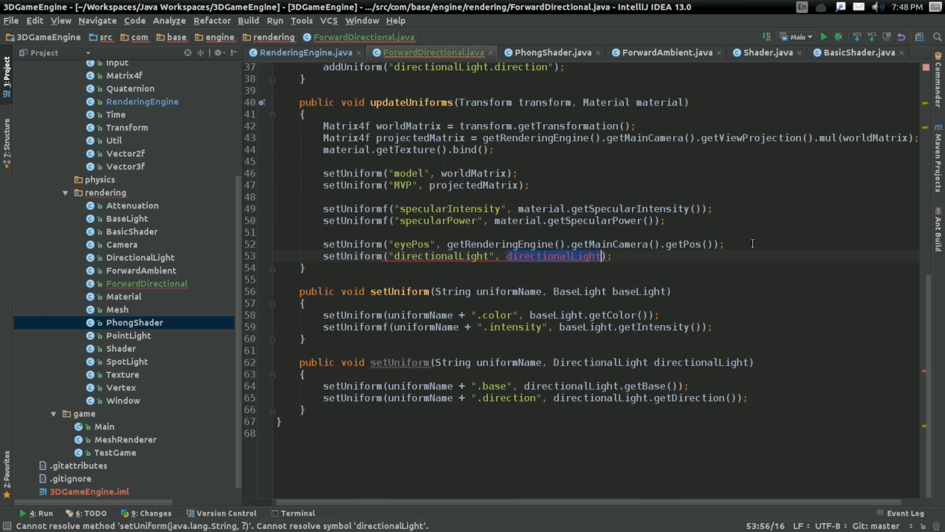
pyautogui.write('getRenderingEngine().getD')
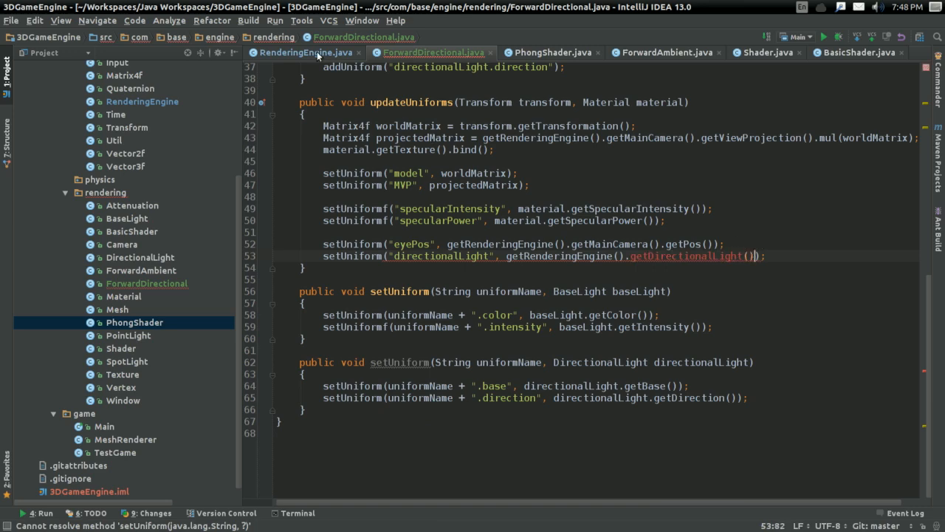
# Add a private DirectionalLight directionalLight field and a getDirectionalLight() getter to RenderingEngine.
pyautogui.click(307, 52)
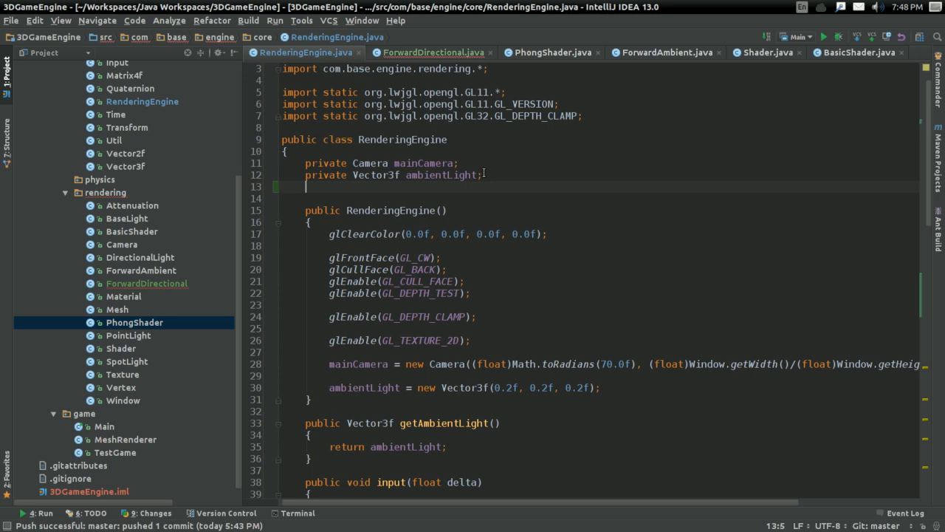
pyautogui.write('private Directional')
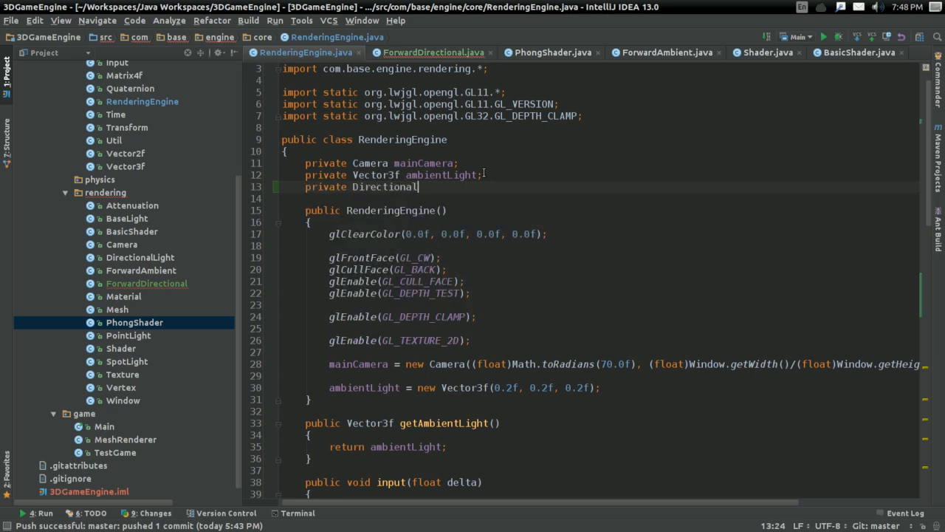
pyautogui.write('Light dire')
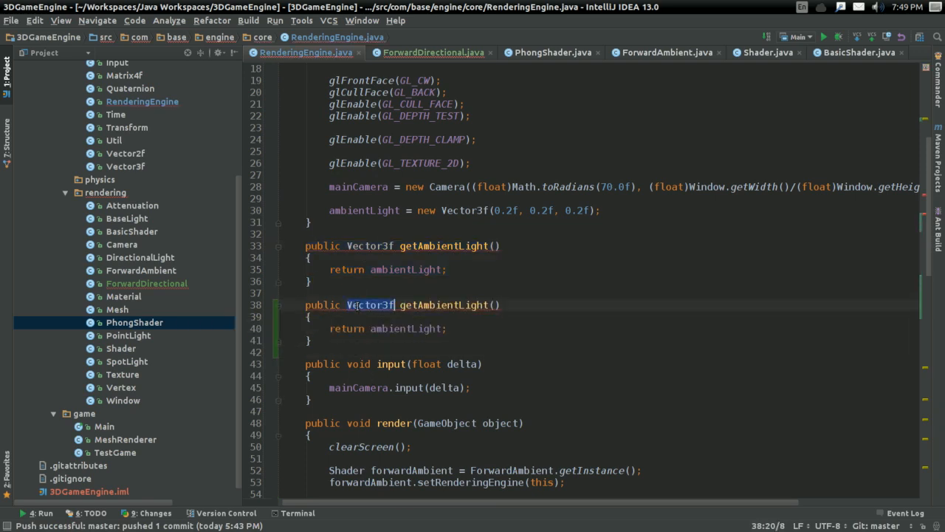
pyautogui.write('DirectionalLight')
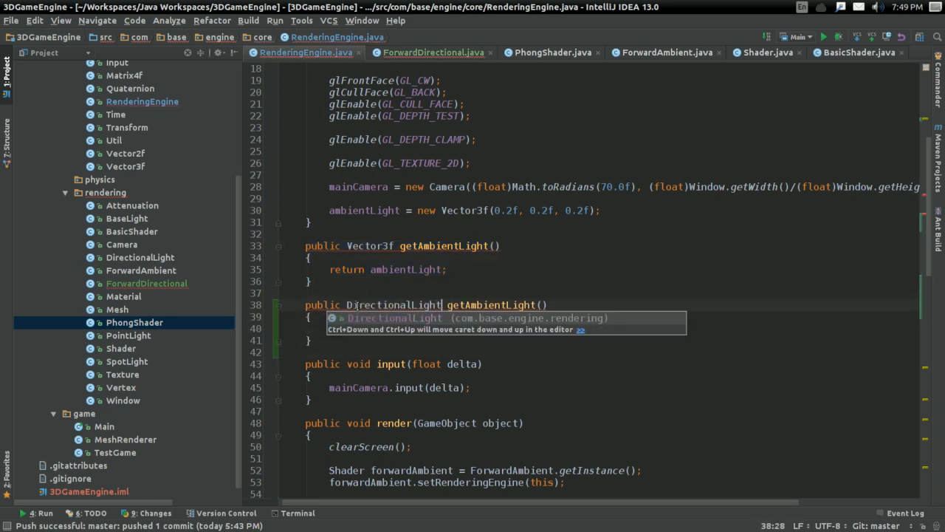
pyautogui.write('getD')
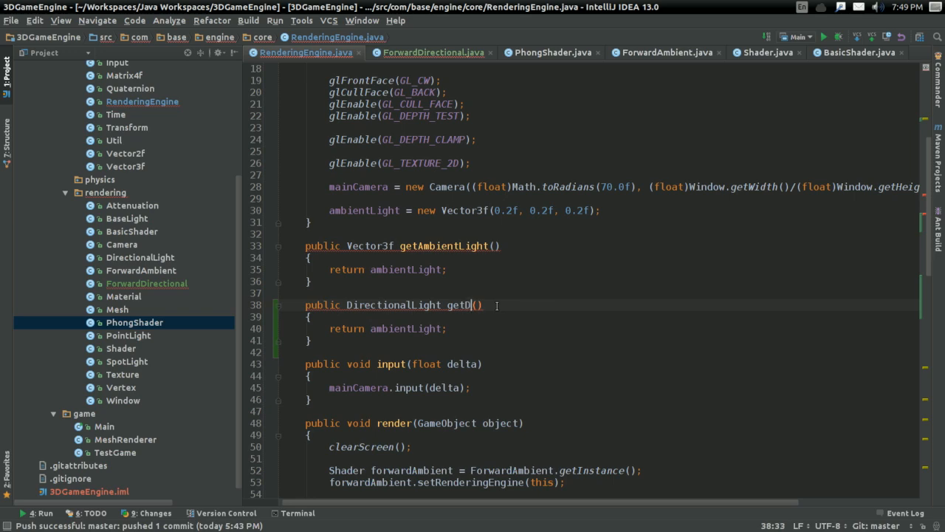
pyautogui.write('irectionalLight')
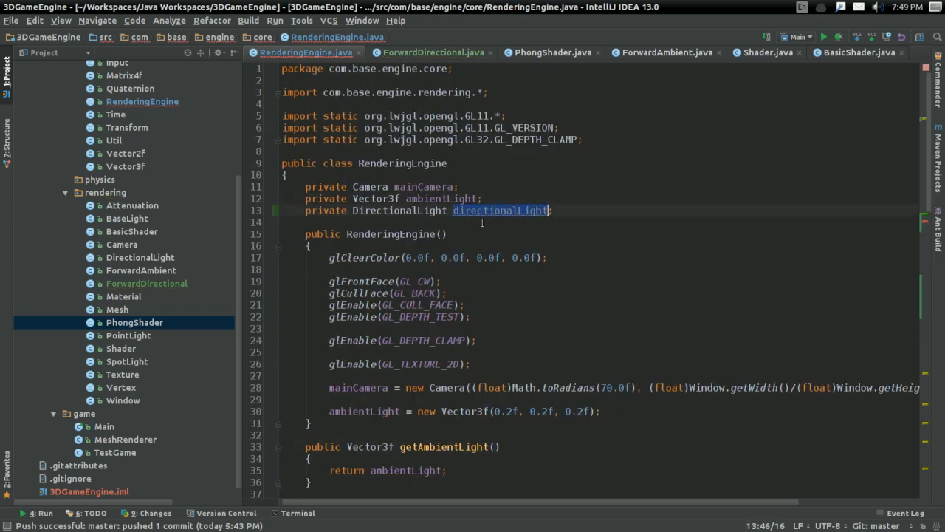
# Initialise directionalLight in the constructor as white BaseLight at 0.8 intensity, direction (1,1,1).
pyautogui.scroll(-3)
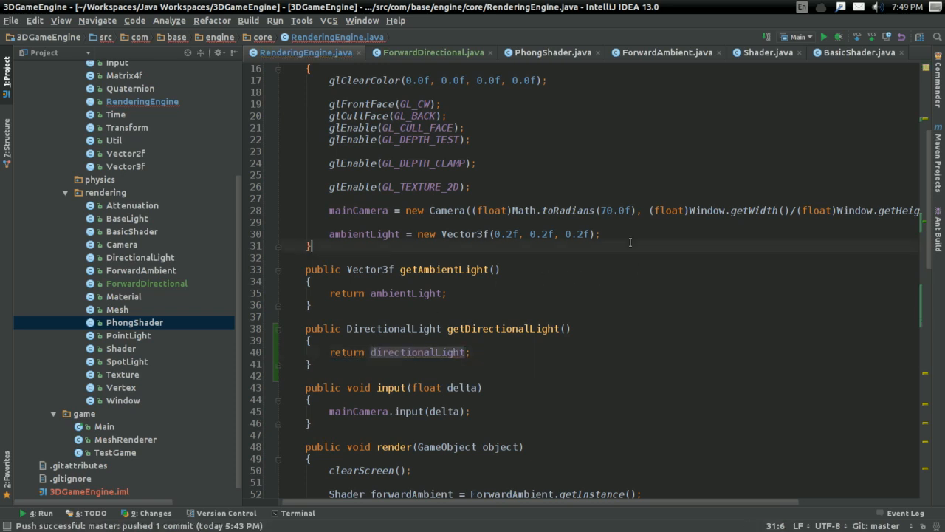
pyautogui.write('directionalLight =')
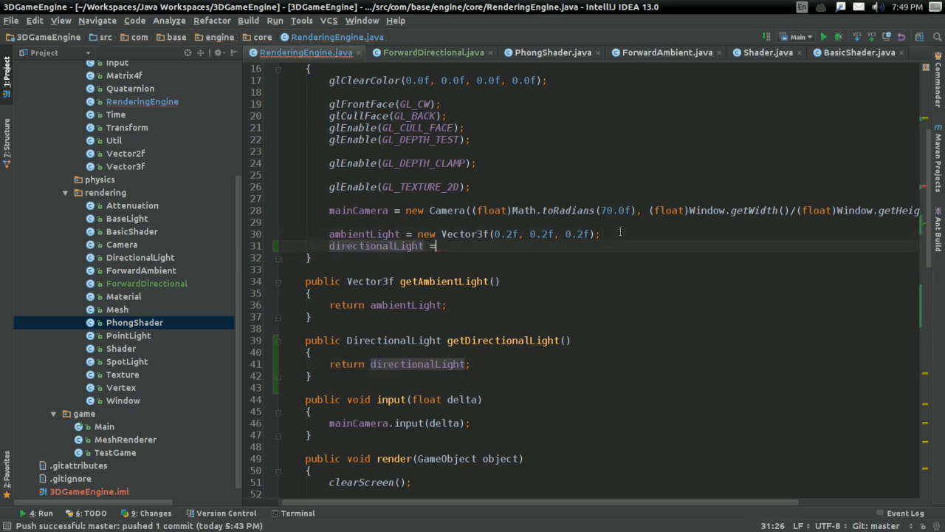
pyautogui.write('new')
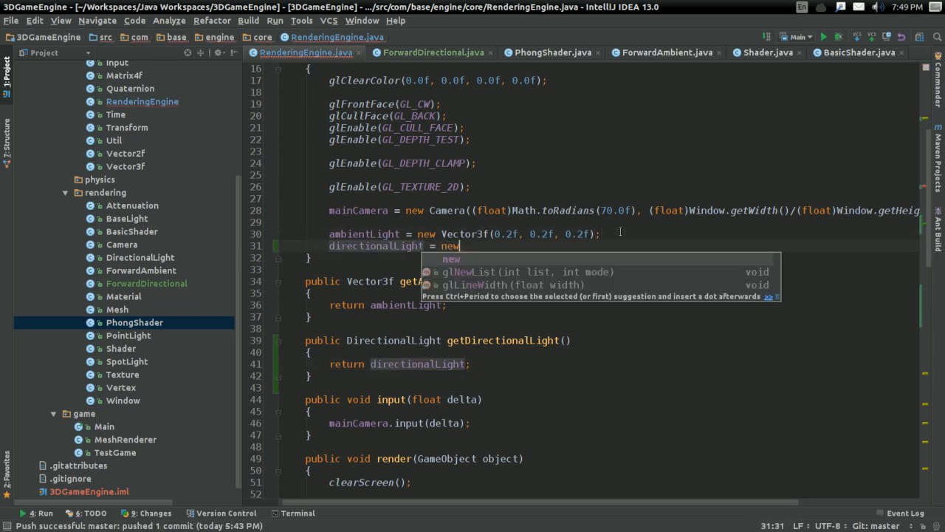
pyautogui.write('DirectionalLight(')
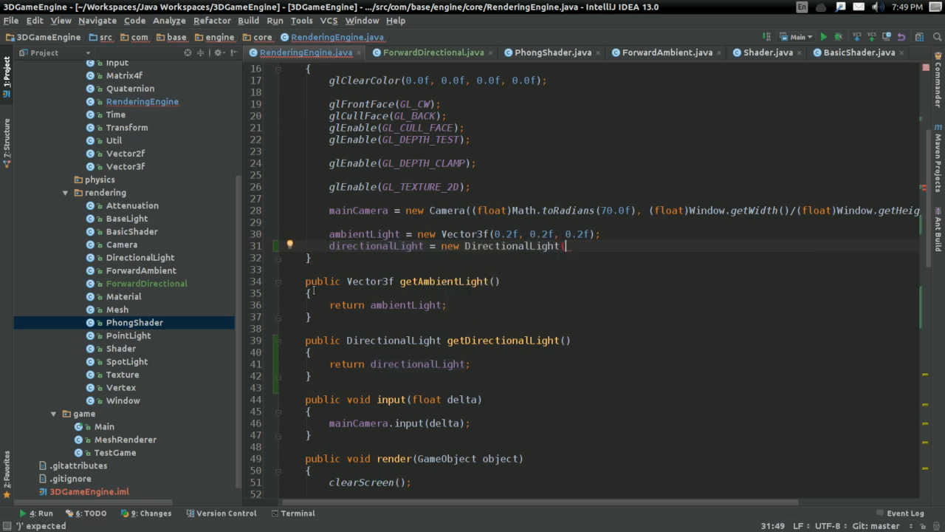
pyautogui.scroll(-3)
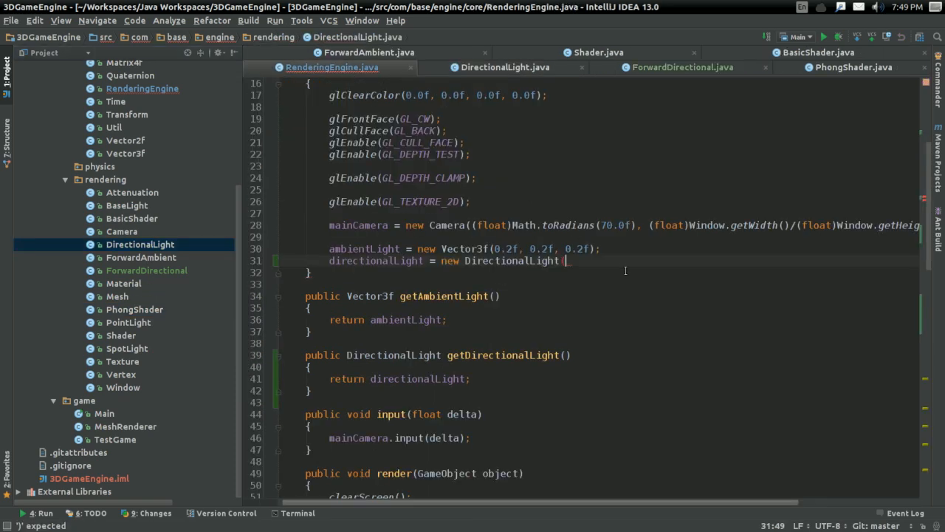
pyautogui.write('(new BaseLight')
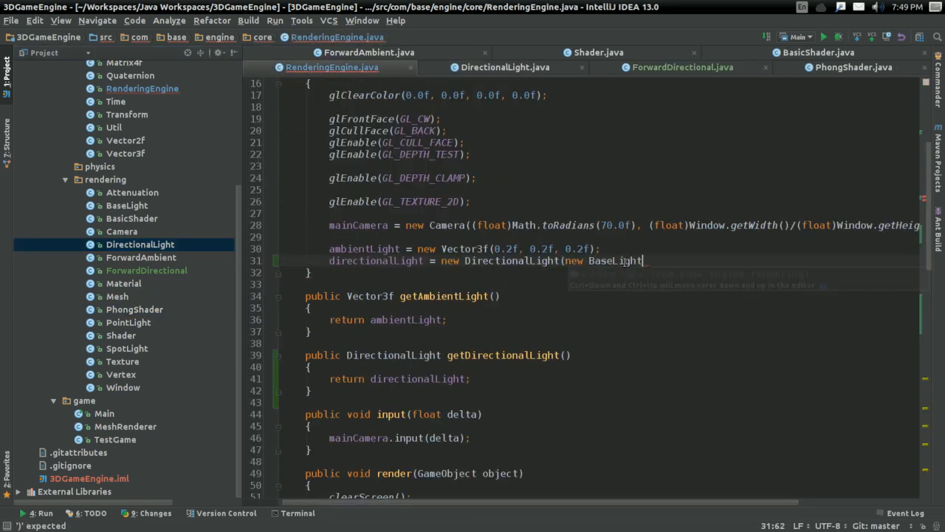
pyautogui.write('(')
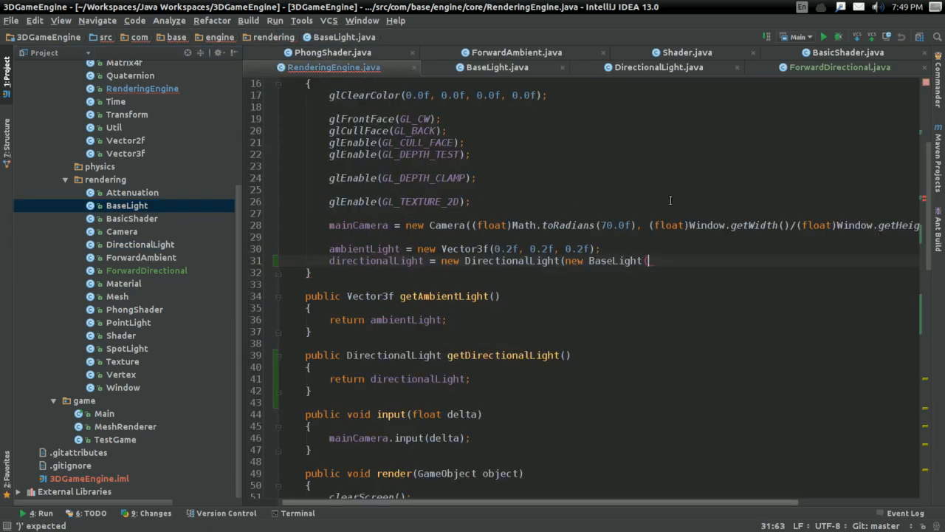
pyautogui.write('new Vector3f')
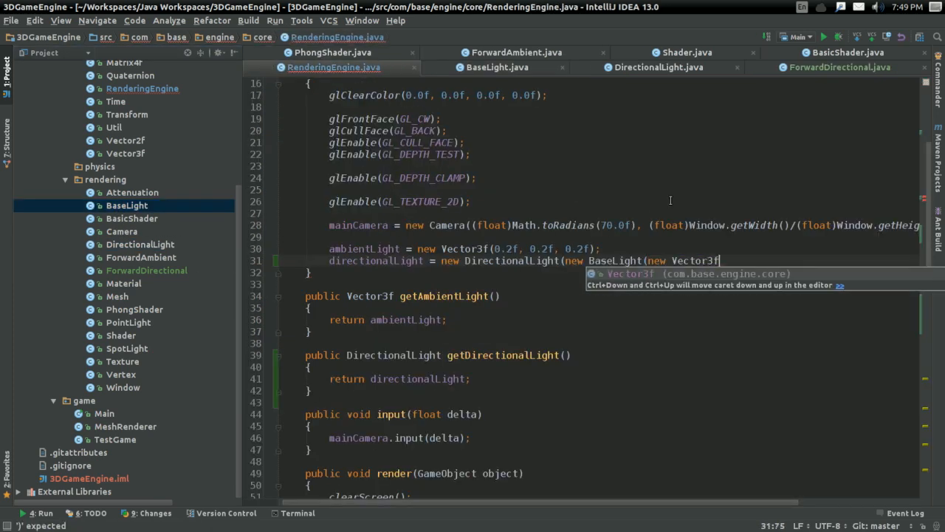
pyautogui.write('(1,1,1)')
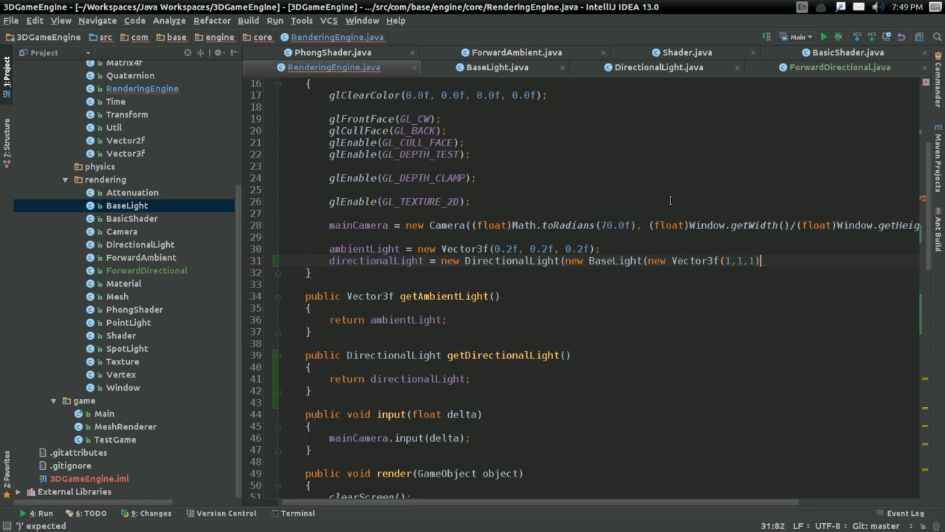
pyautogui.write(', 0.8f),')
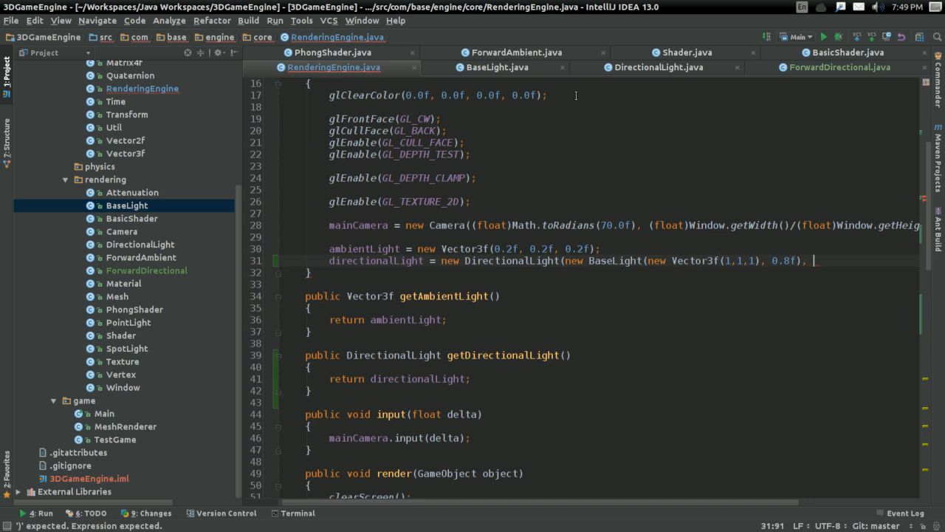
pyautogui.click(658, 67)
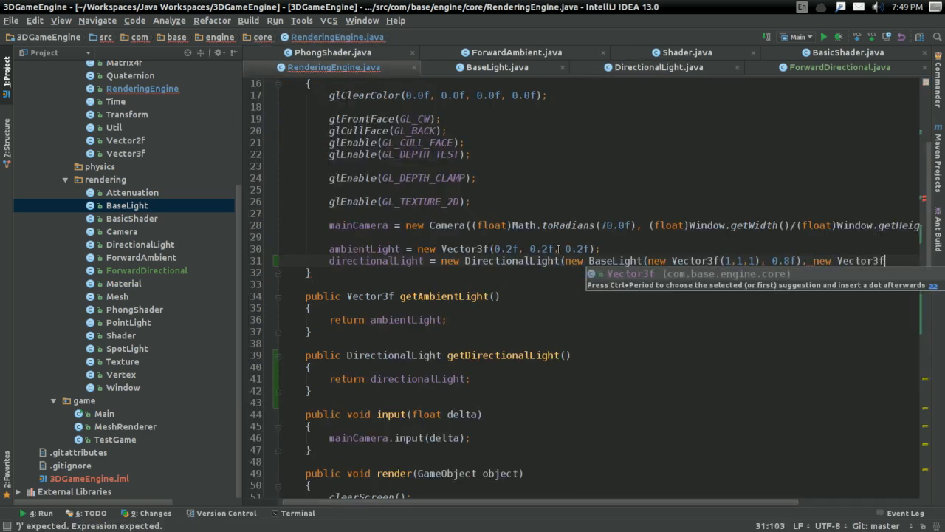
pyautogui.write('(1,1,1))')
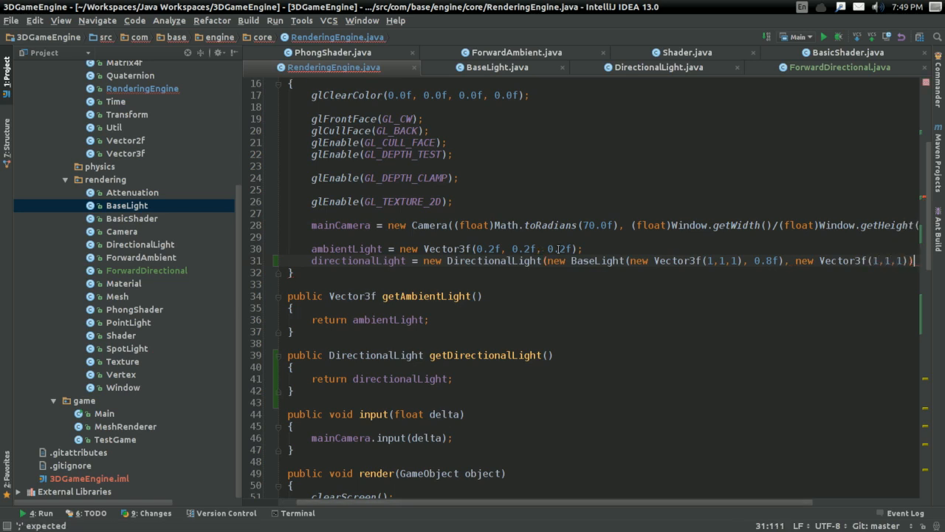
# Check the DirectionalLight constructor parameters, close the light files, and return to RenderingEngine.
pyautogui.click(656, 66)
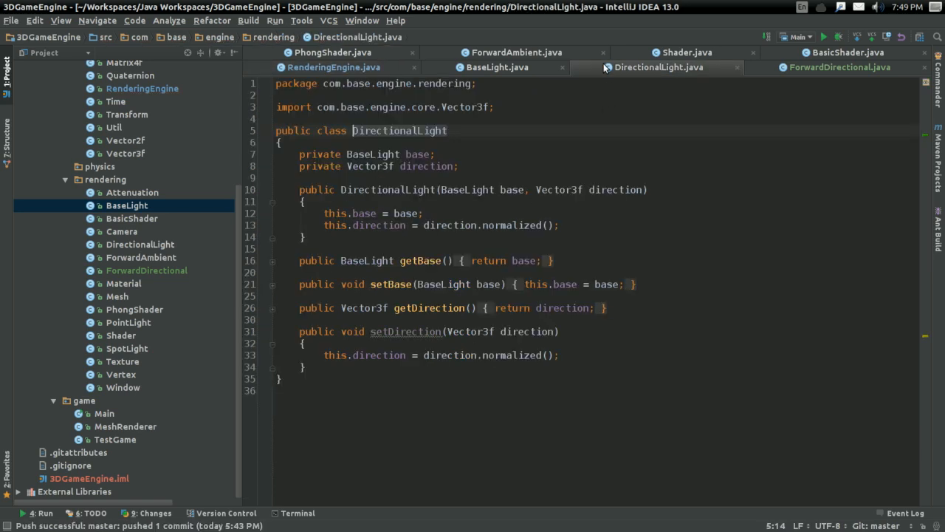
pyautogui.click(347, 67)
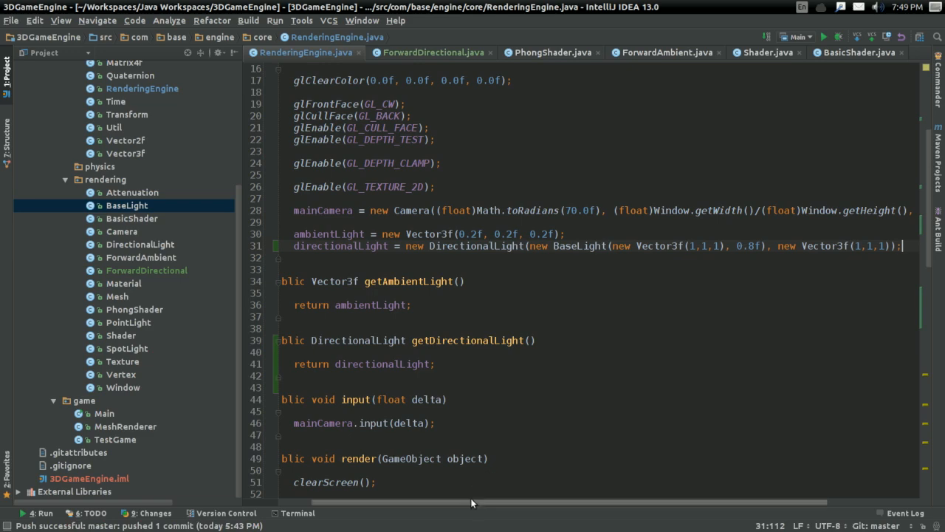
pyautogui.click(434, 52)
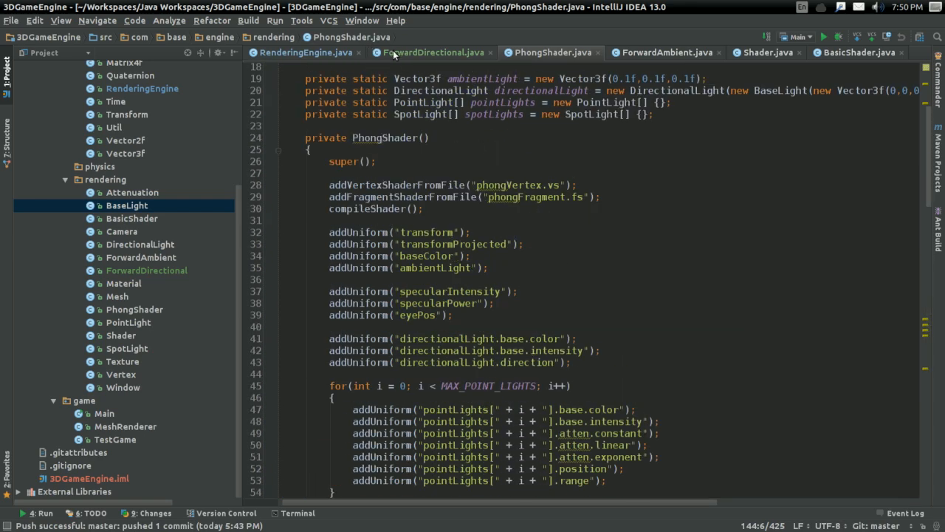
pyautogui.click(423, 52)
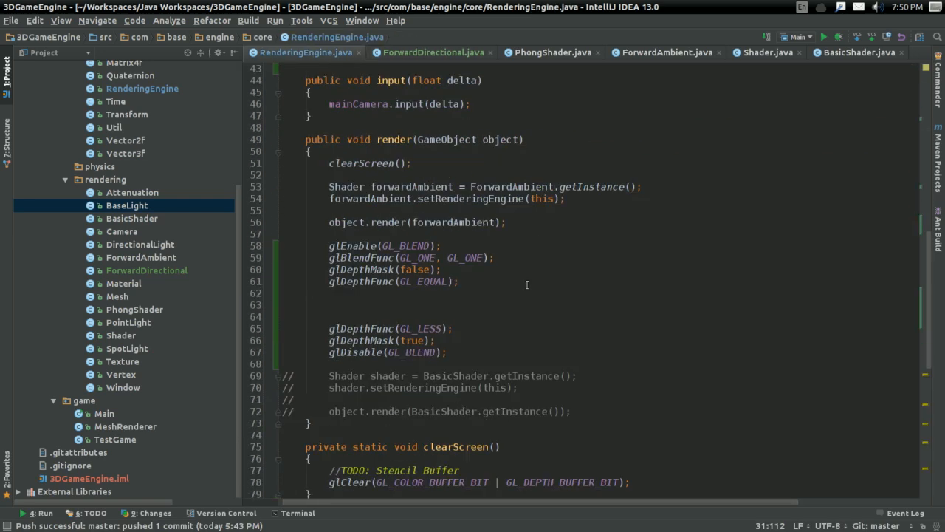
pyautogui.click(644, 186)
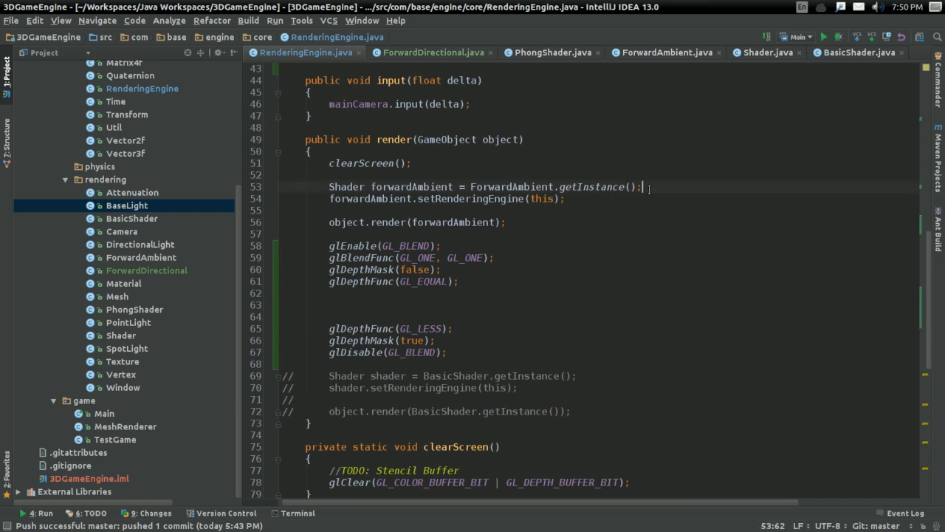
pyautogui.write('Shadow')
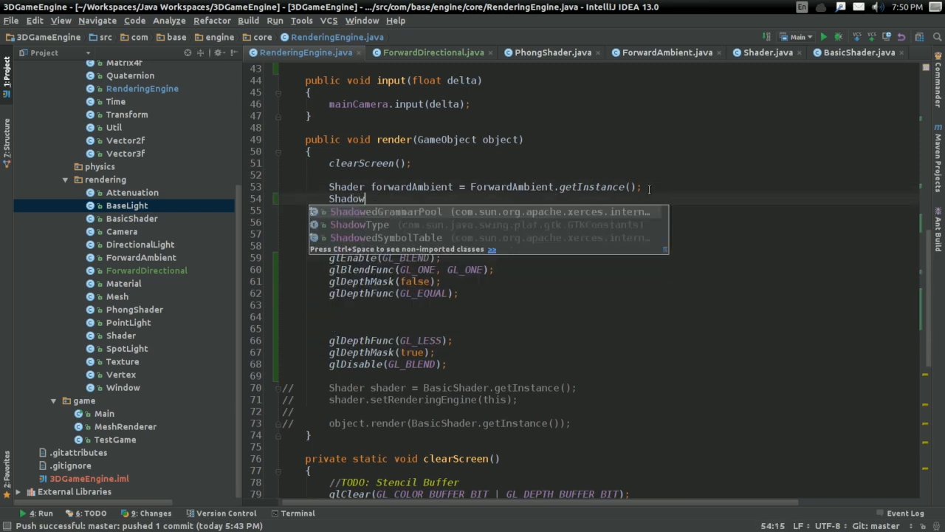
pyautogui.write('forwardDirection')
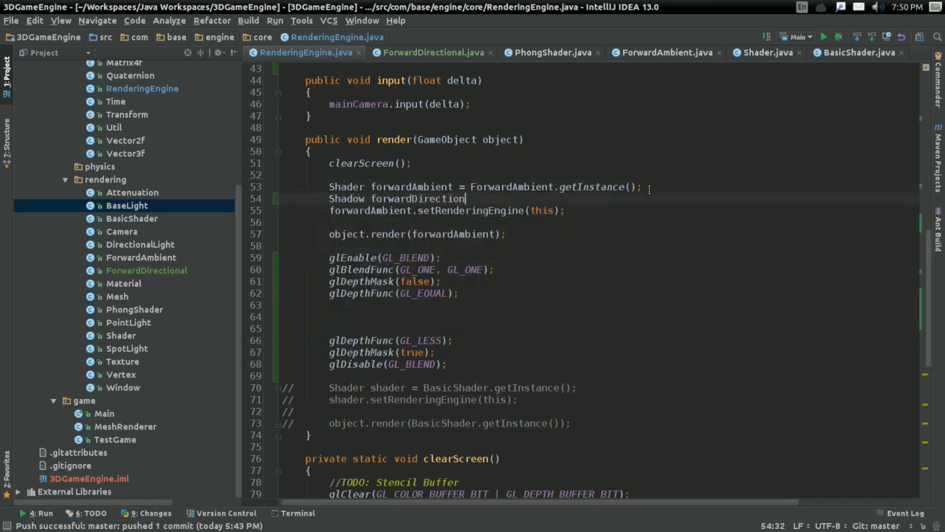
pyautogui.write('= Forwr')
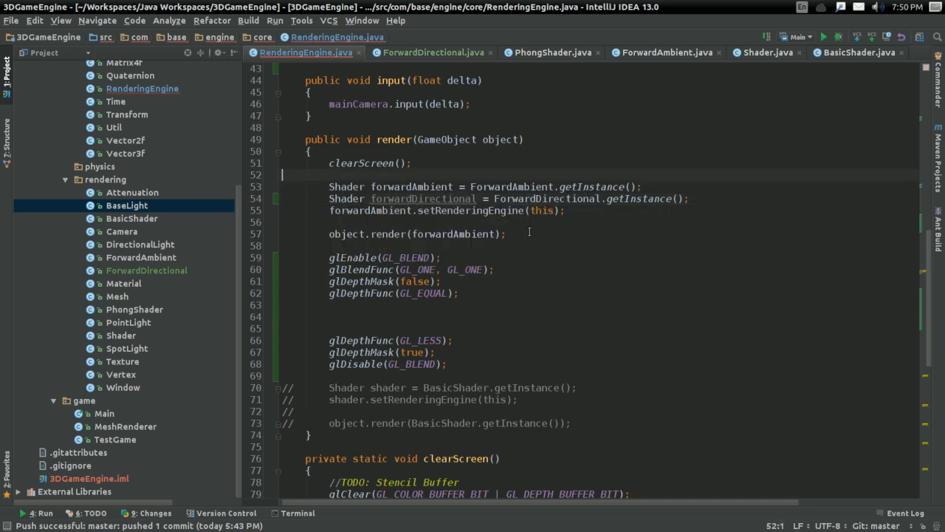
pyautogui.write('fpo')
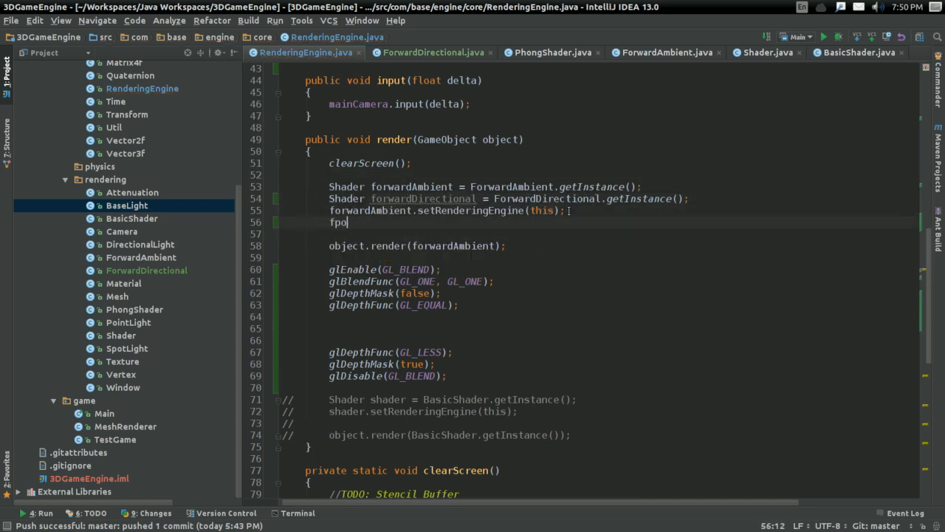
pyautogui.write('forwardDirectional')
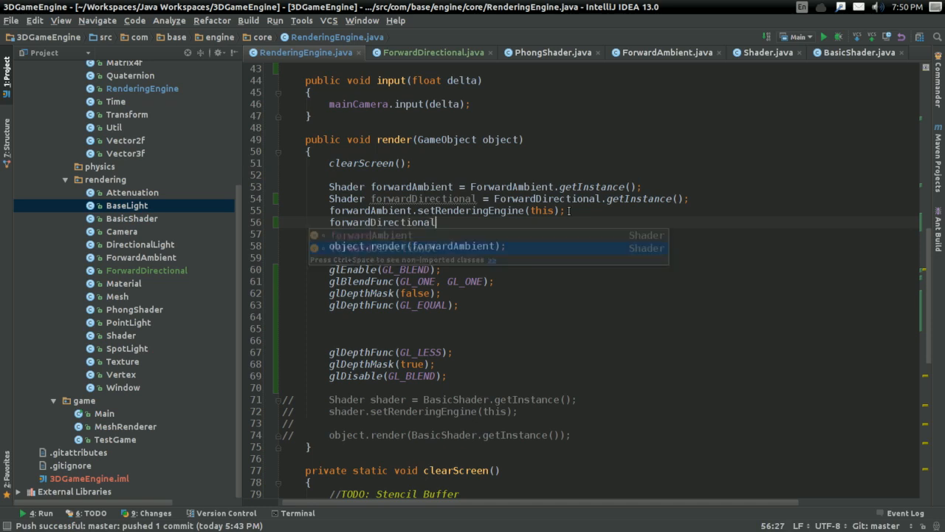
pyautogui.write('.setRenderingEngine(this);')
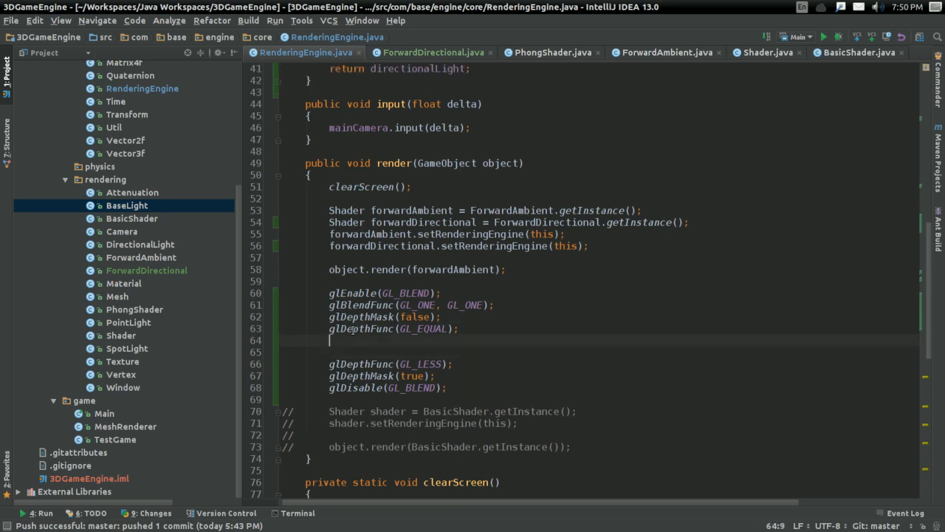
pyautogui.write('forwardDirectional')
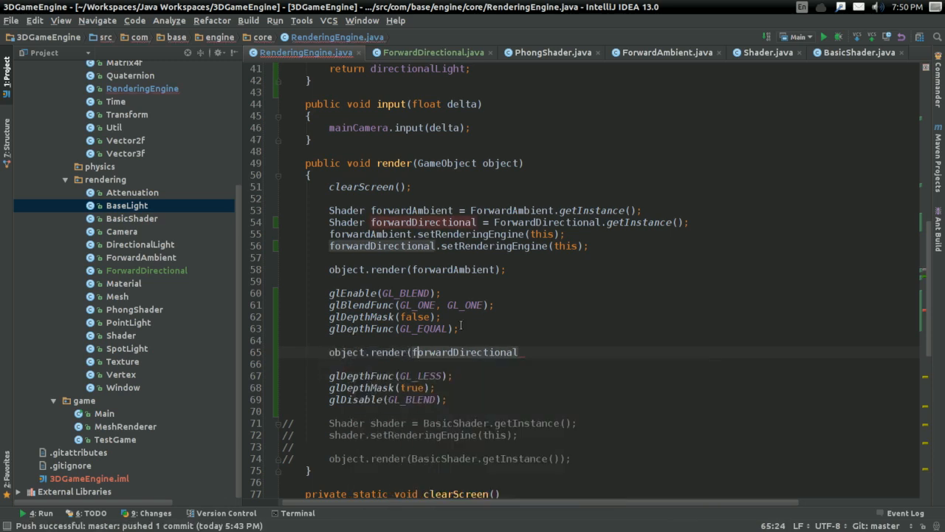
pyautogui.write(');')
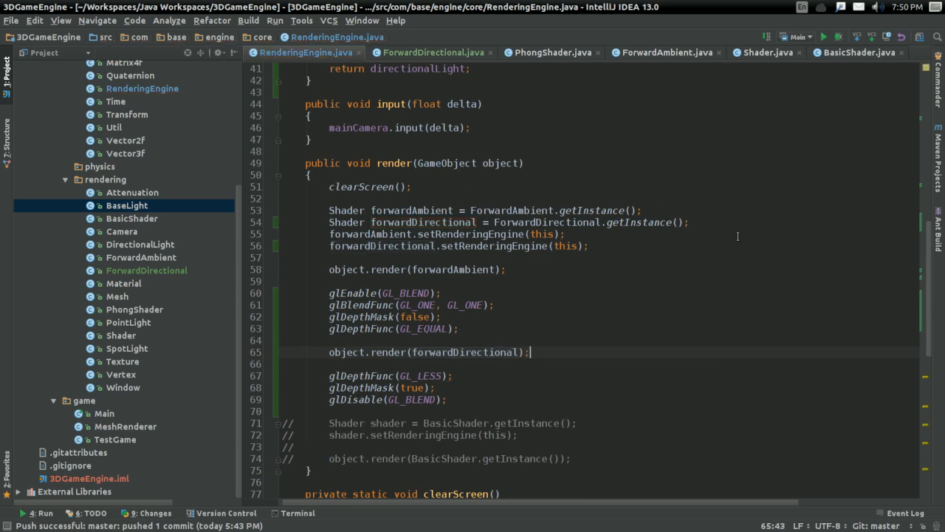
pyautogui.moveTo(716, 242)
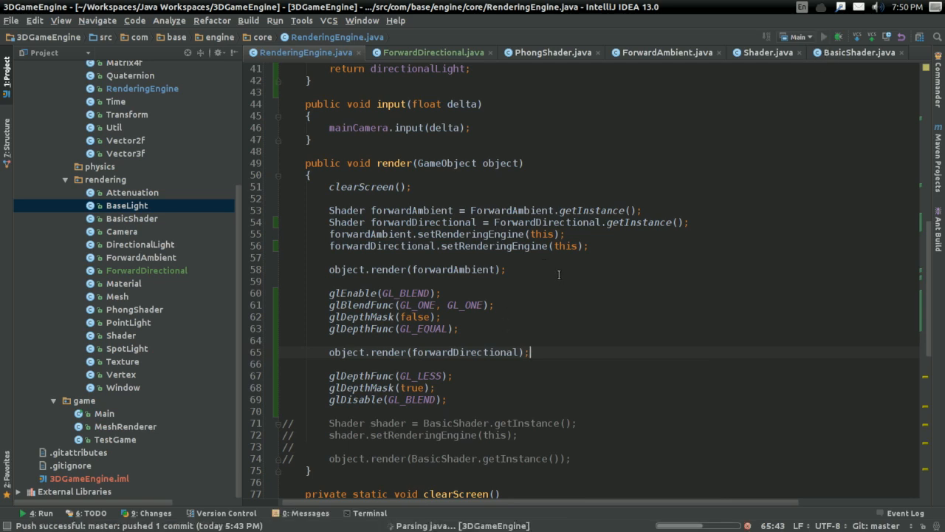
pyautogui.click(834, 36)
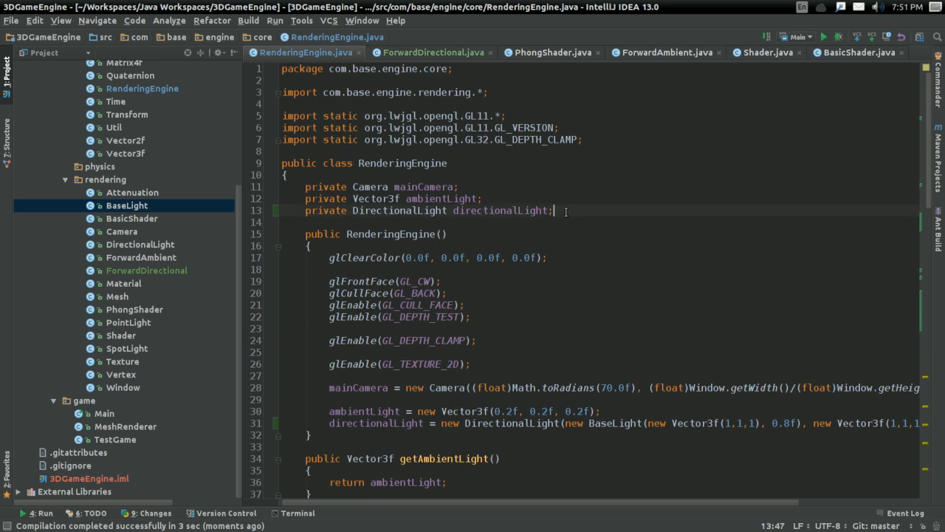
# Declare directionalLight2 and define blue (0,0,1) and red (1,0,0) lights, red along (-1,-1,1).
pyautogui.write('private Directional')
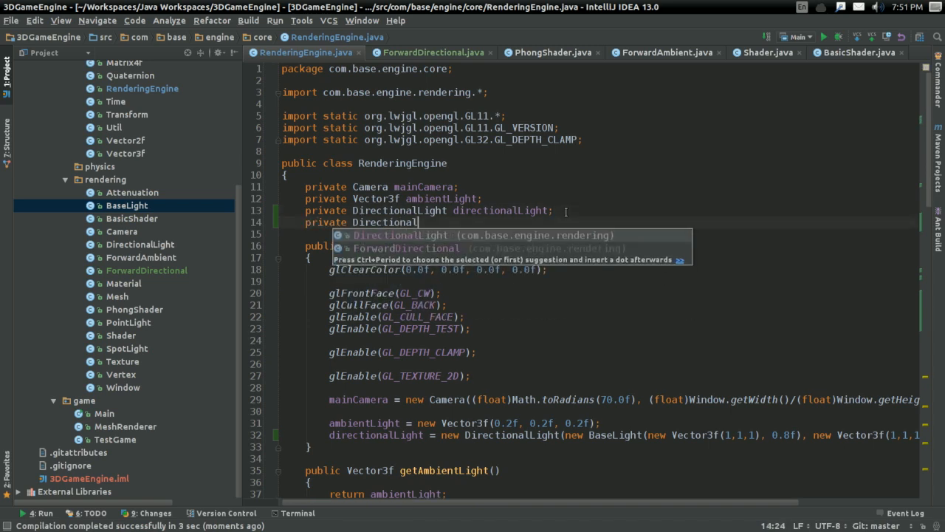
pyautogui.write('DirectionalLight directionalLig')
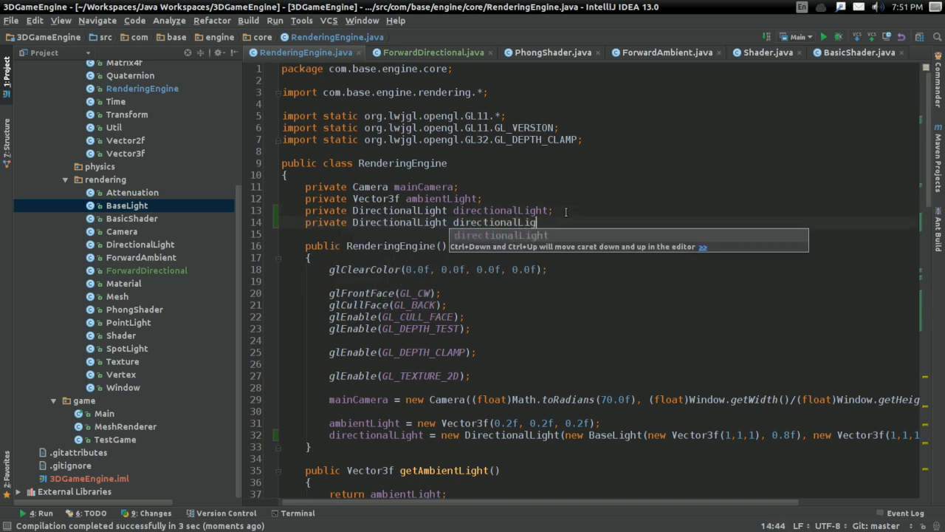
pyautogui.write('2;')
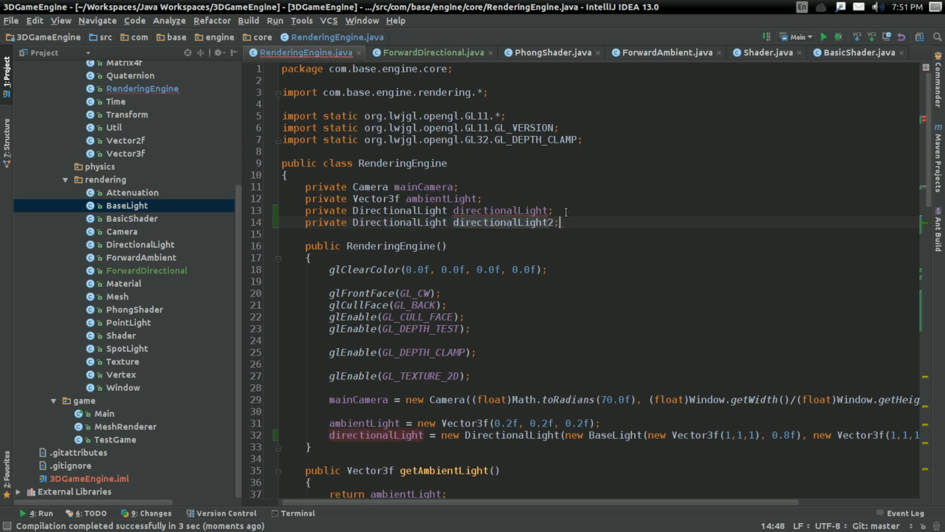
pyautogui.scroll(-3)
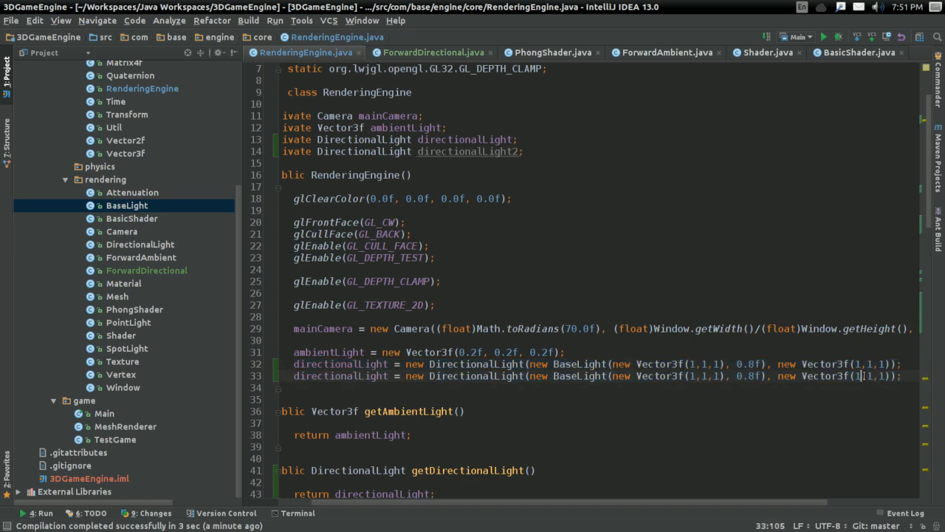
pyautogui.write('-1')
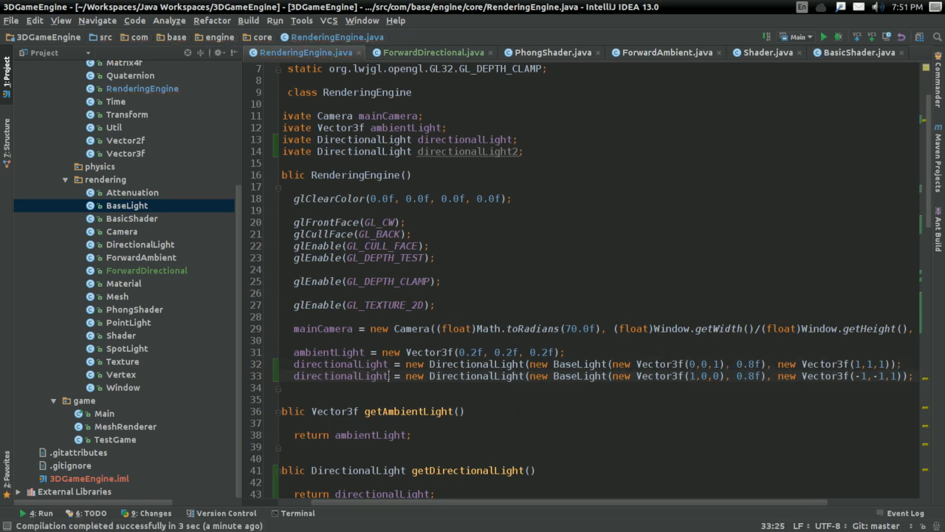
# In render(), swap directionalLight and directionalLight2 through a temp variable.
pyautogui.scroll(-3)
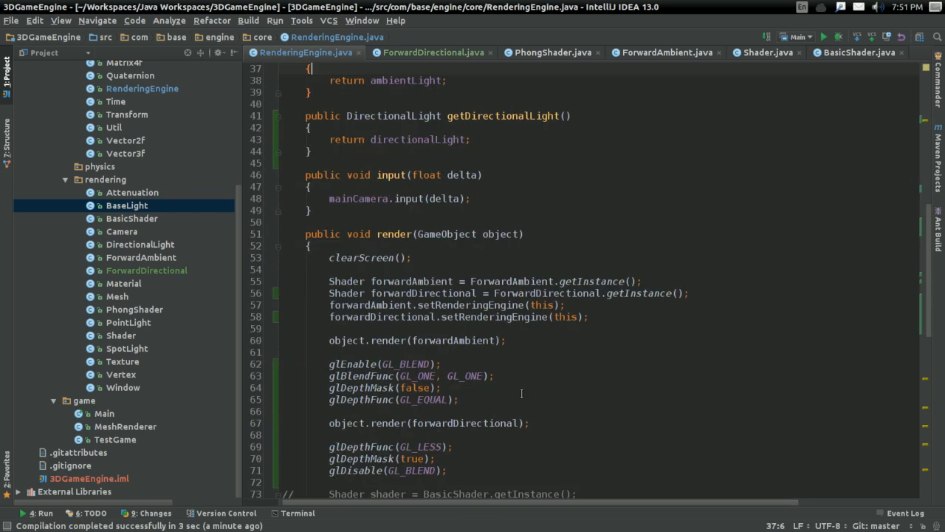
pyautogui.scroll(-3)
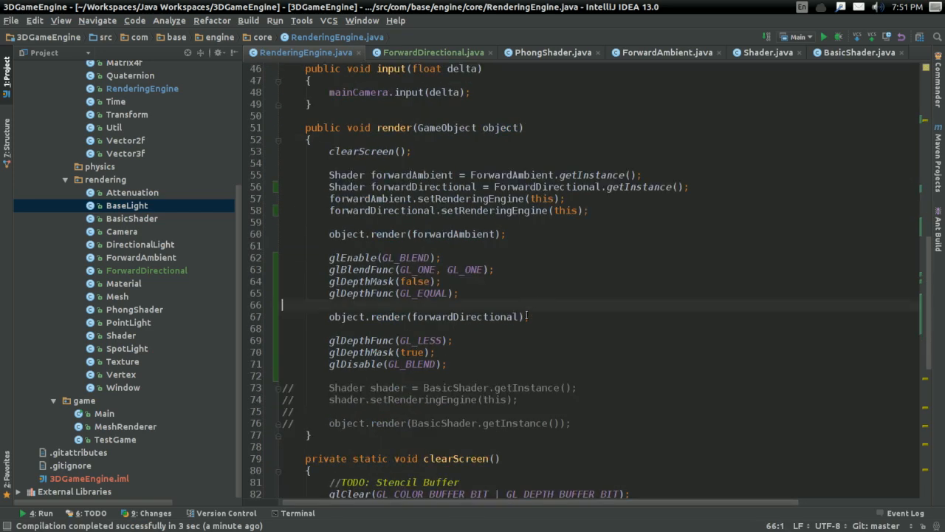
pyautogui.write('DirectionalLight temp =')
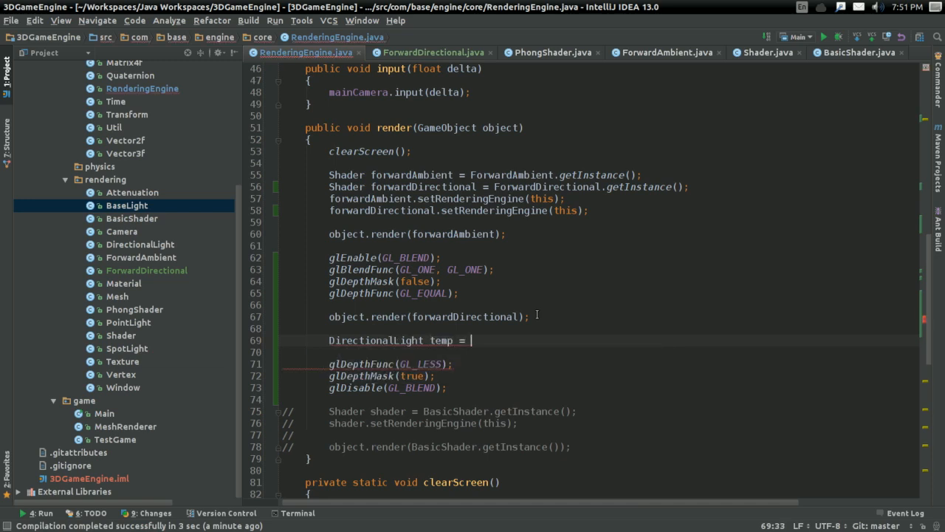
pyautogui.write('direction')
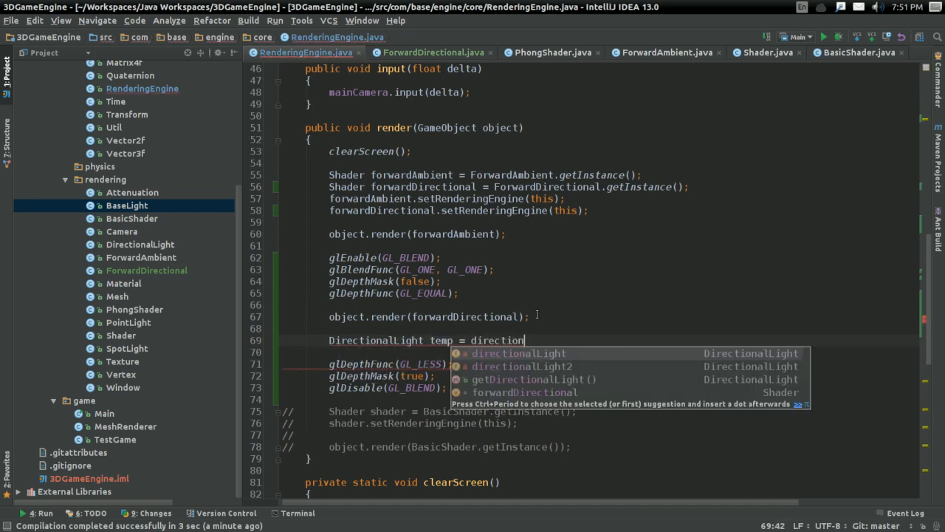
pyautogui.write('directo')
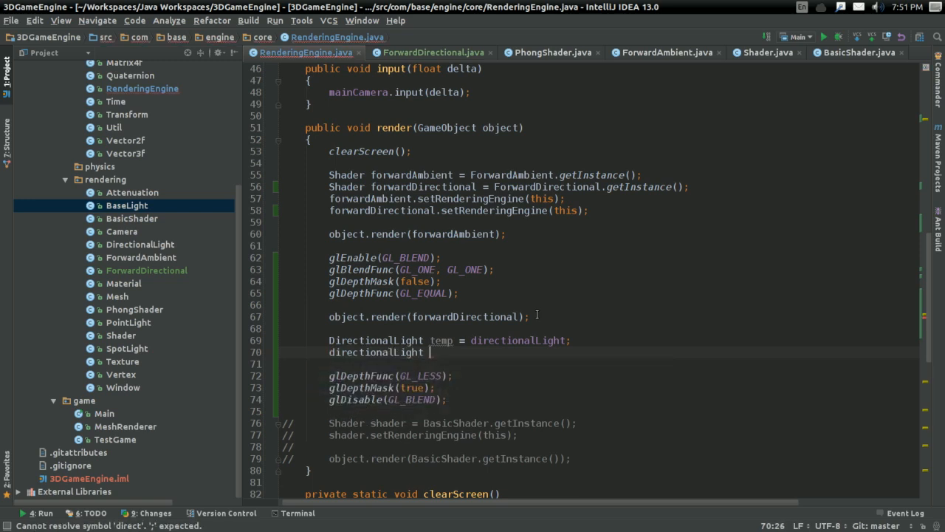
pyautogui.write('= directionalLight2;')
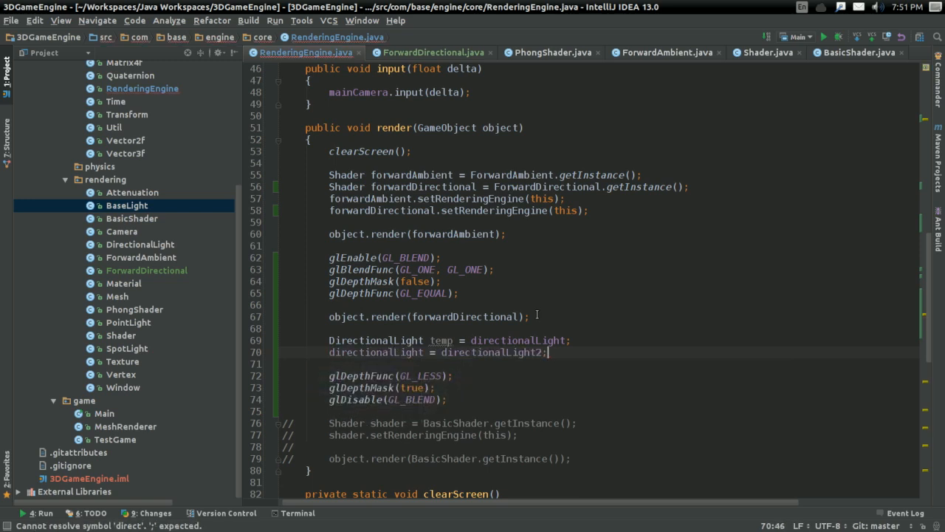
pyautogui.write('direction')
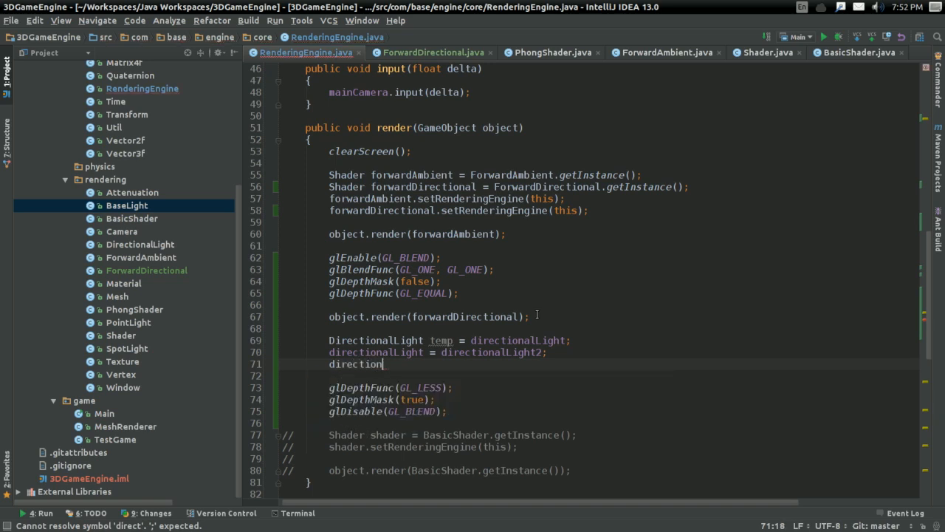
pyautogui.write('alLight2 = temp')
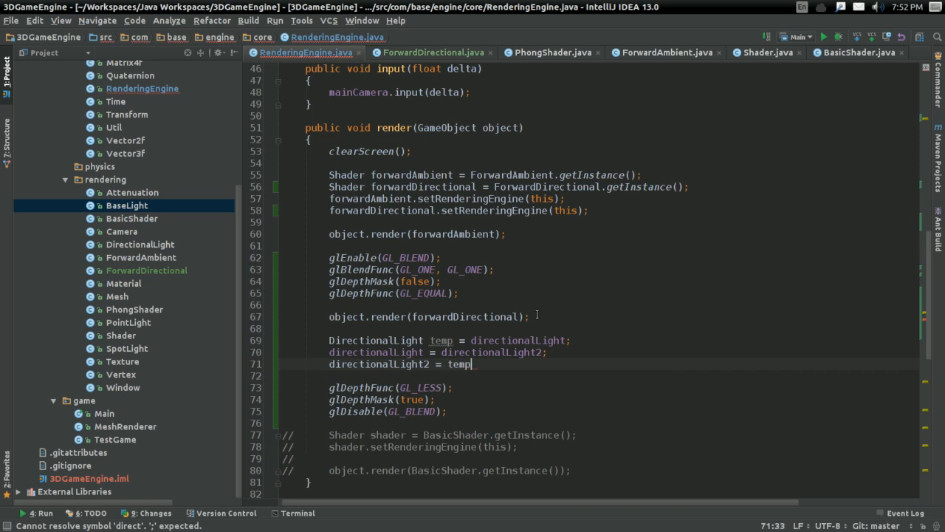
pyautogui.write(';')
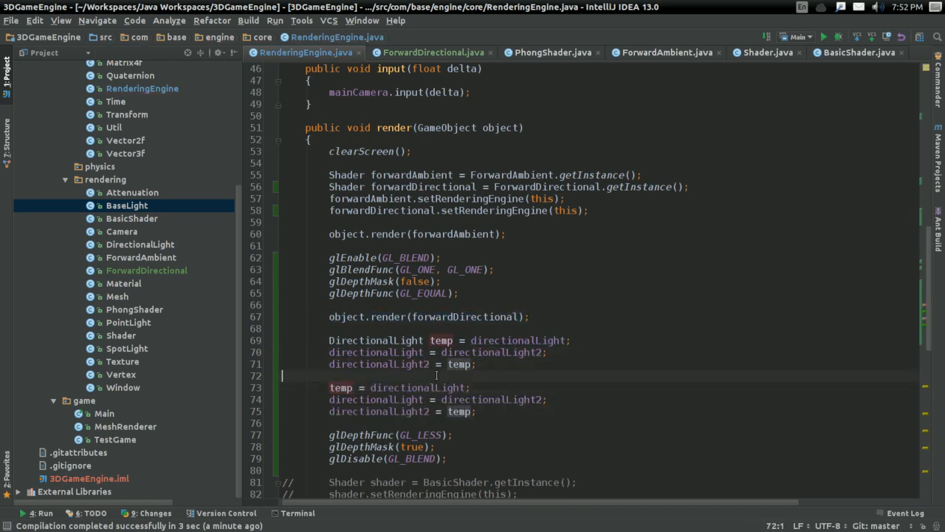
# Render the forwardDirectional pass again and launch the Main configuration to test.
pyautogui.write('object.render(forwardDirectional);')
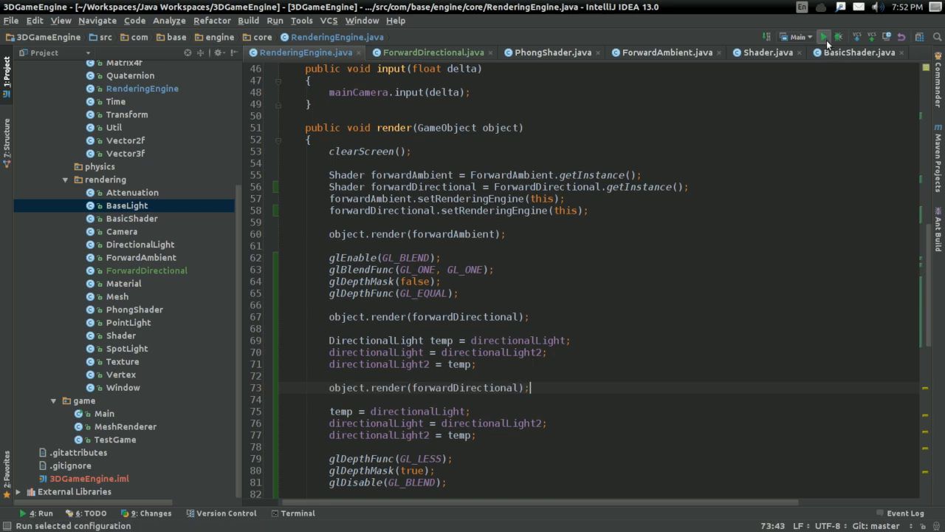
pyautogui.click(821, 36)
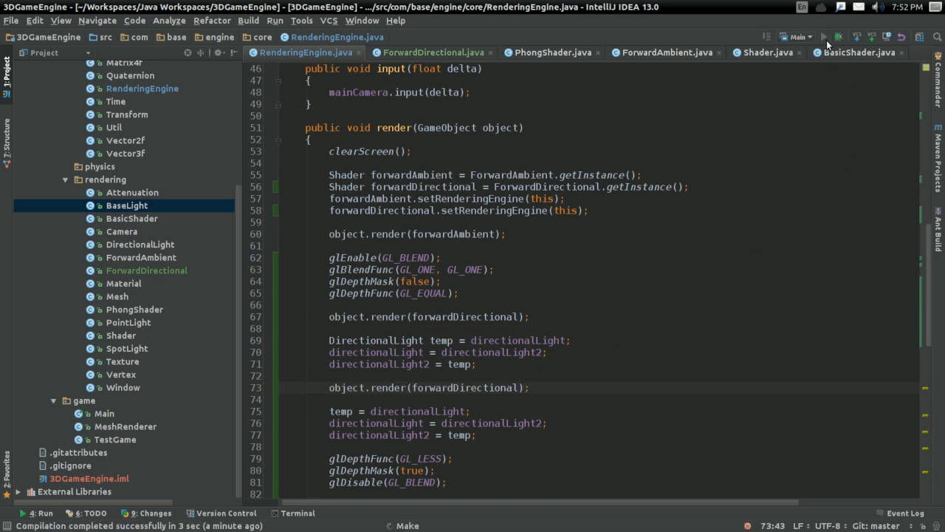
pyautogui.click(824, 36)
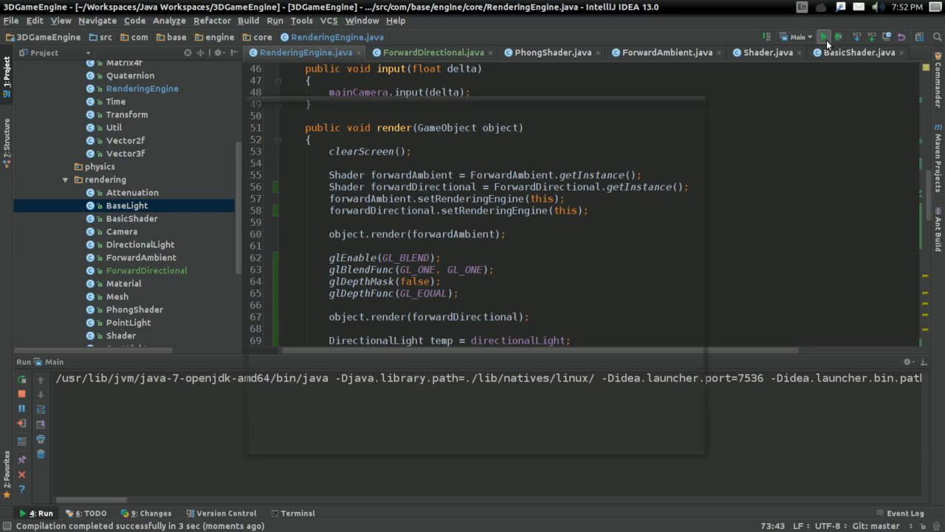
pyautogui.click(830, 36)
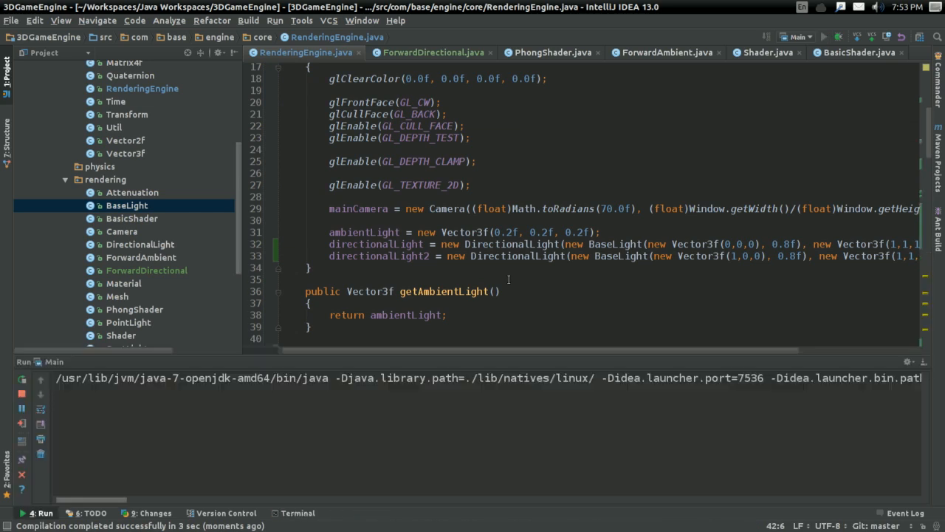
# Set both light intensities to 0.4 with the red light along (-1,1,-1), then rerun.
pyautogui.click(831, 36)
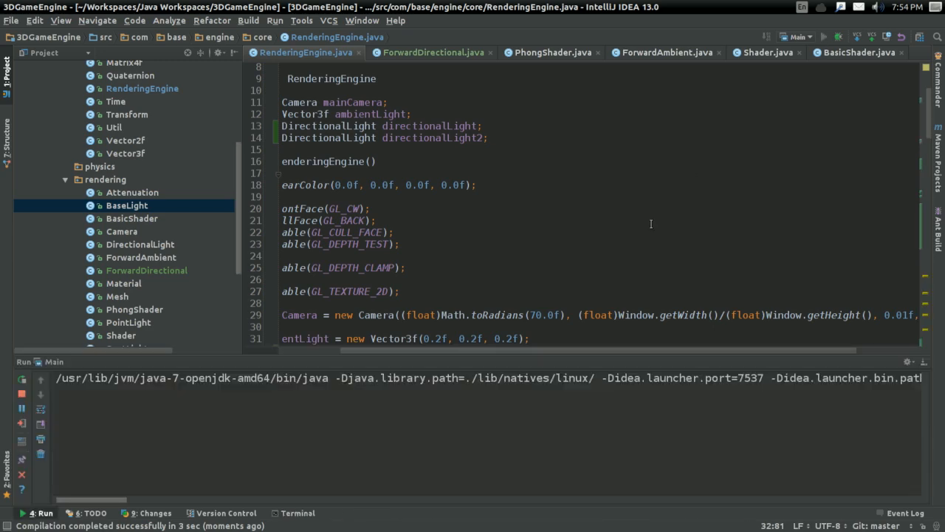
pyautogui.click(832, 37)
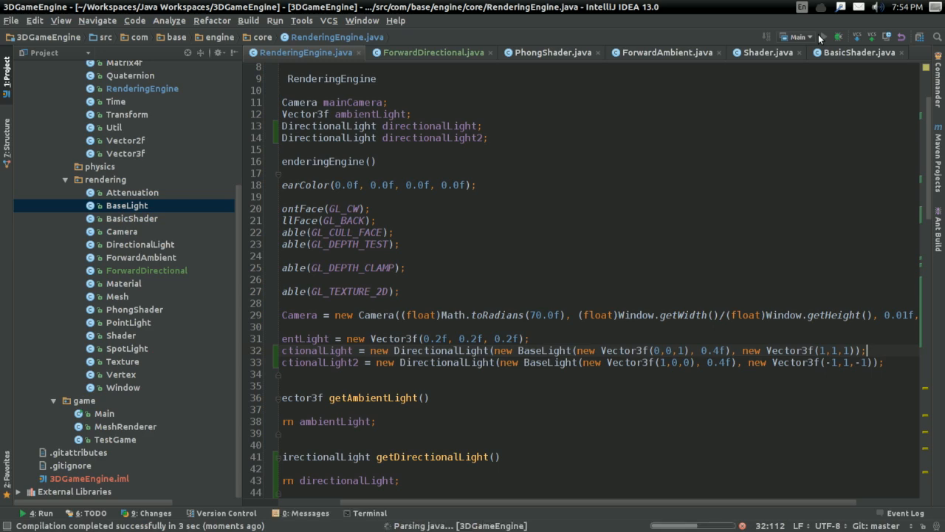
pyautogui.click(831, 37)
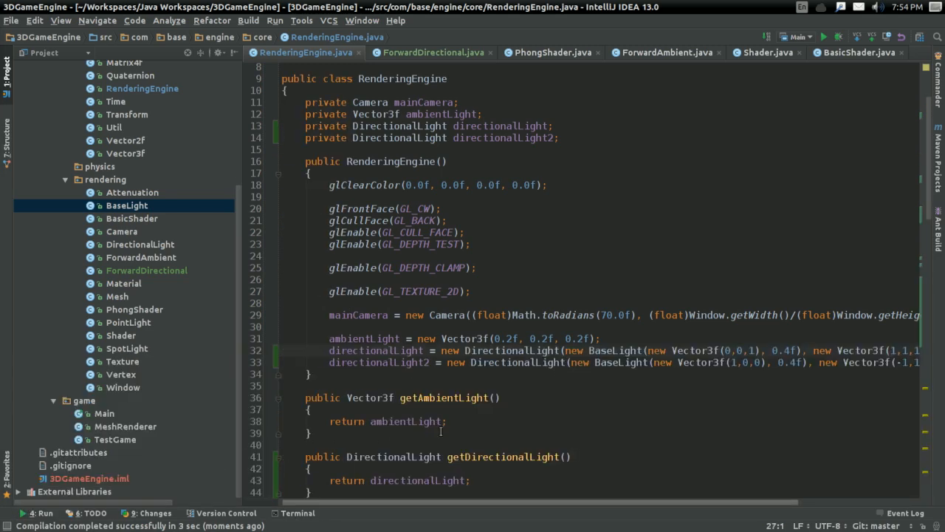
pyautogui.scroll(-3)
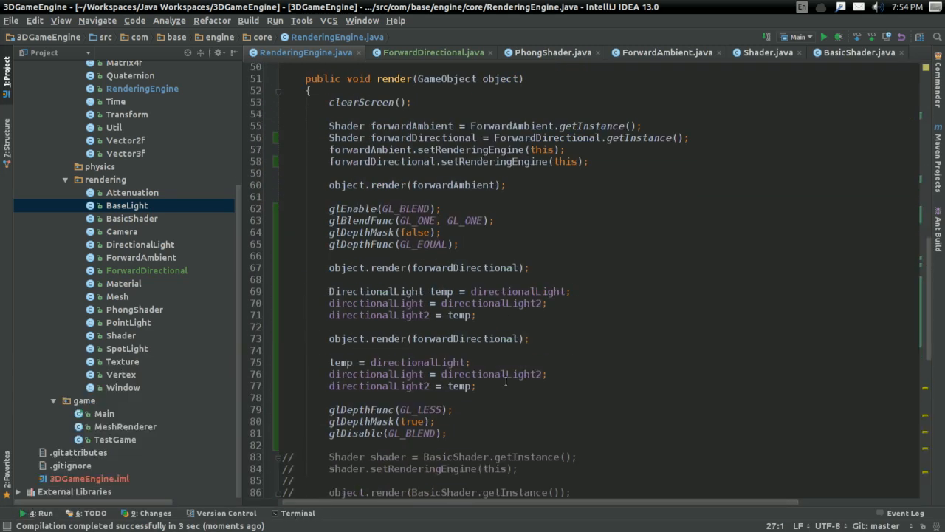
pyautogui.click(530, 338)
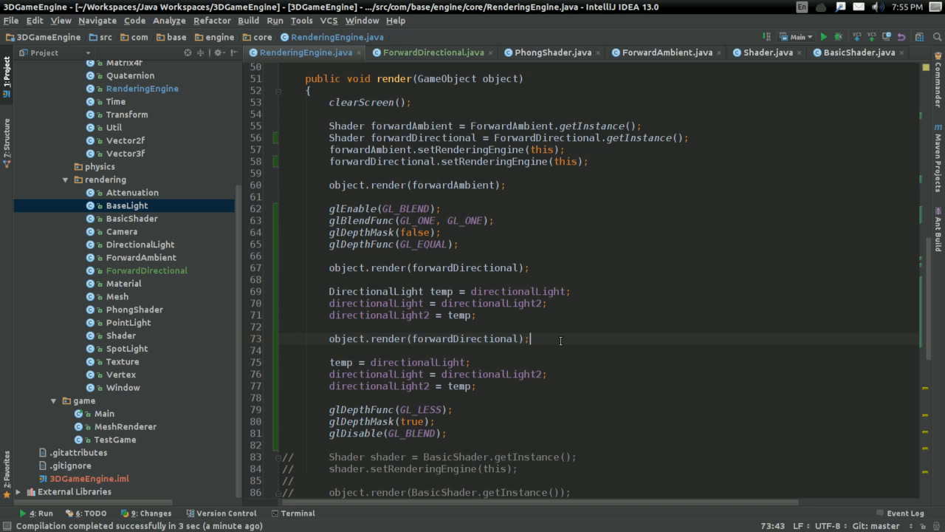
pyautogui.moveTo(574, 317)
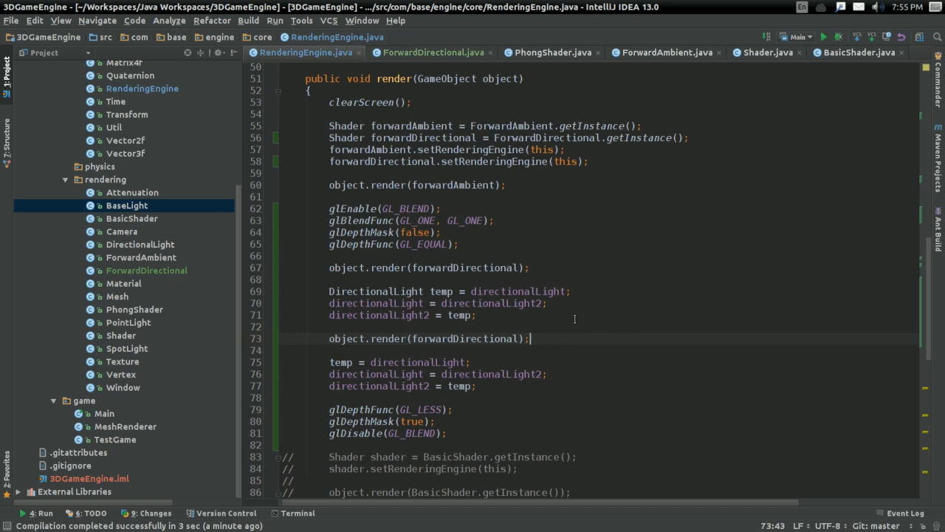
pyautogui.moveTo(565, 332)
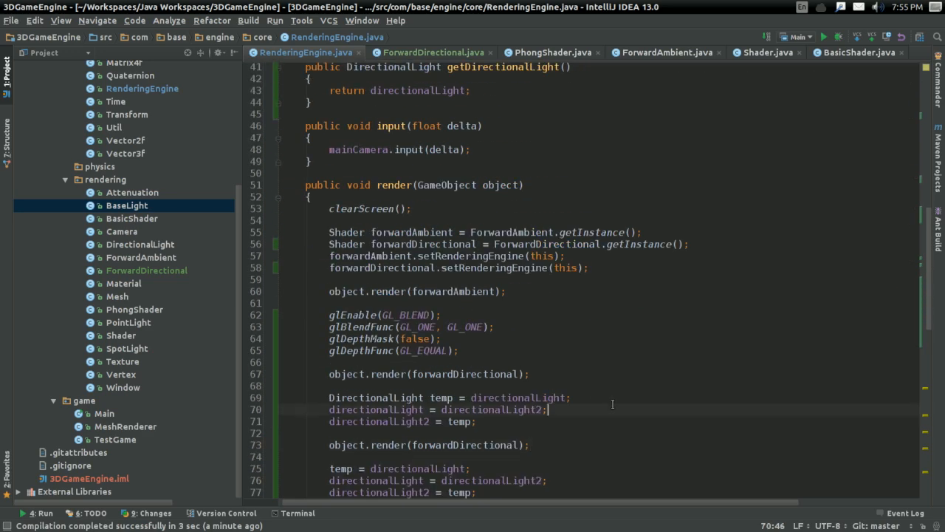
pyautogui.scroll(-3)
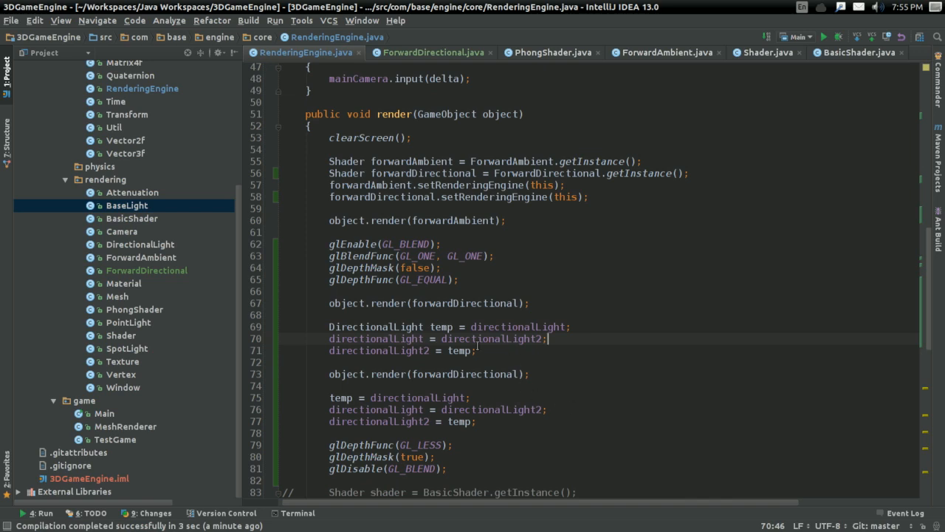